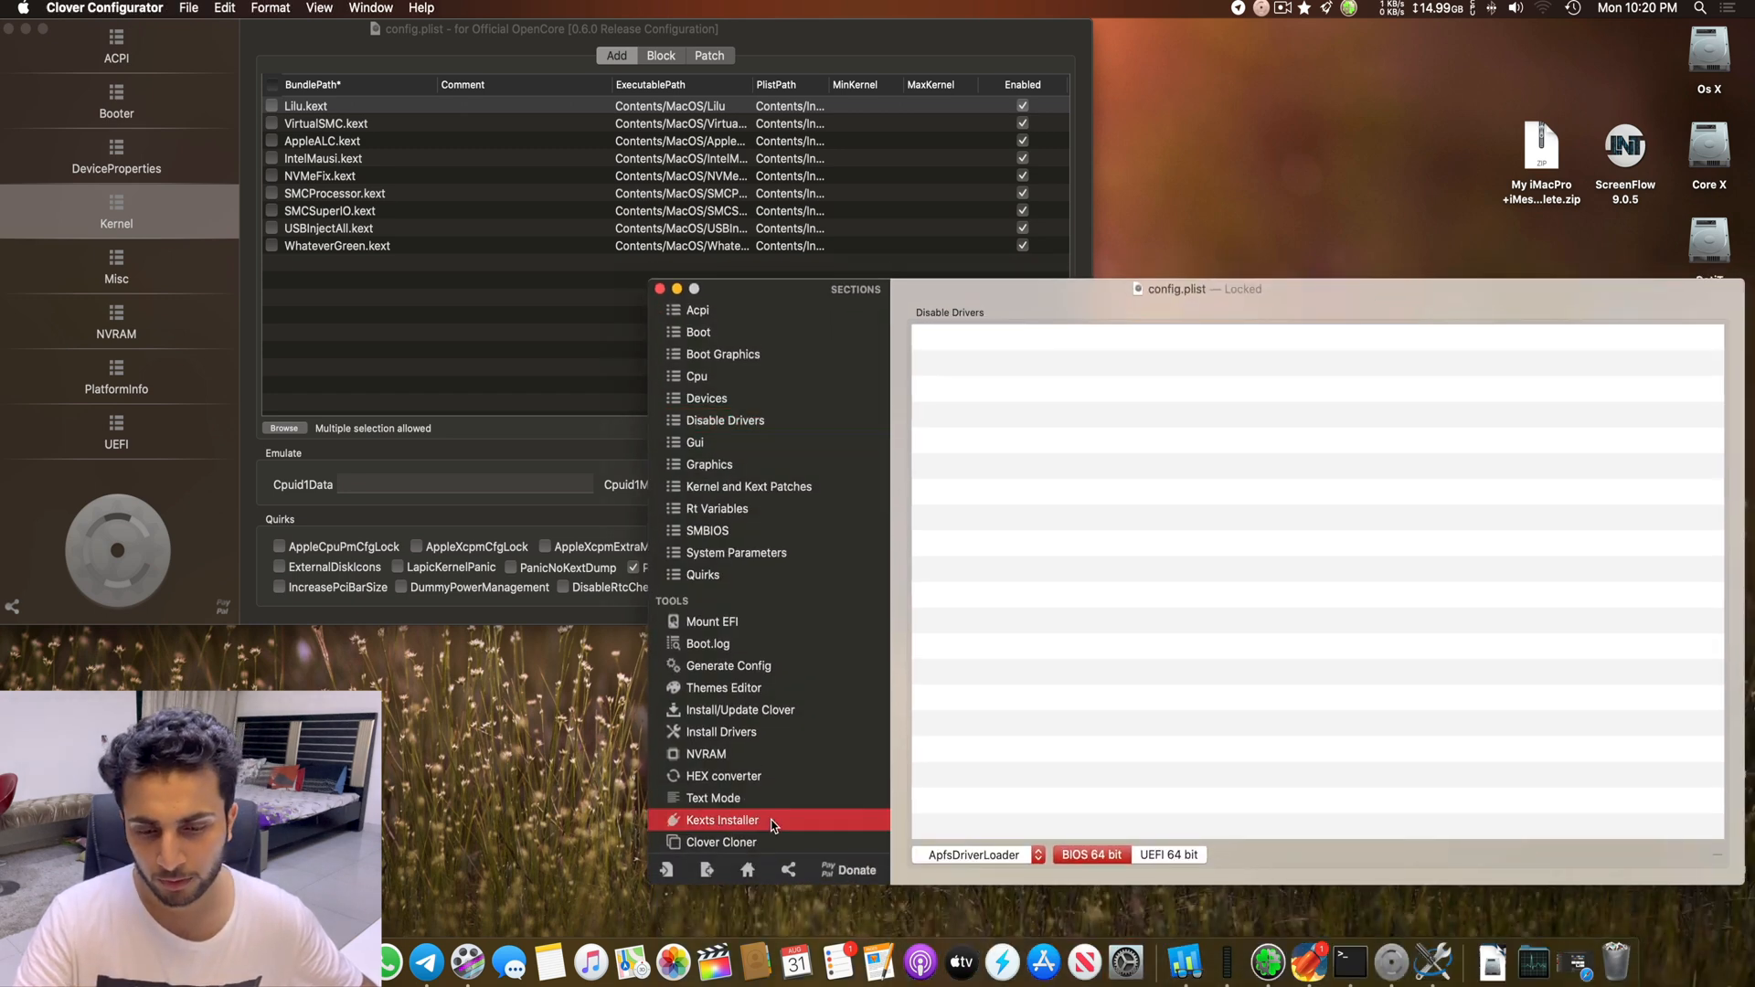
# Step: Bring up Clover's Kexts Installer with OS Version set to Other and browse the downloadable kext list
pyautogui.click(720, 821)
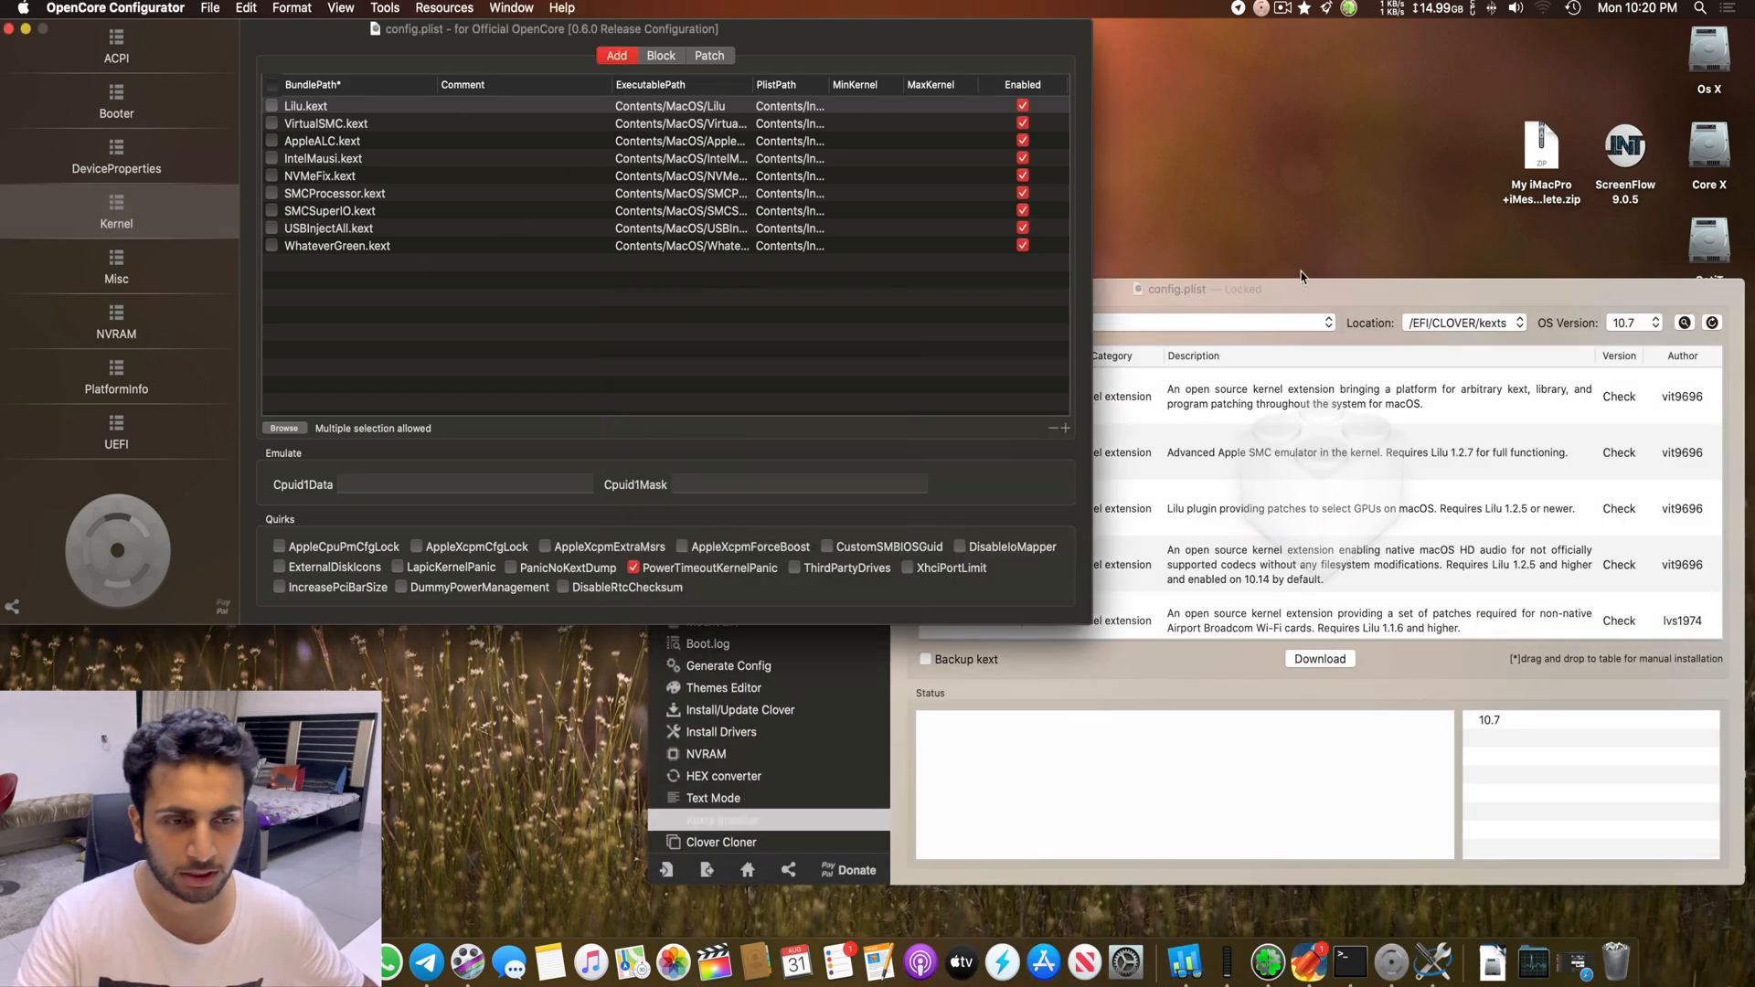
pyautogui.click(306, 106)
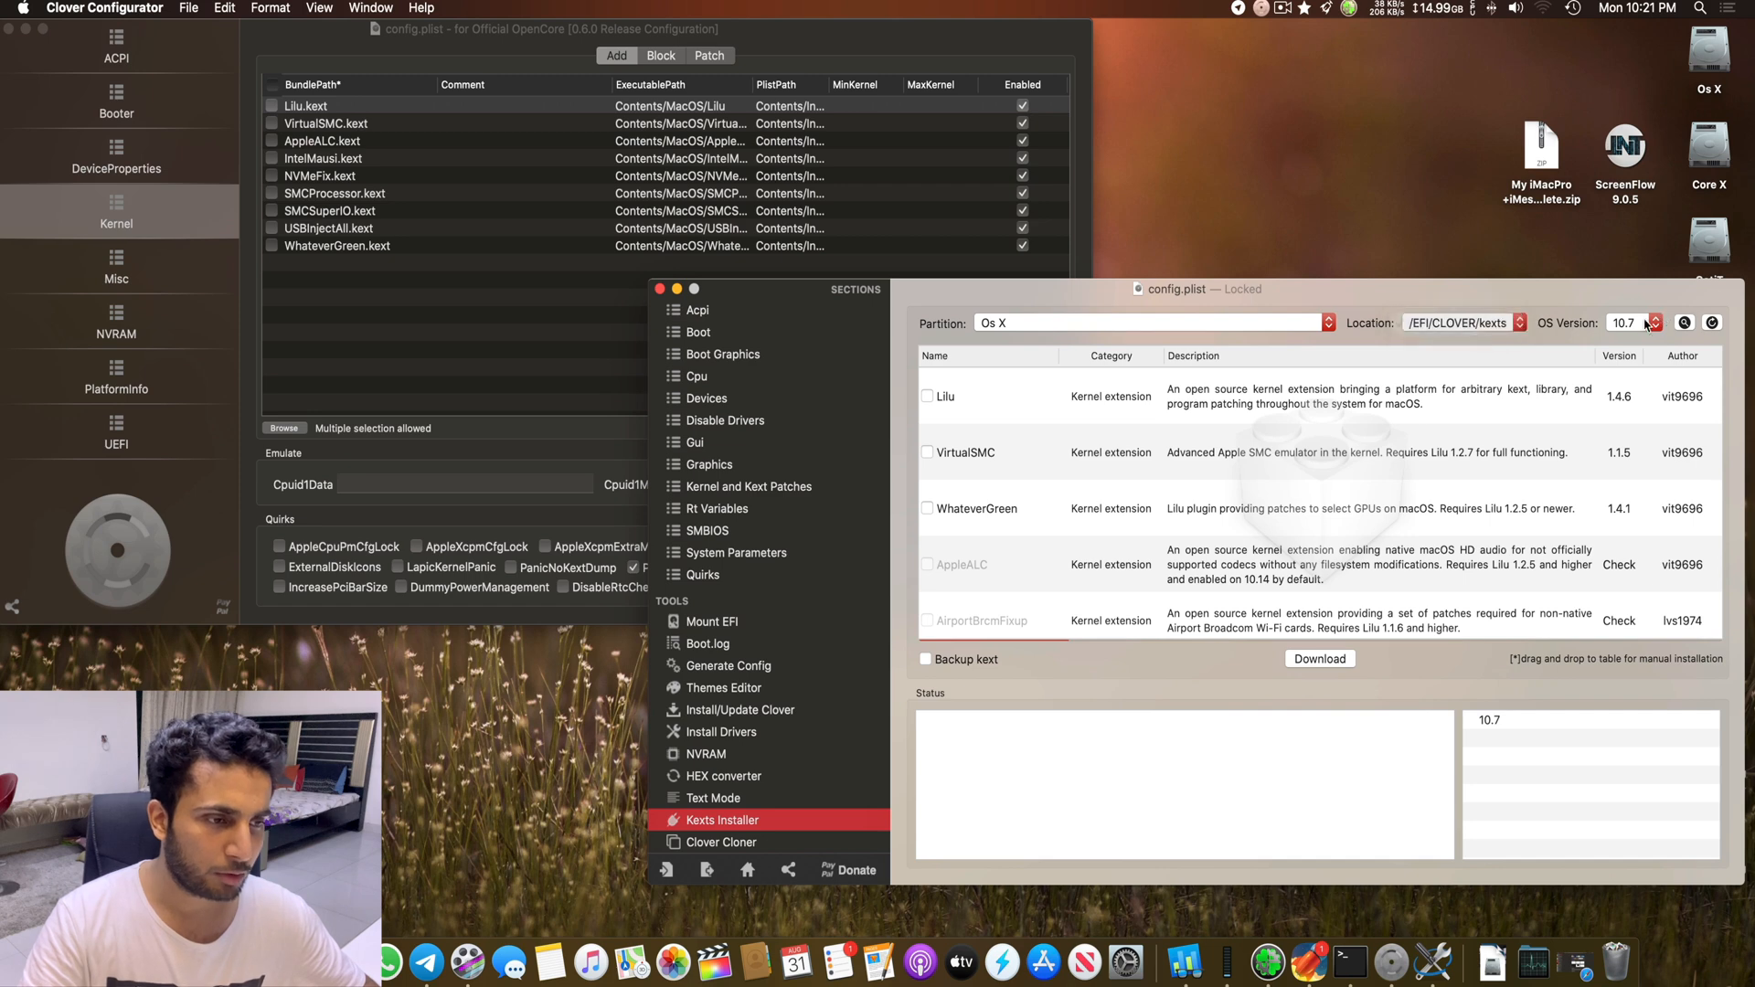
pyautogui.click(1627, 322)
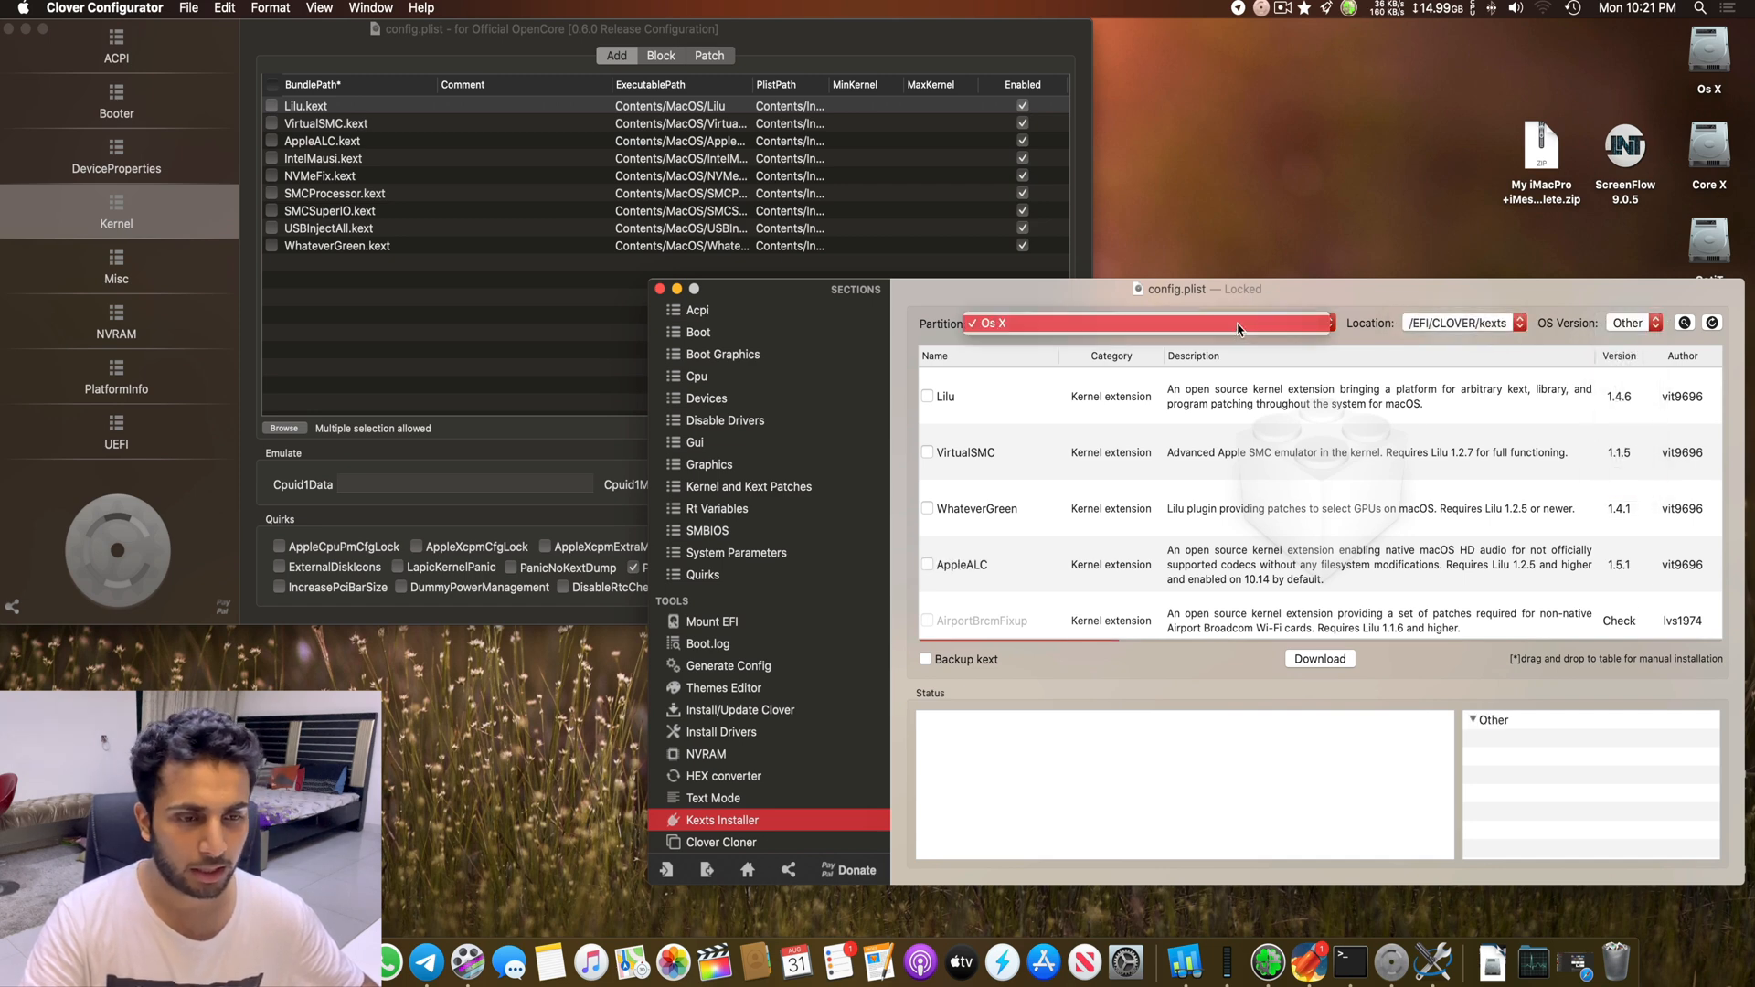
pyautogui.scroll(-3)
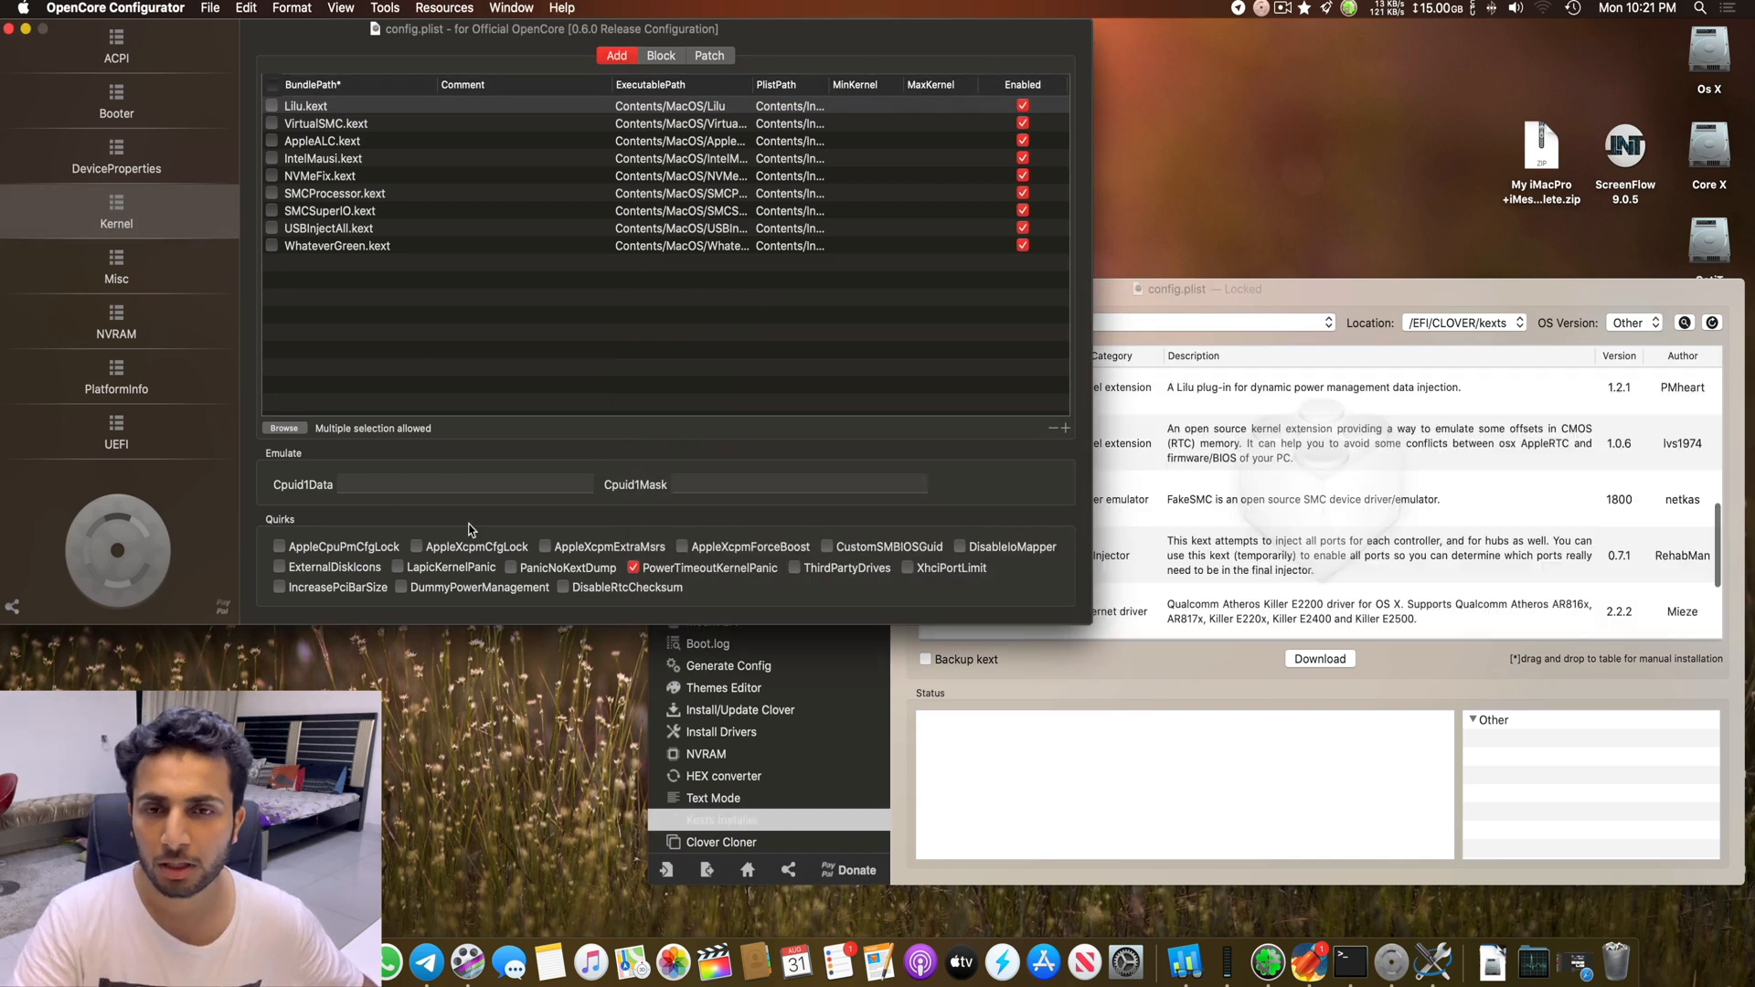
pyautogui.click(305, 106)
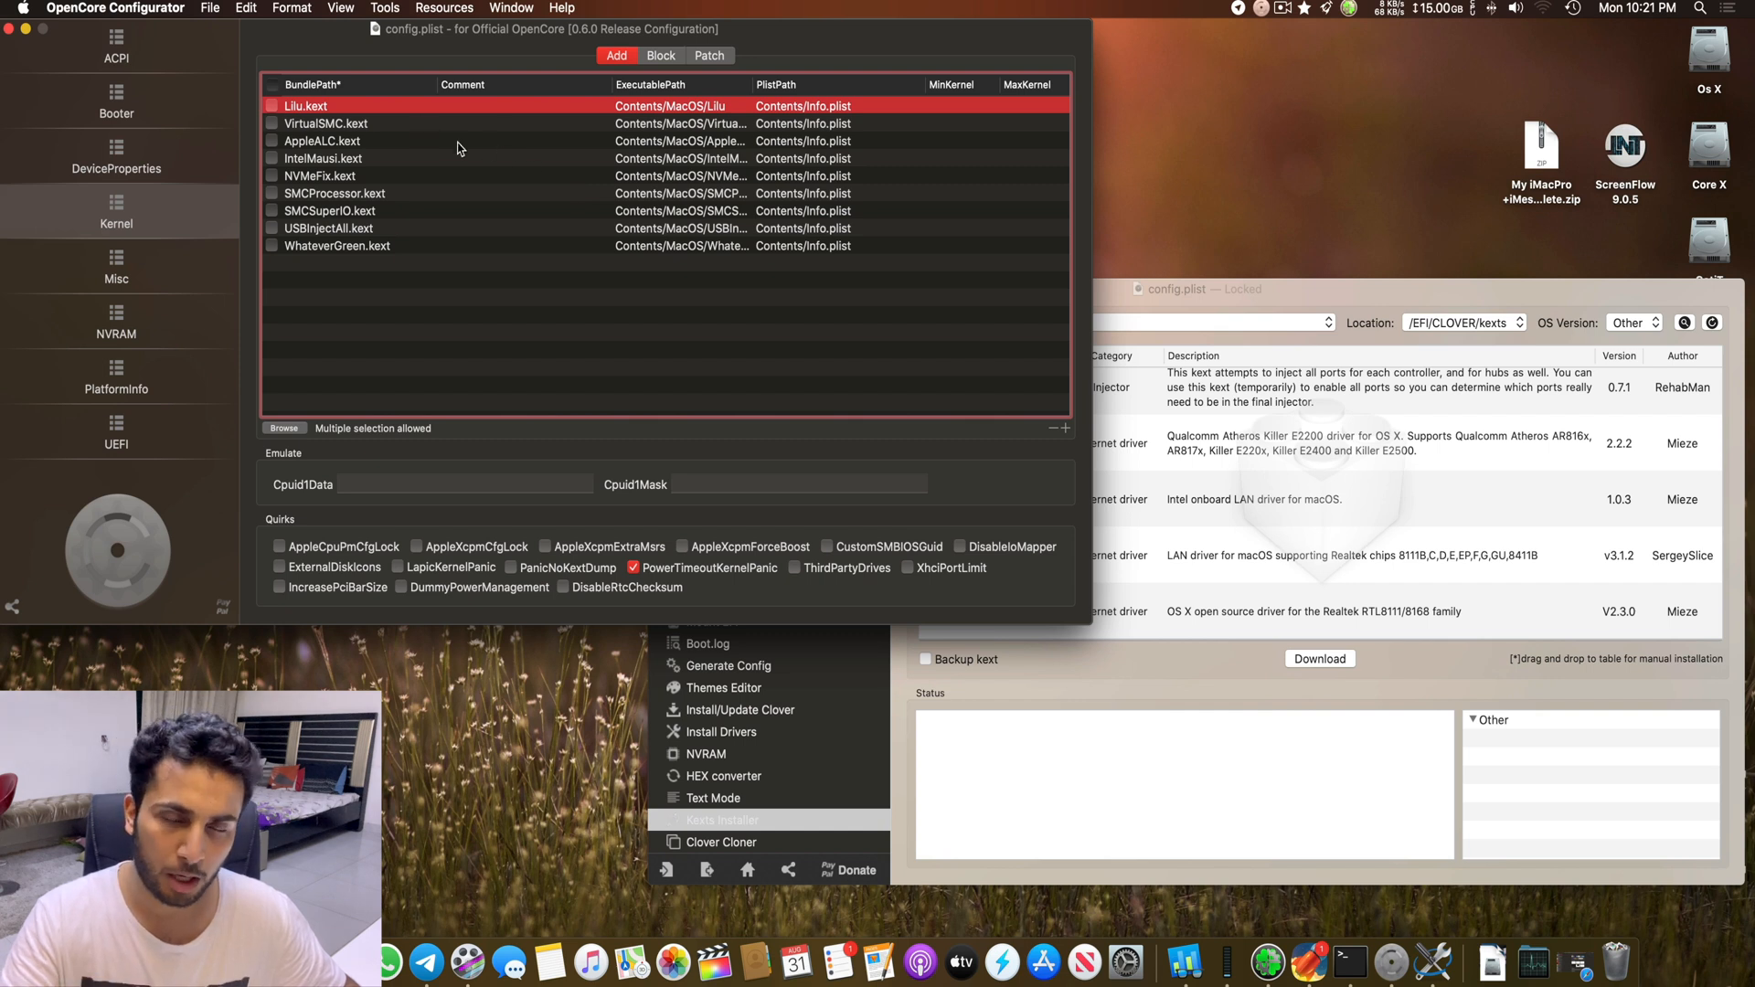
pyautogui.moveTo(474, 112)
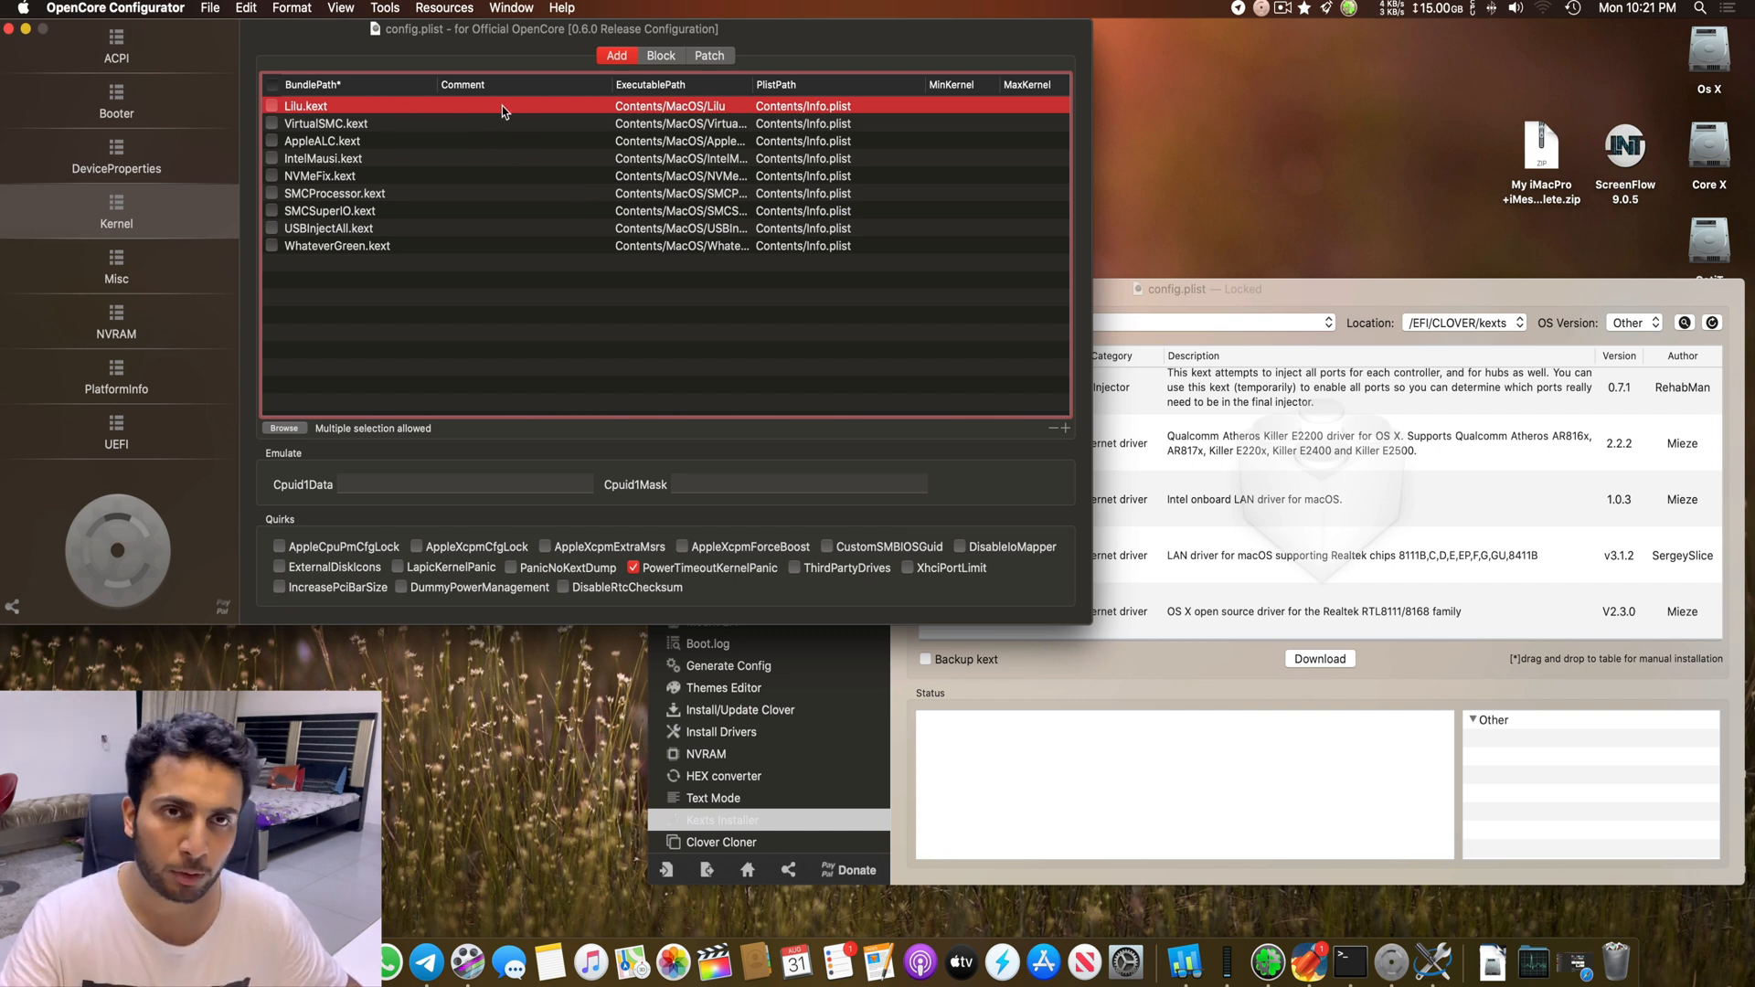
pyautogui.moveTo(547, 133)
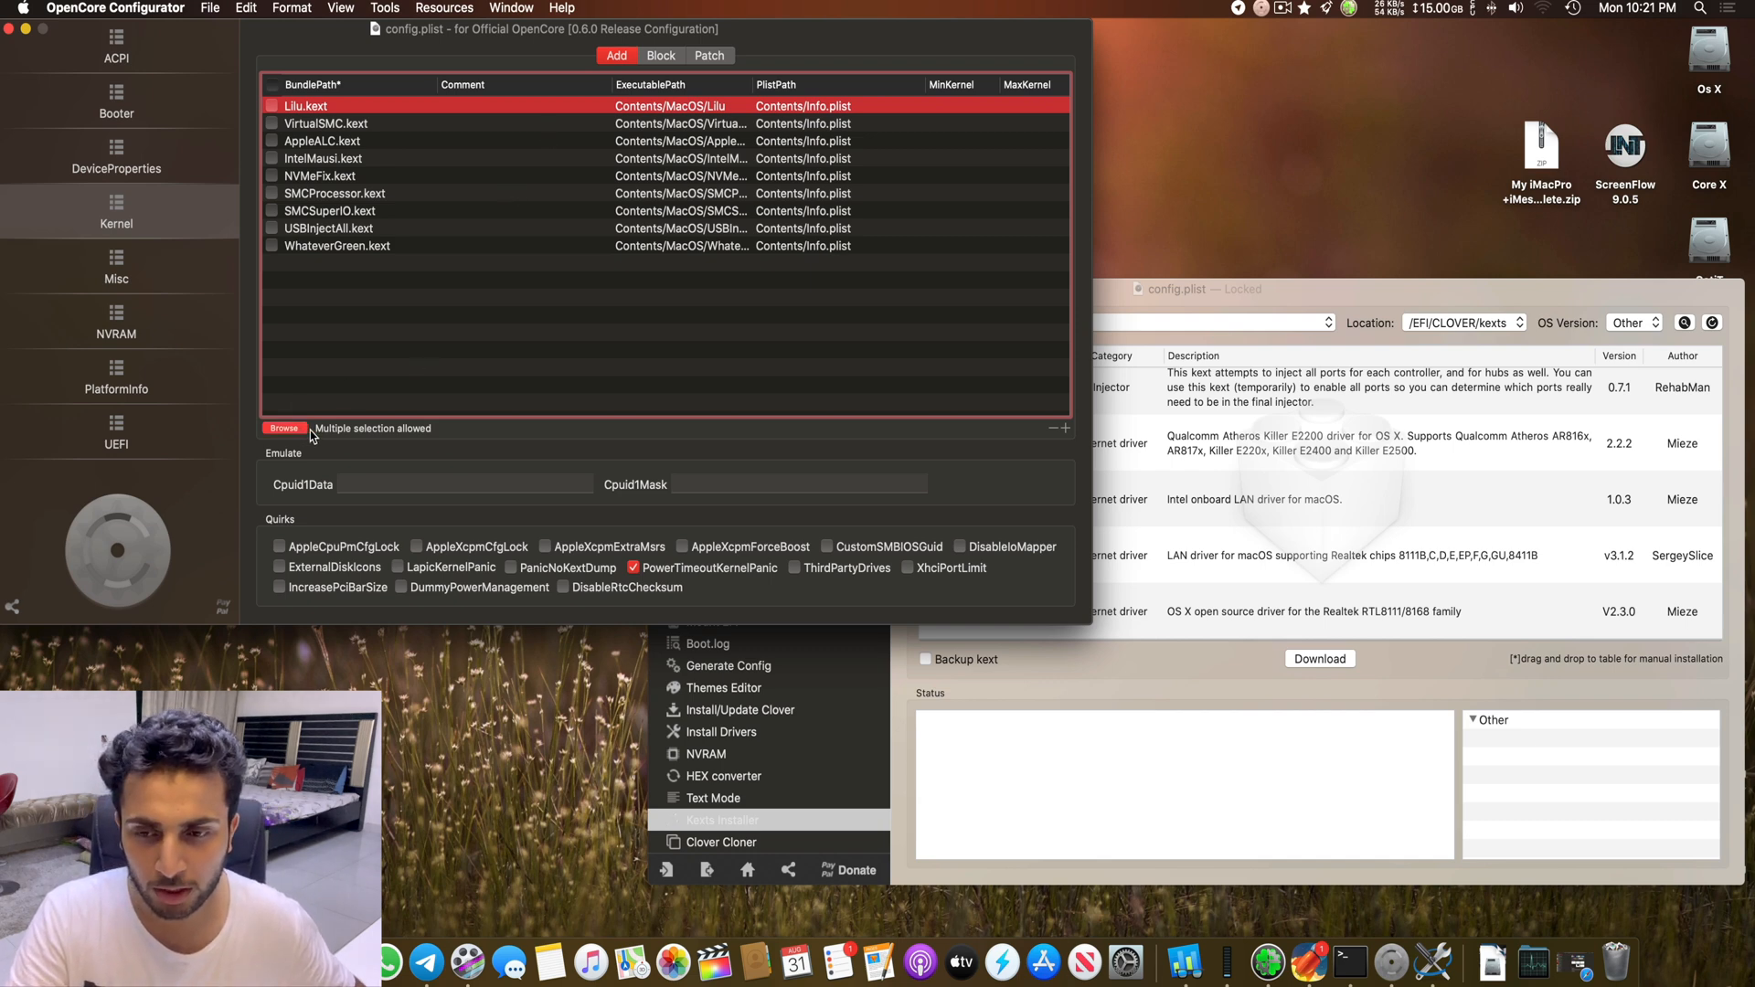
# Step: Browse to EFI > OC > Kexts and load its nine kexts into the Kernel Add list, all enabled
pyautogui.click(285, 427)
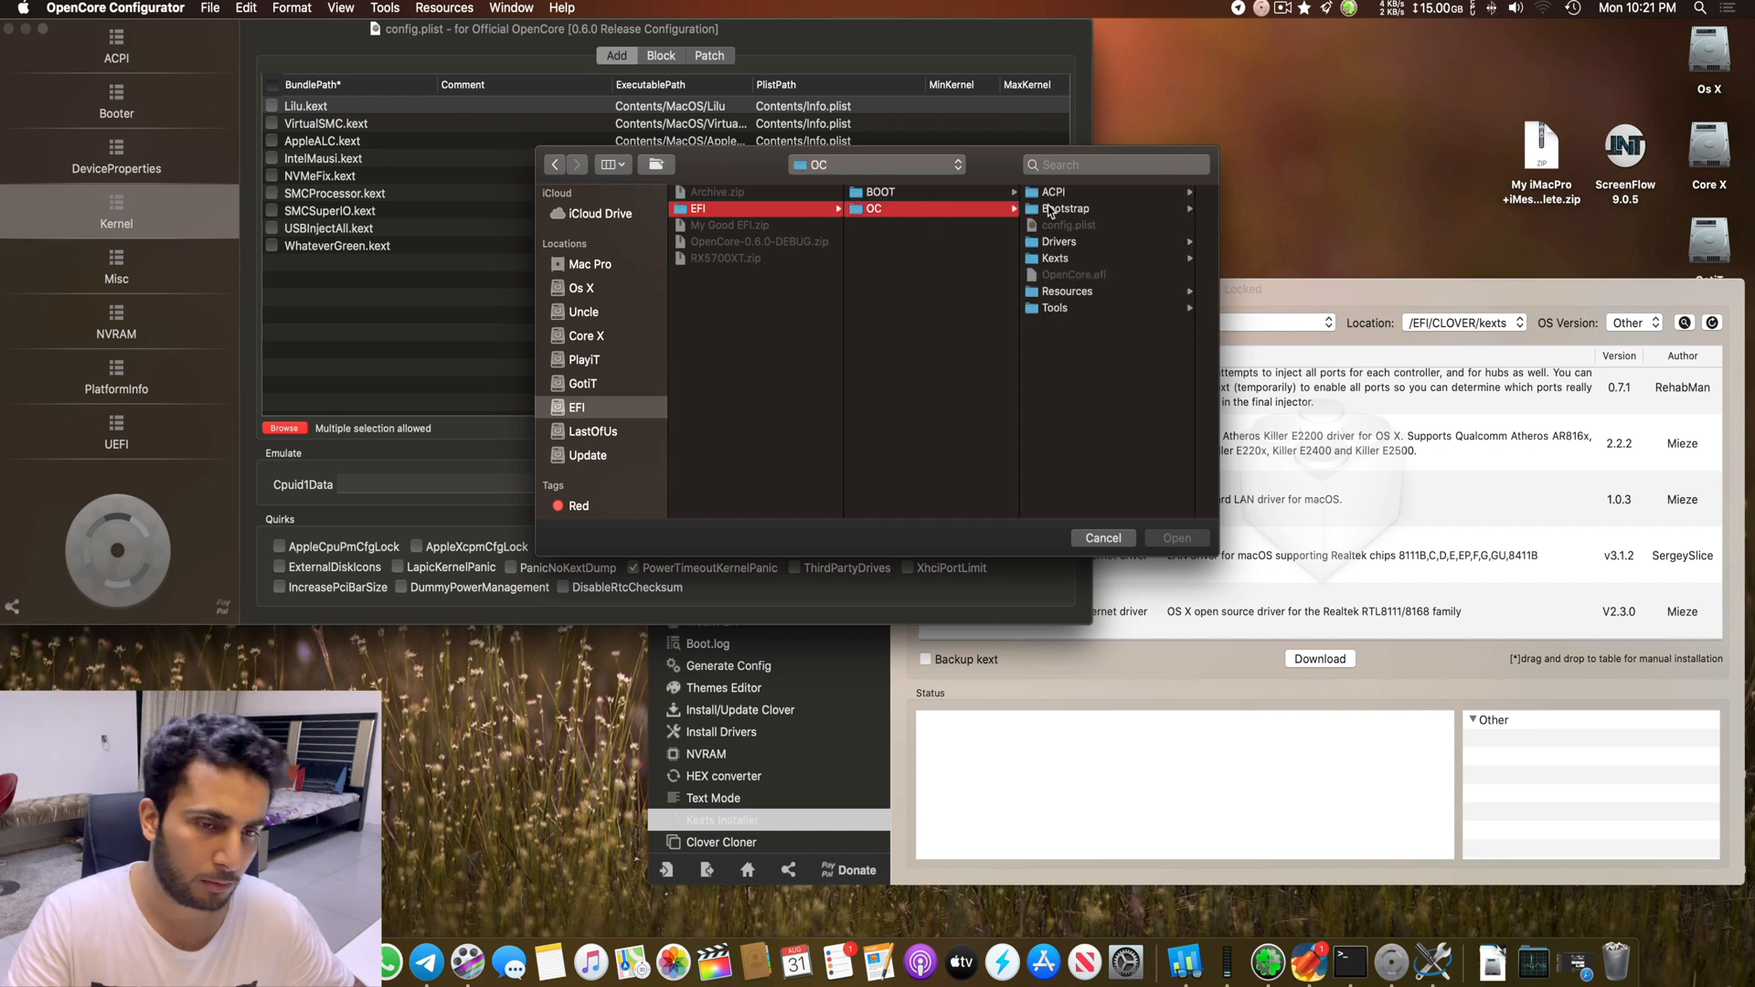
pyautogui.click(1055, 258)
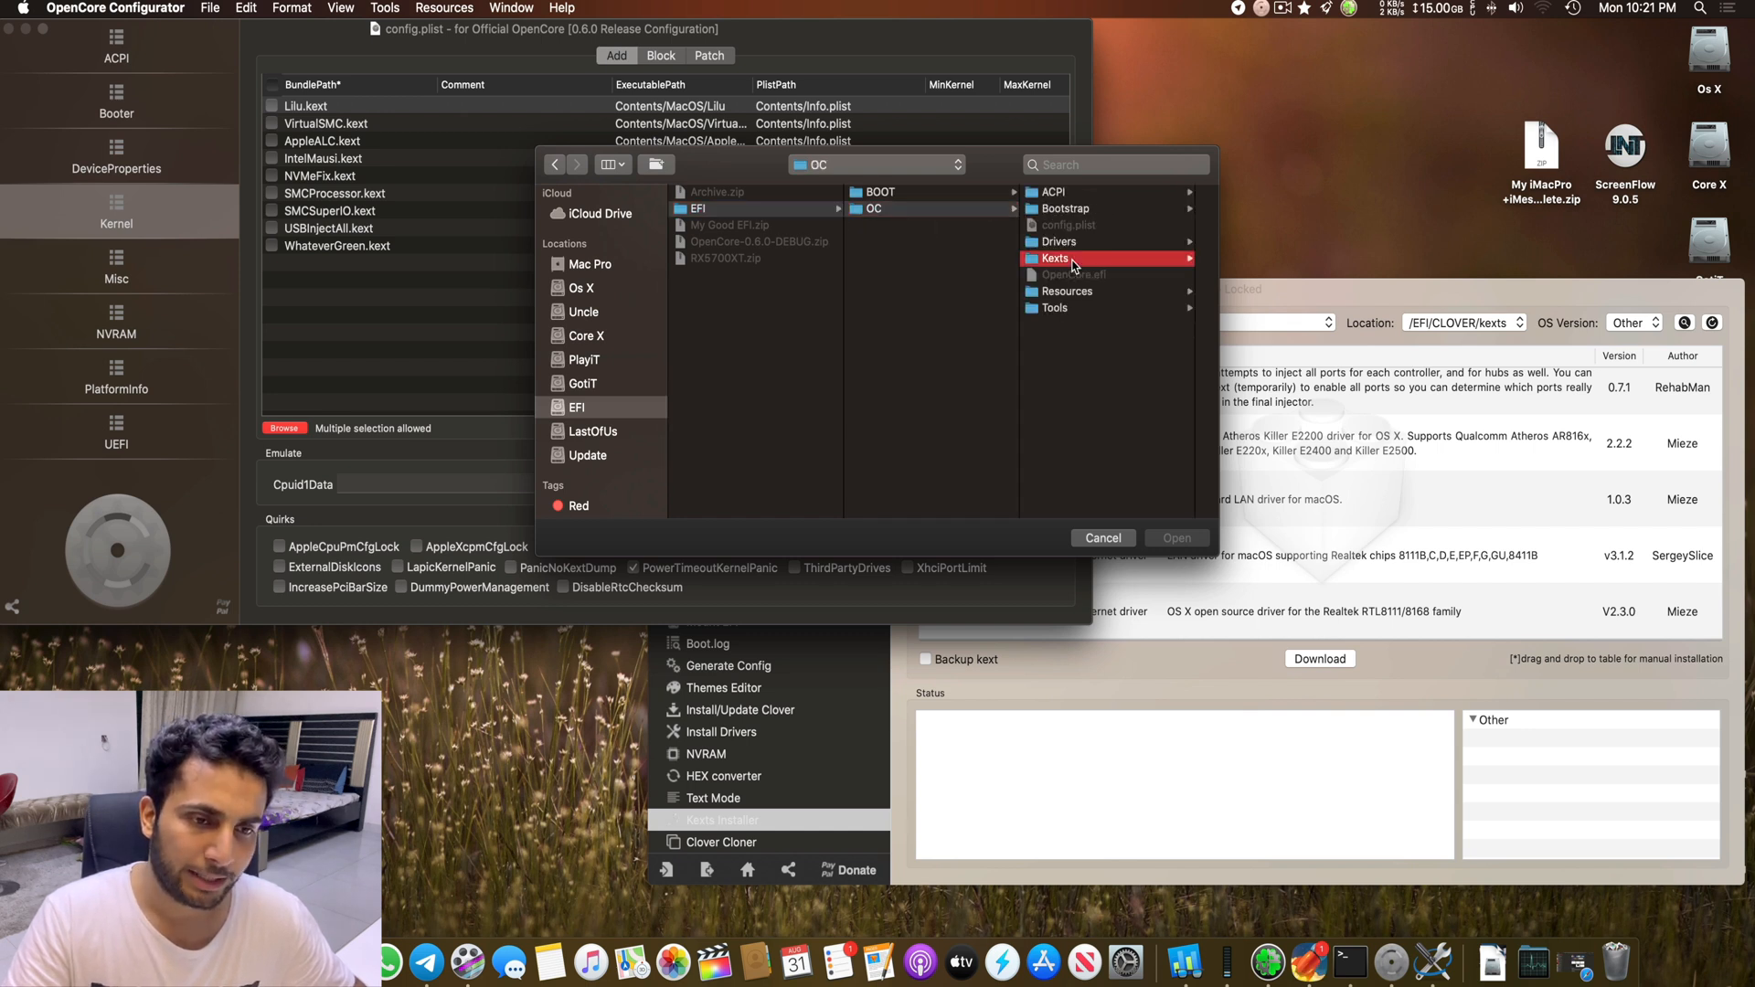
pyautogui.doubleClick(1055, 258)
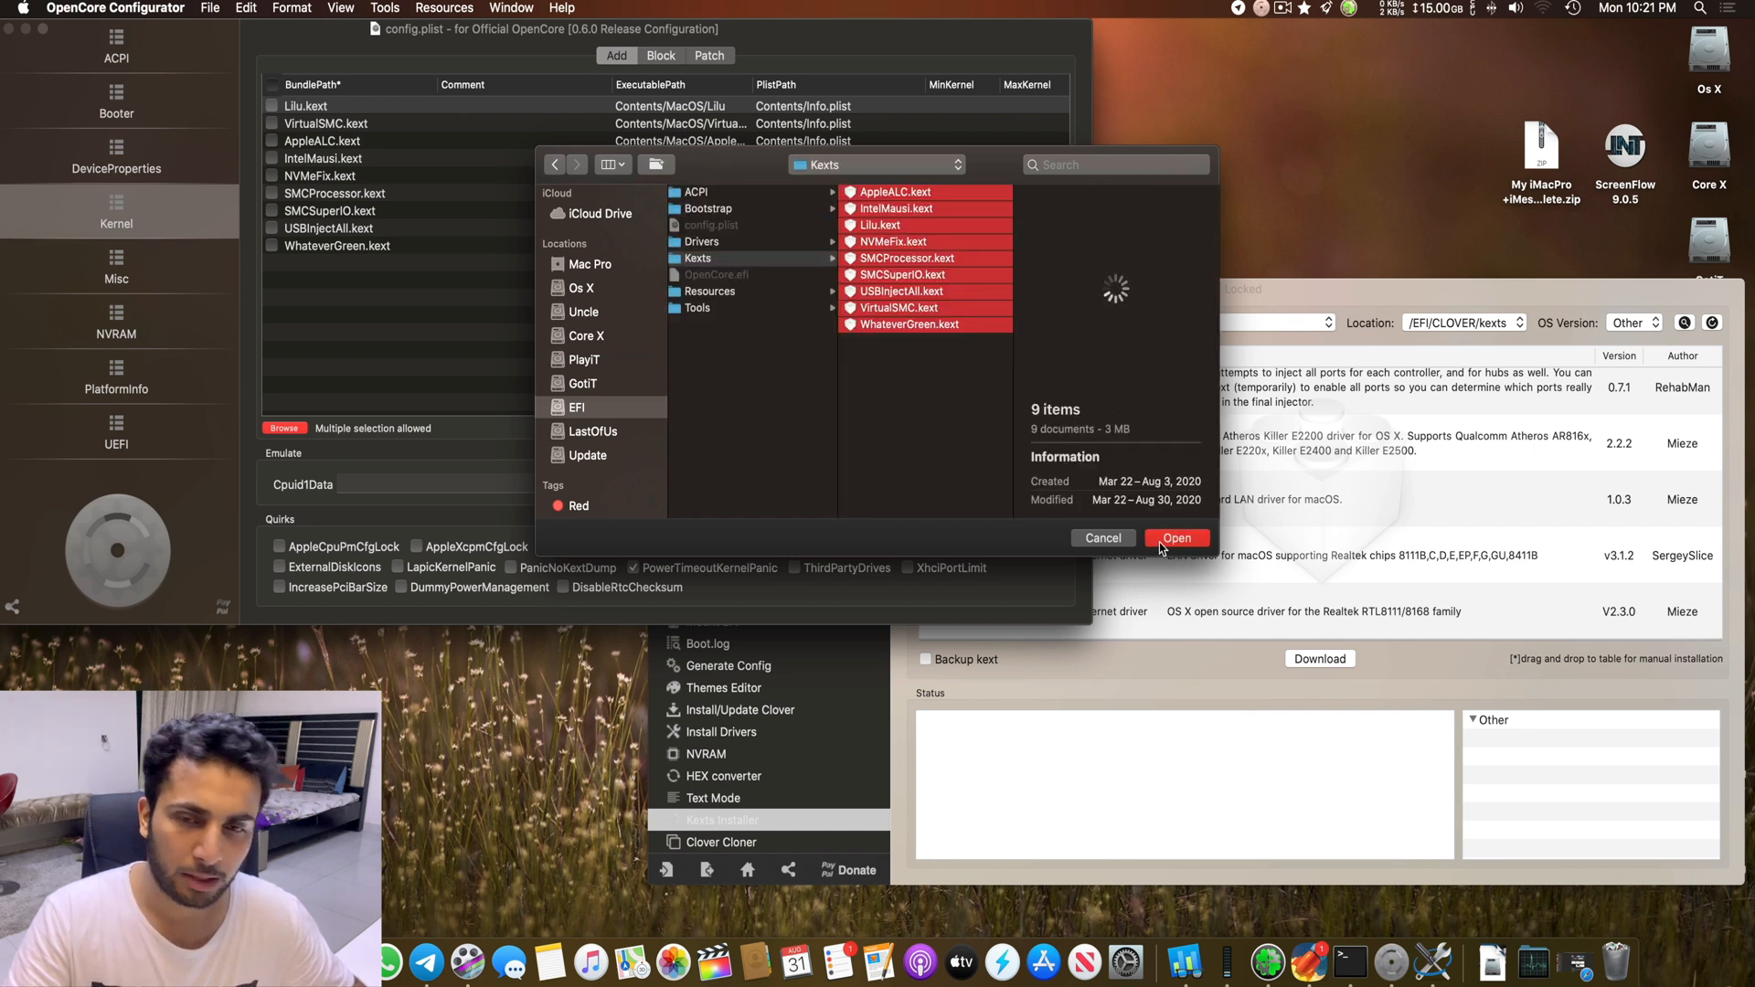
pyautogui.click(1176, 537)
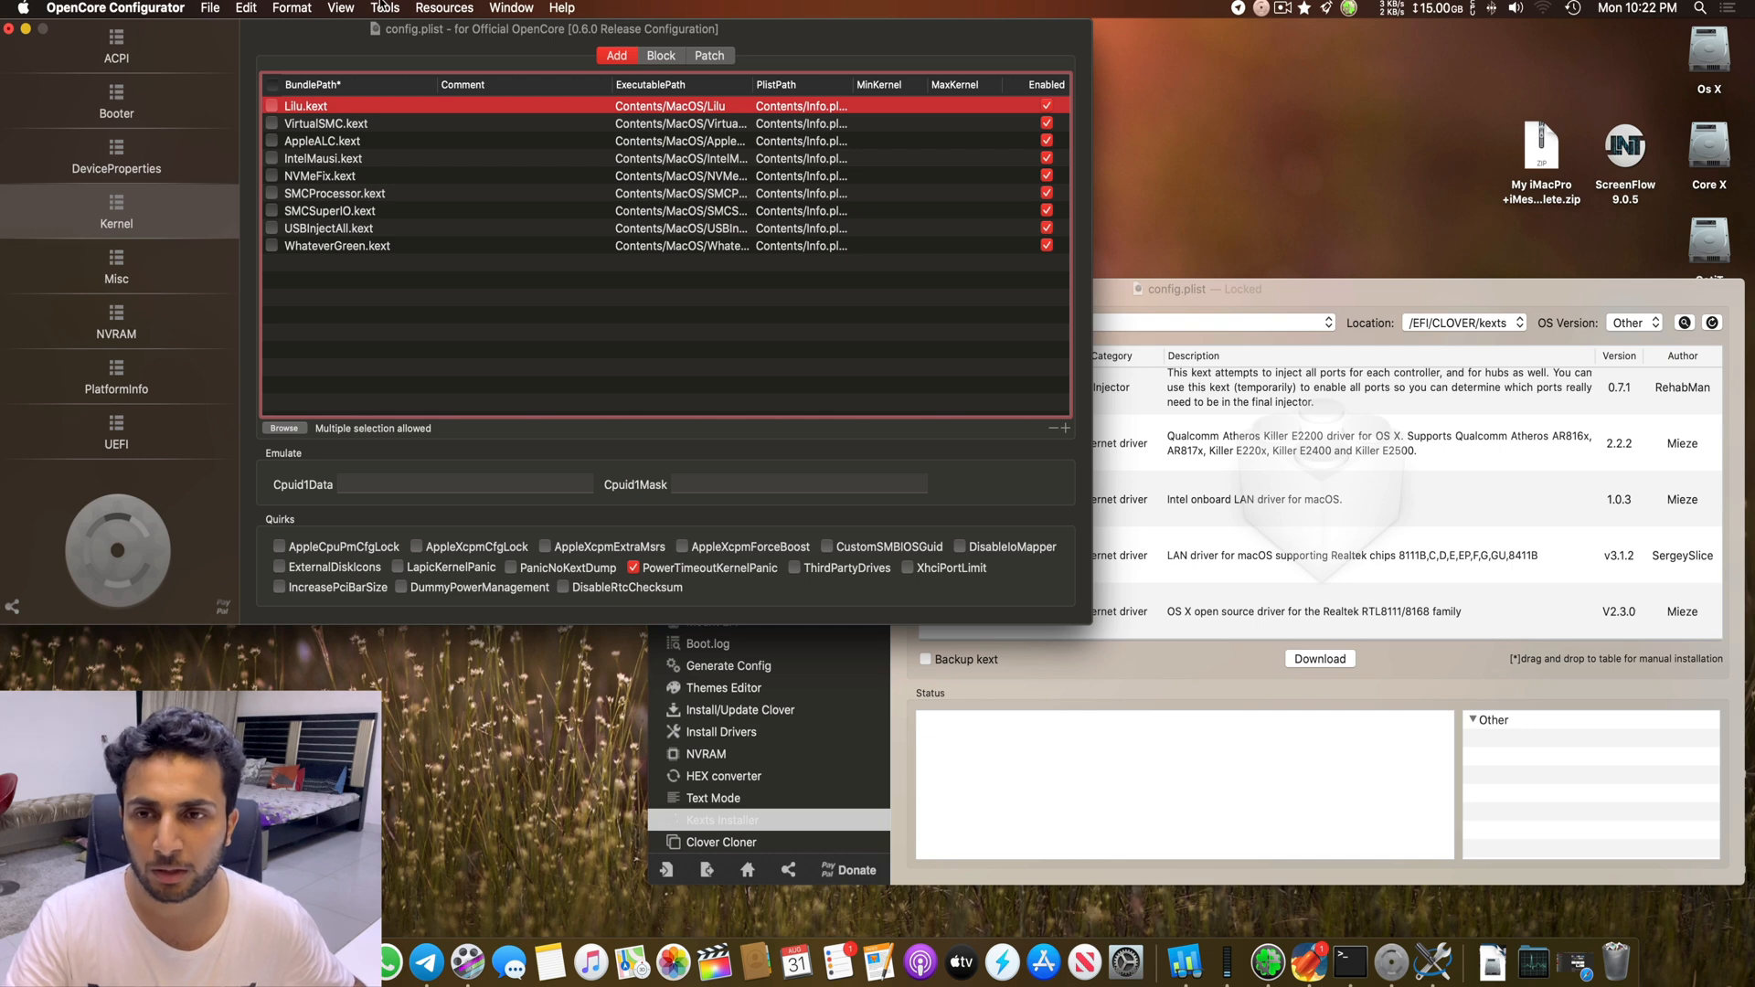
pyautogui.click(384, 7)
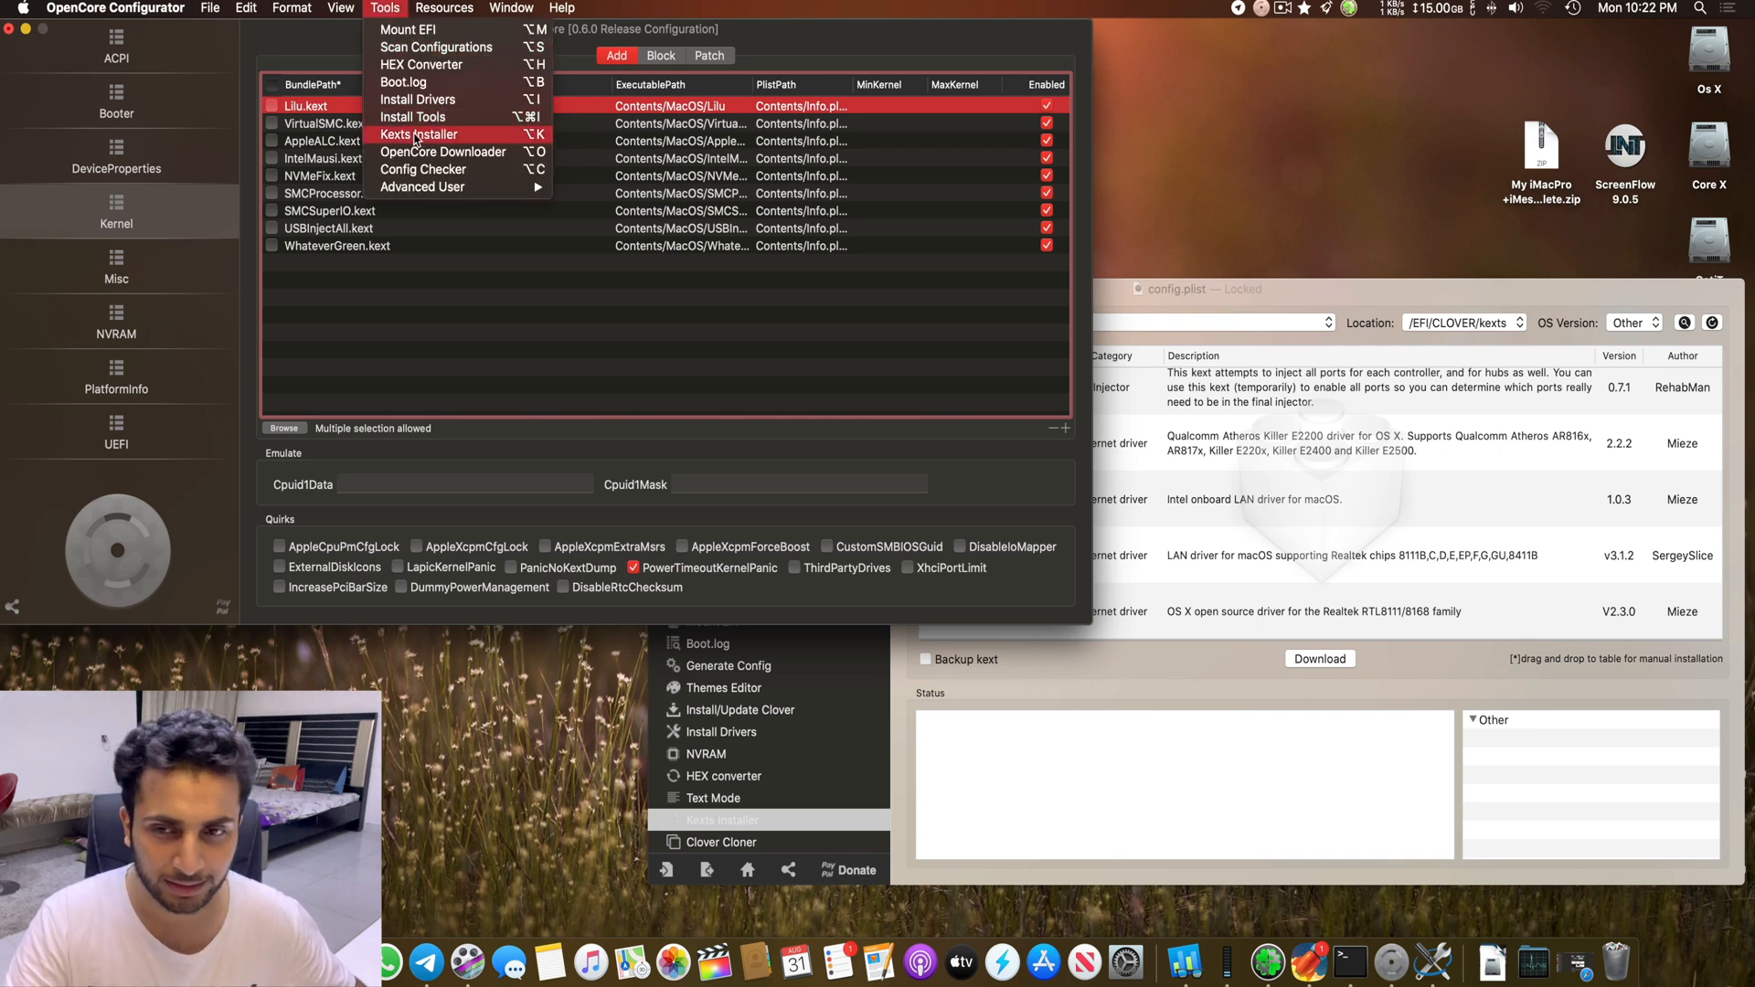
pyautogui.click(417, 134)
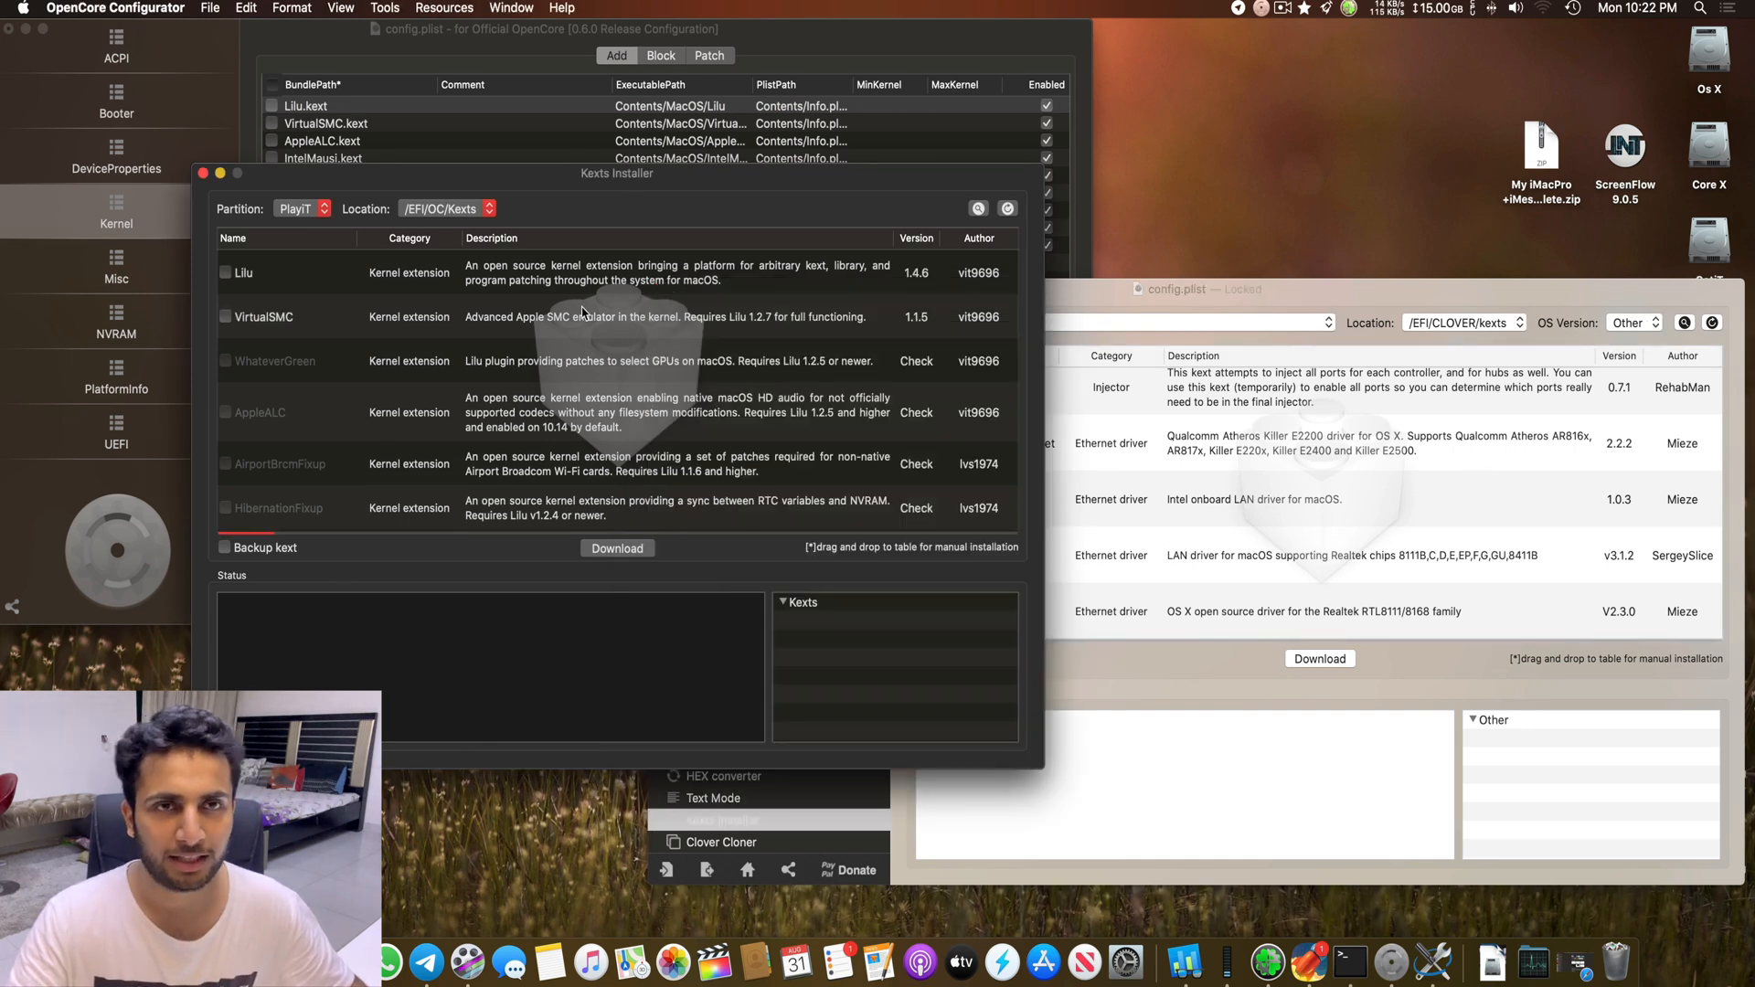
pyautogui.scroll(-3)
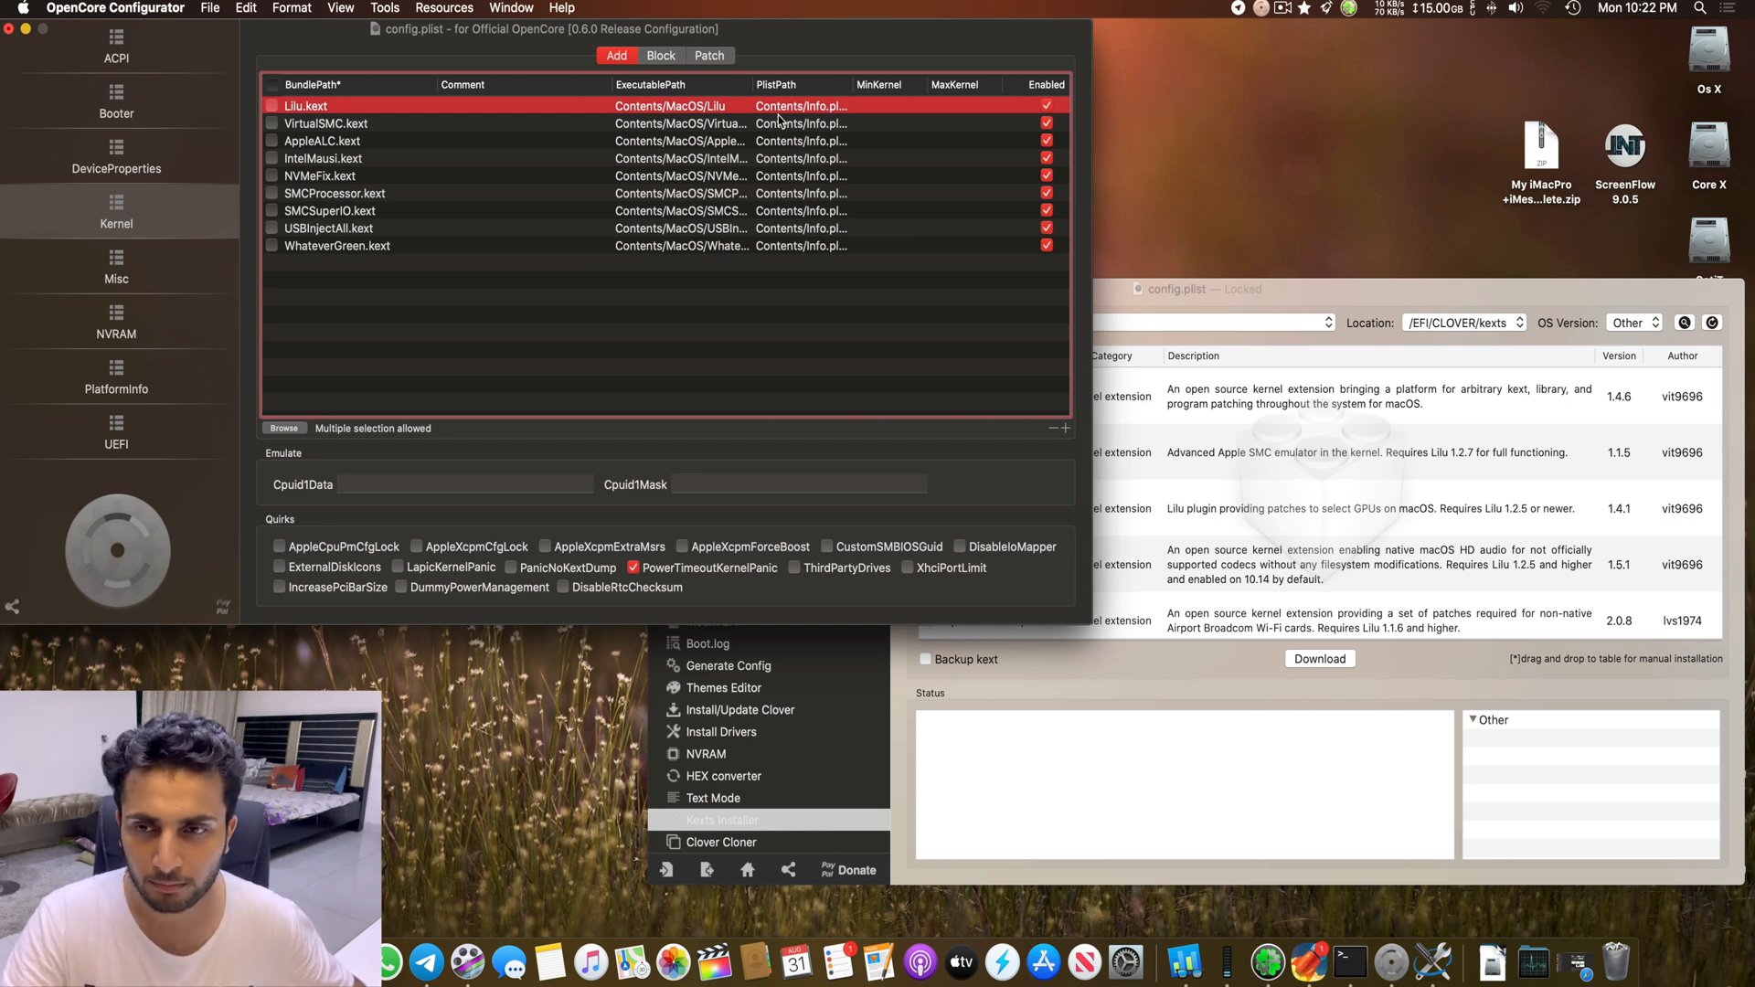
# Step: Show the Kernel Block list with its AppleTyMCEDriver entry, then bring Clover's Boot settings forward
pyautogui.click(660, 55)
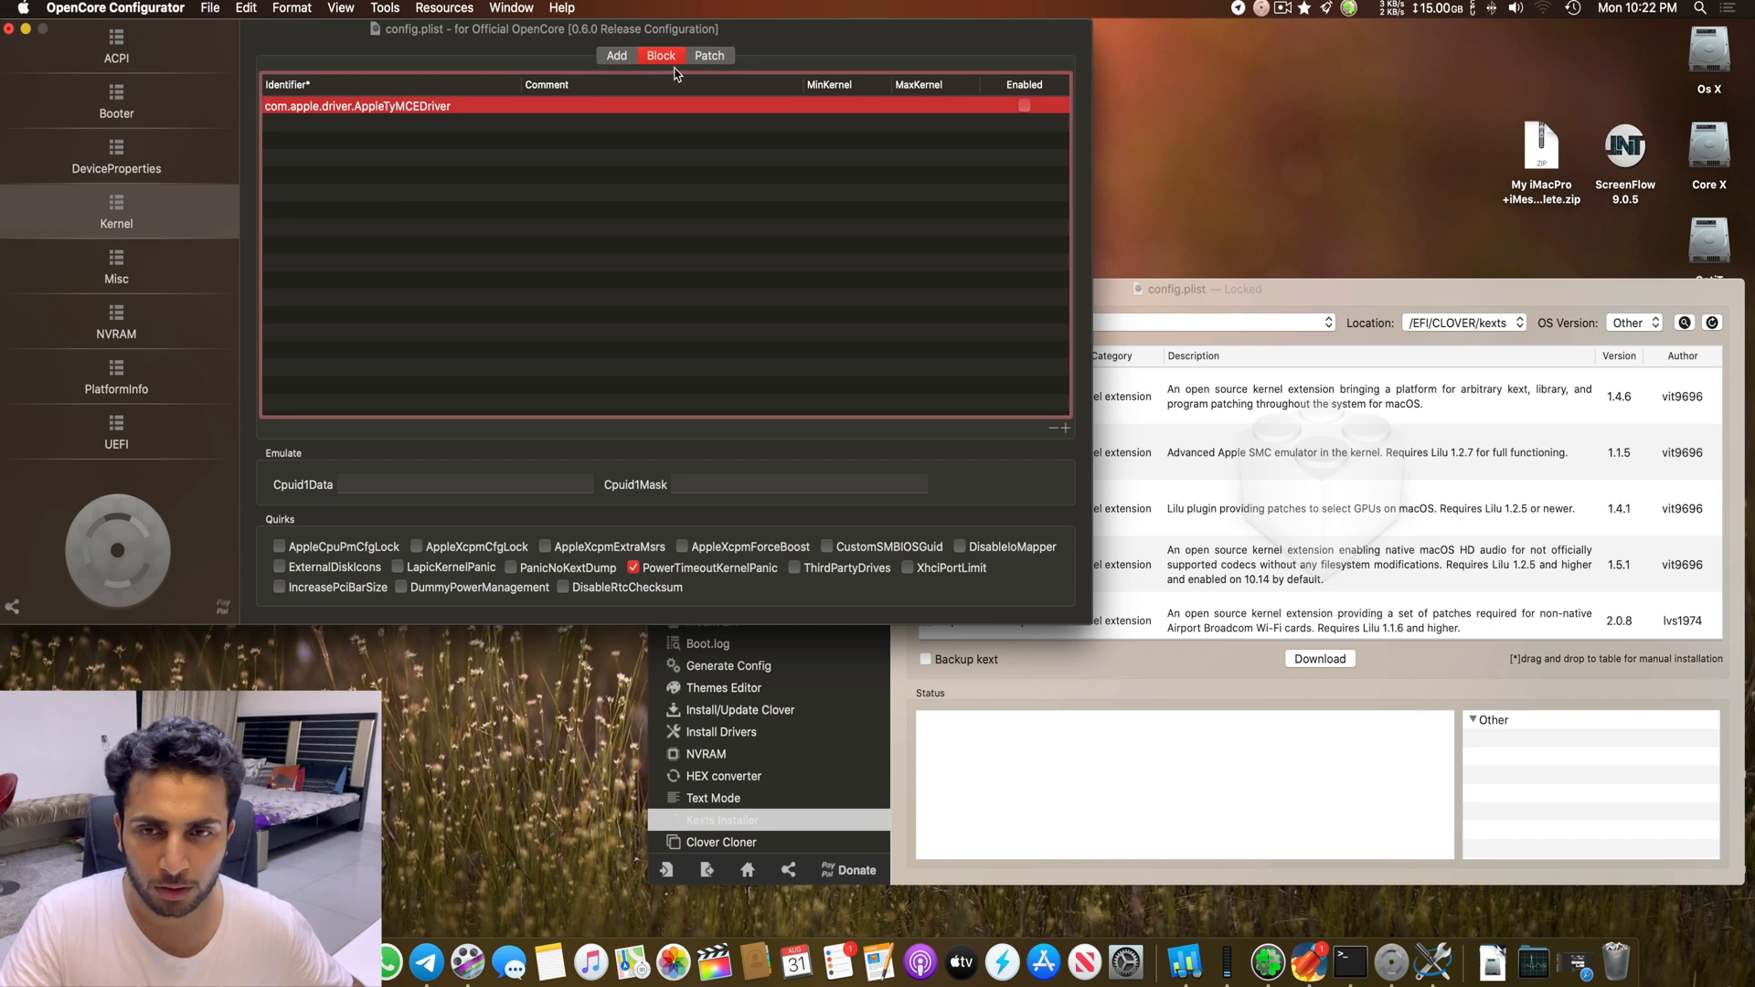
pyautogui.click(710, 55)
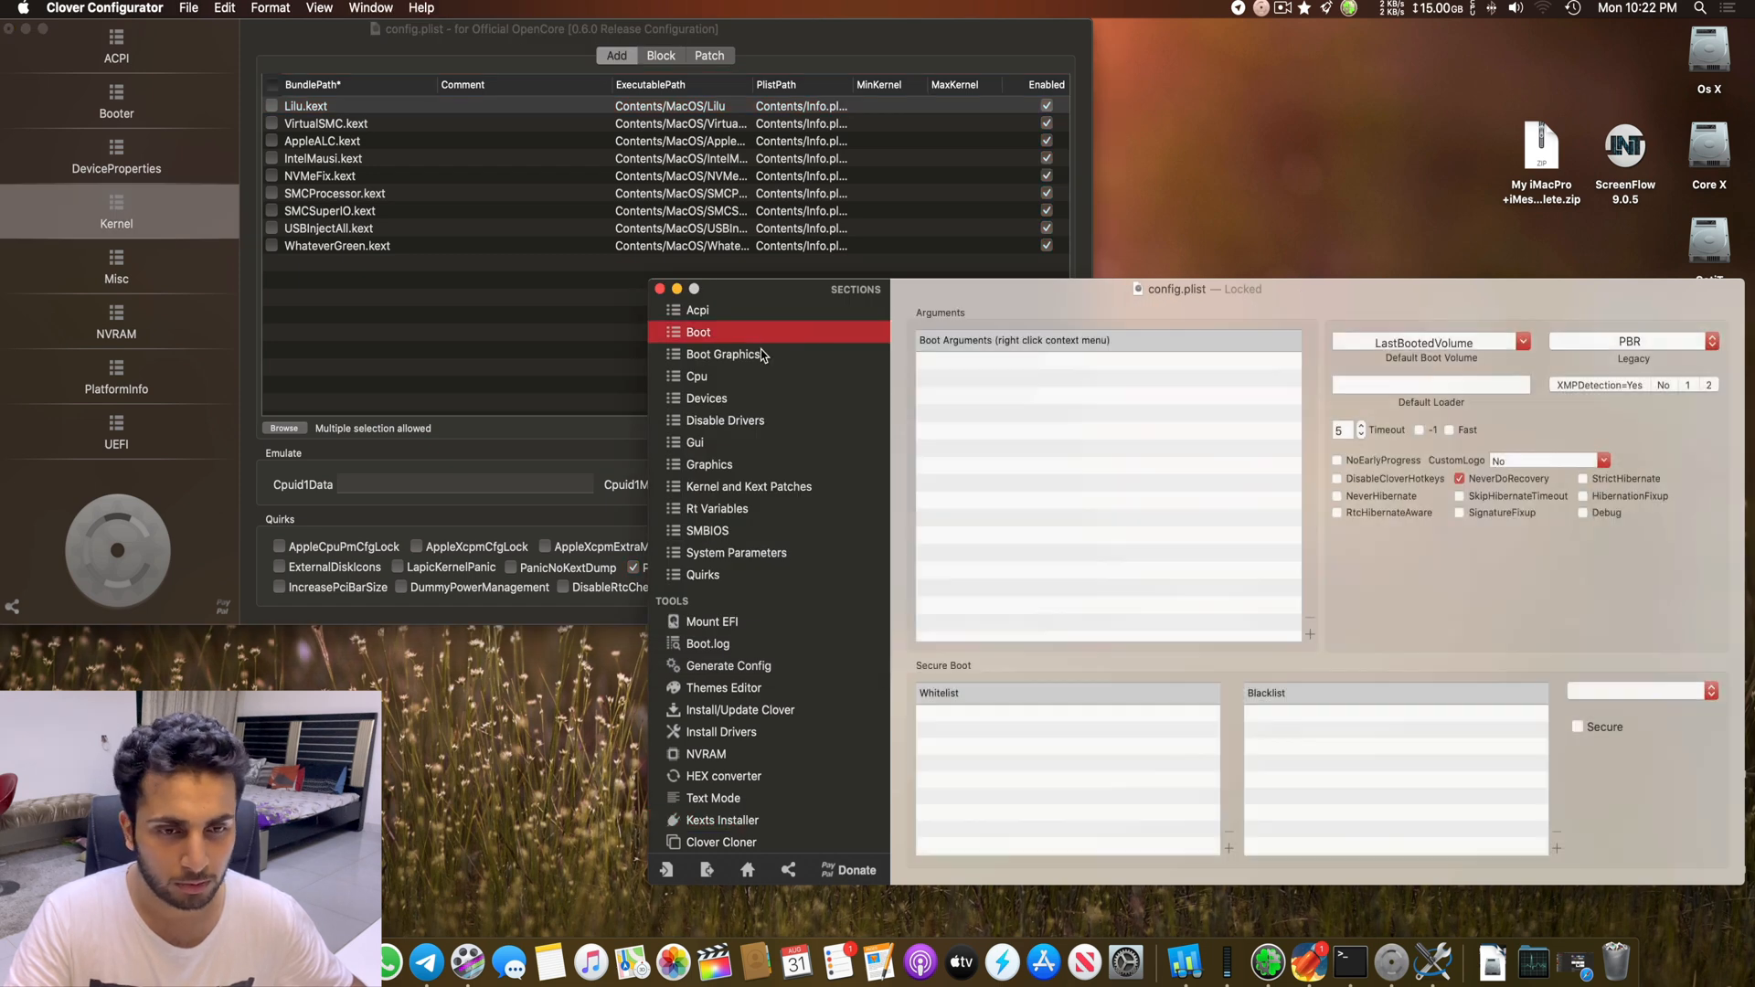
# Step: Show Clover's Kernel and Kext Patches beside the OpenCore kernel quirks, toggling the Kernel CPU patch for comparison
pyautogui.click(750, 486)
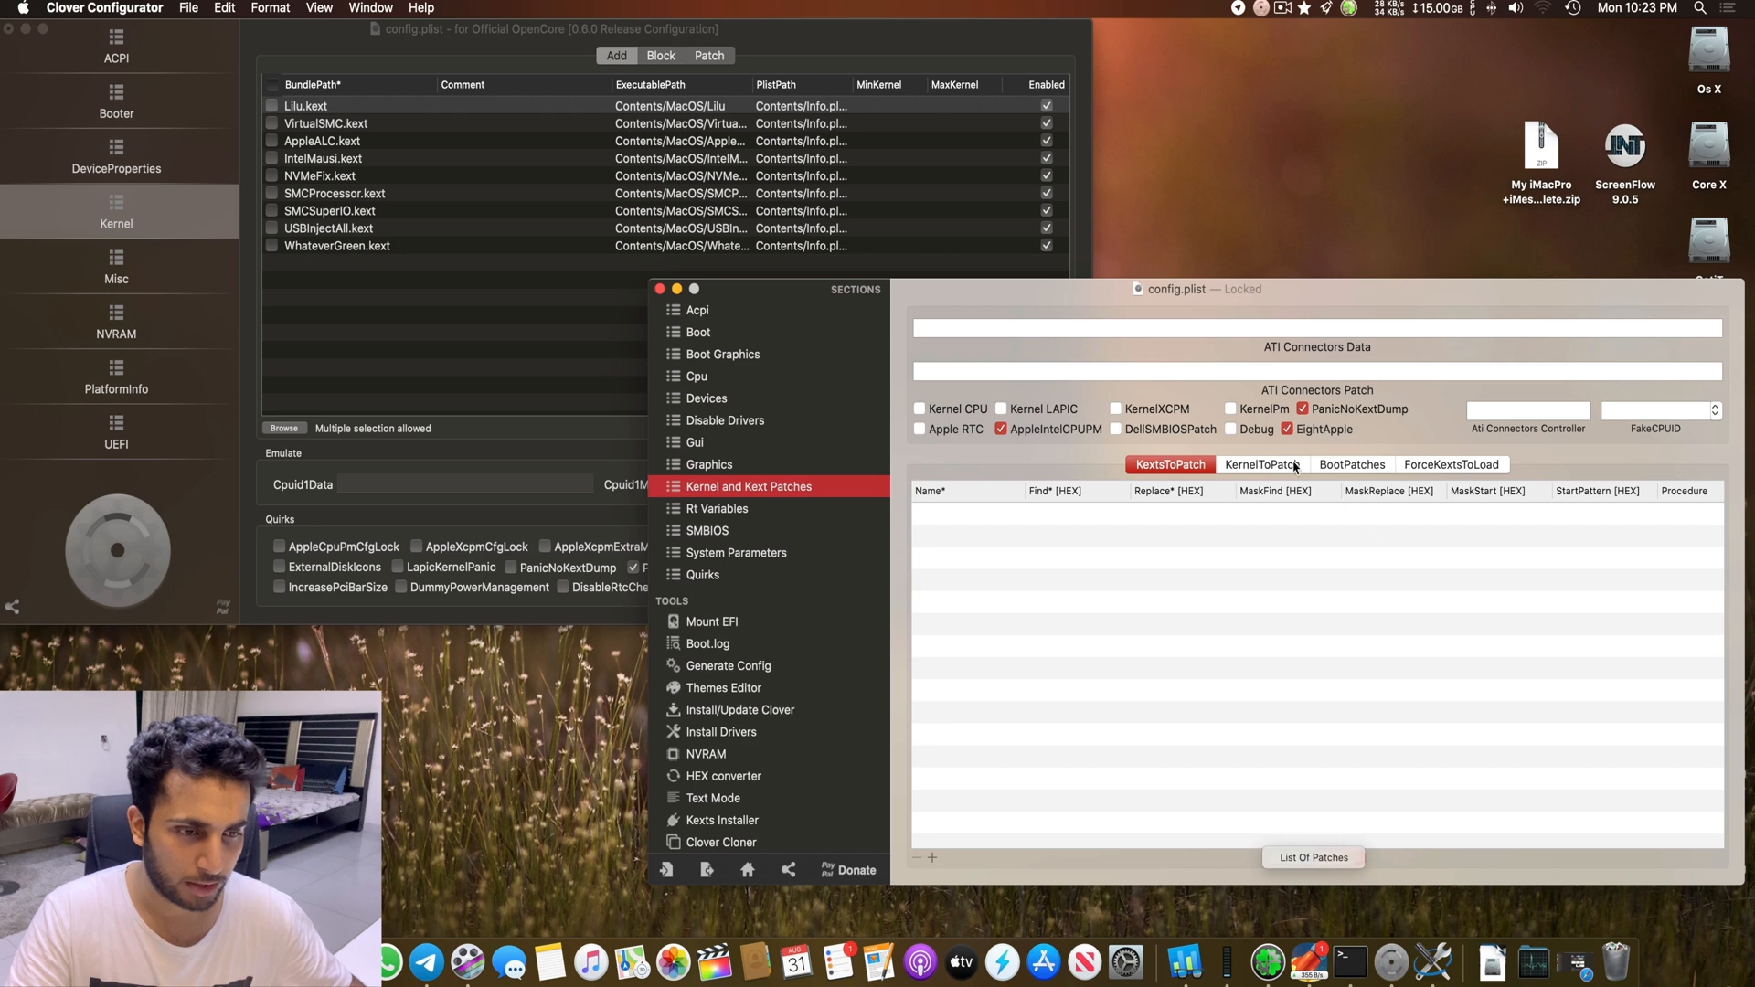
pyautogui.click(1262, 465)
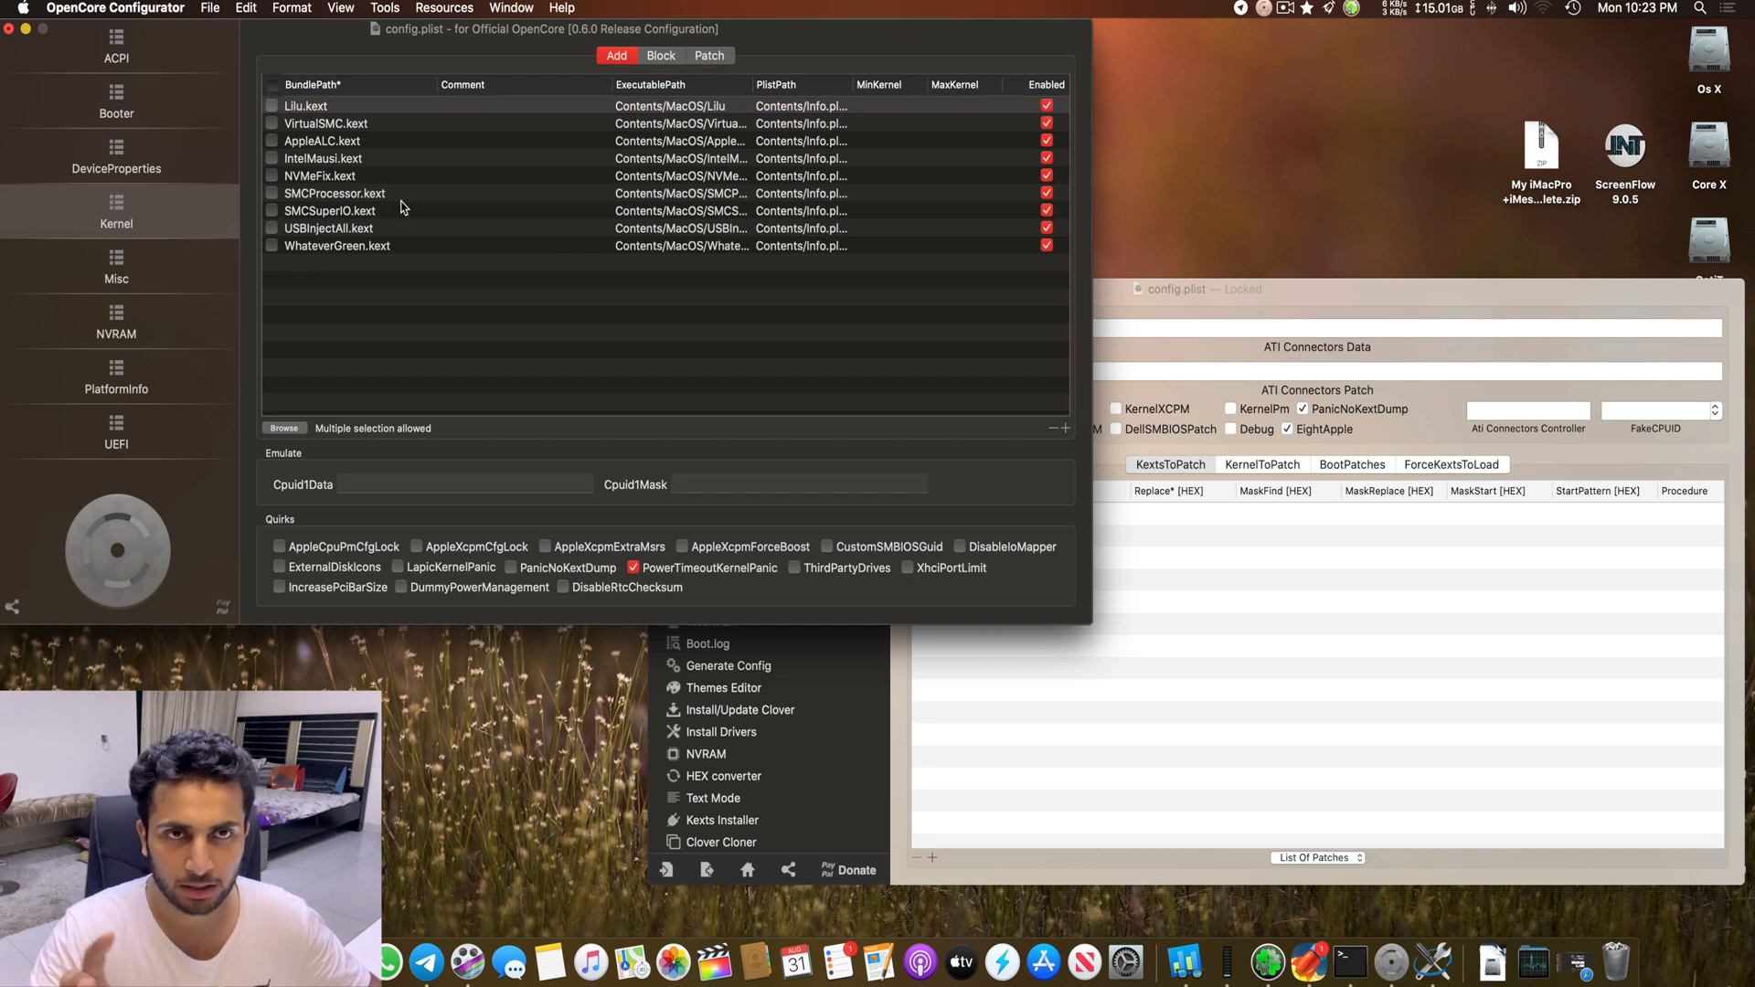
pyautogui.moveTo(313, 532)
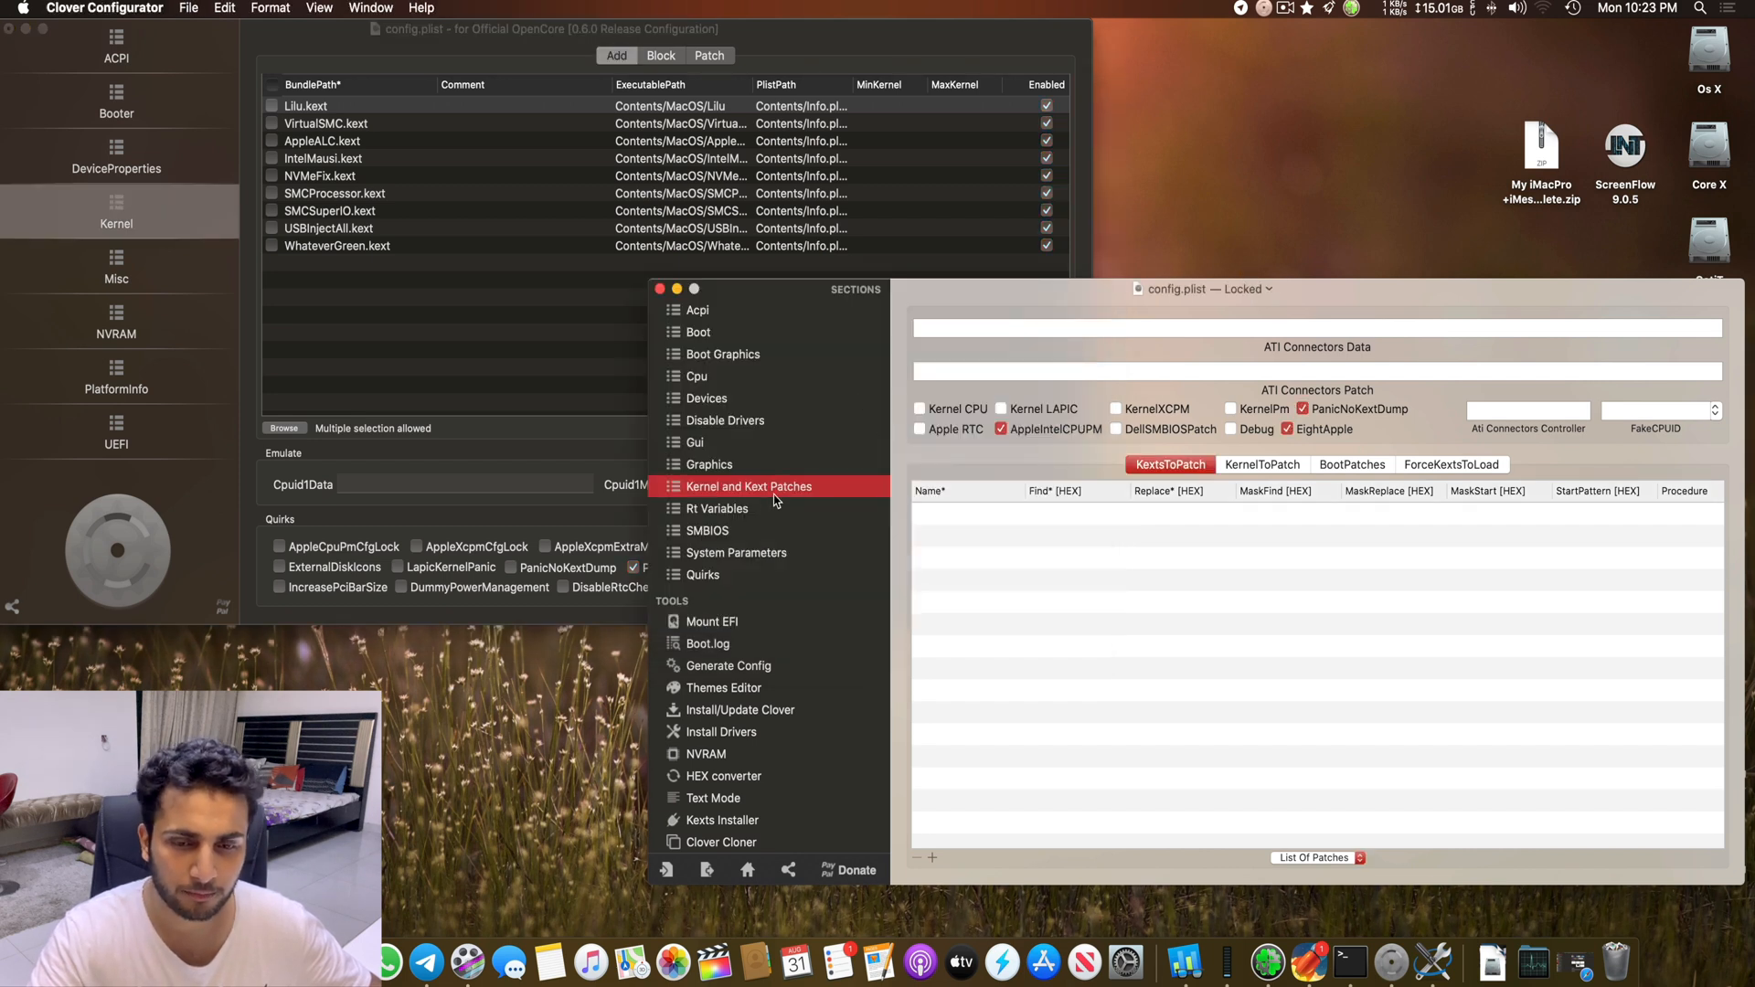
pyautogui.moveTo(1065, 444)
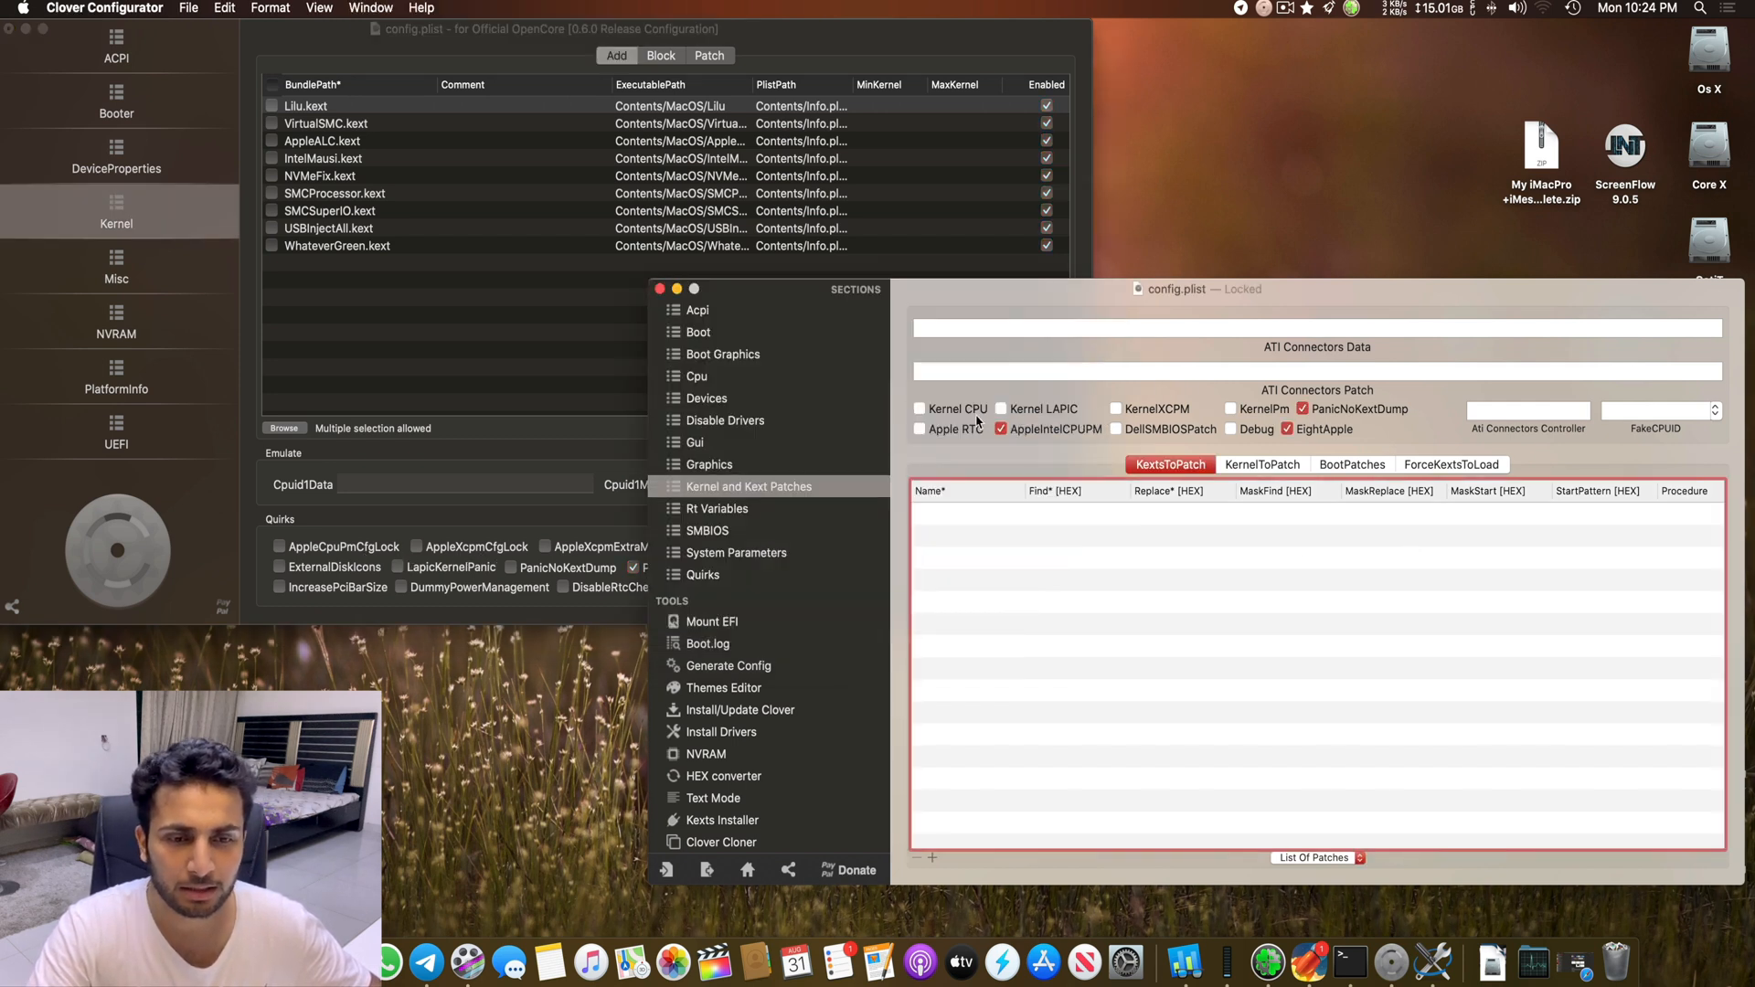
pyautogui.click(920, 408)
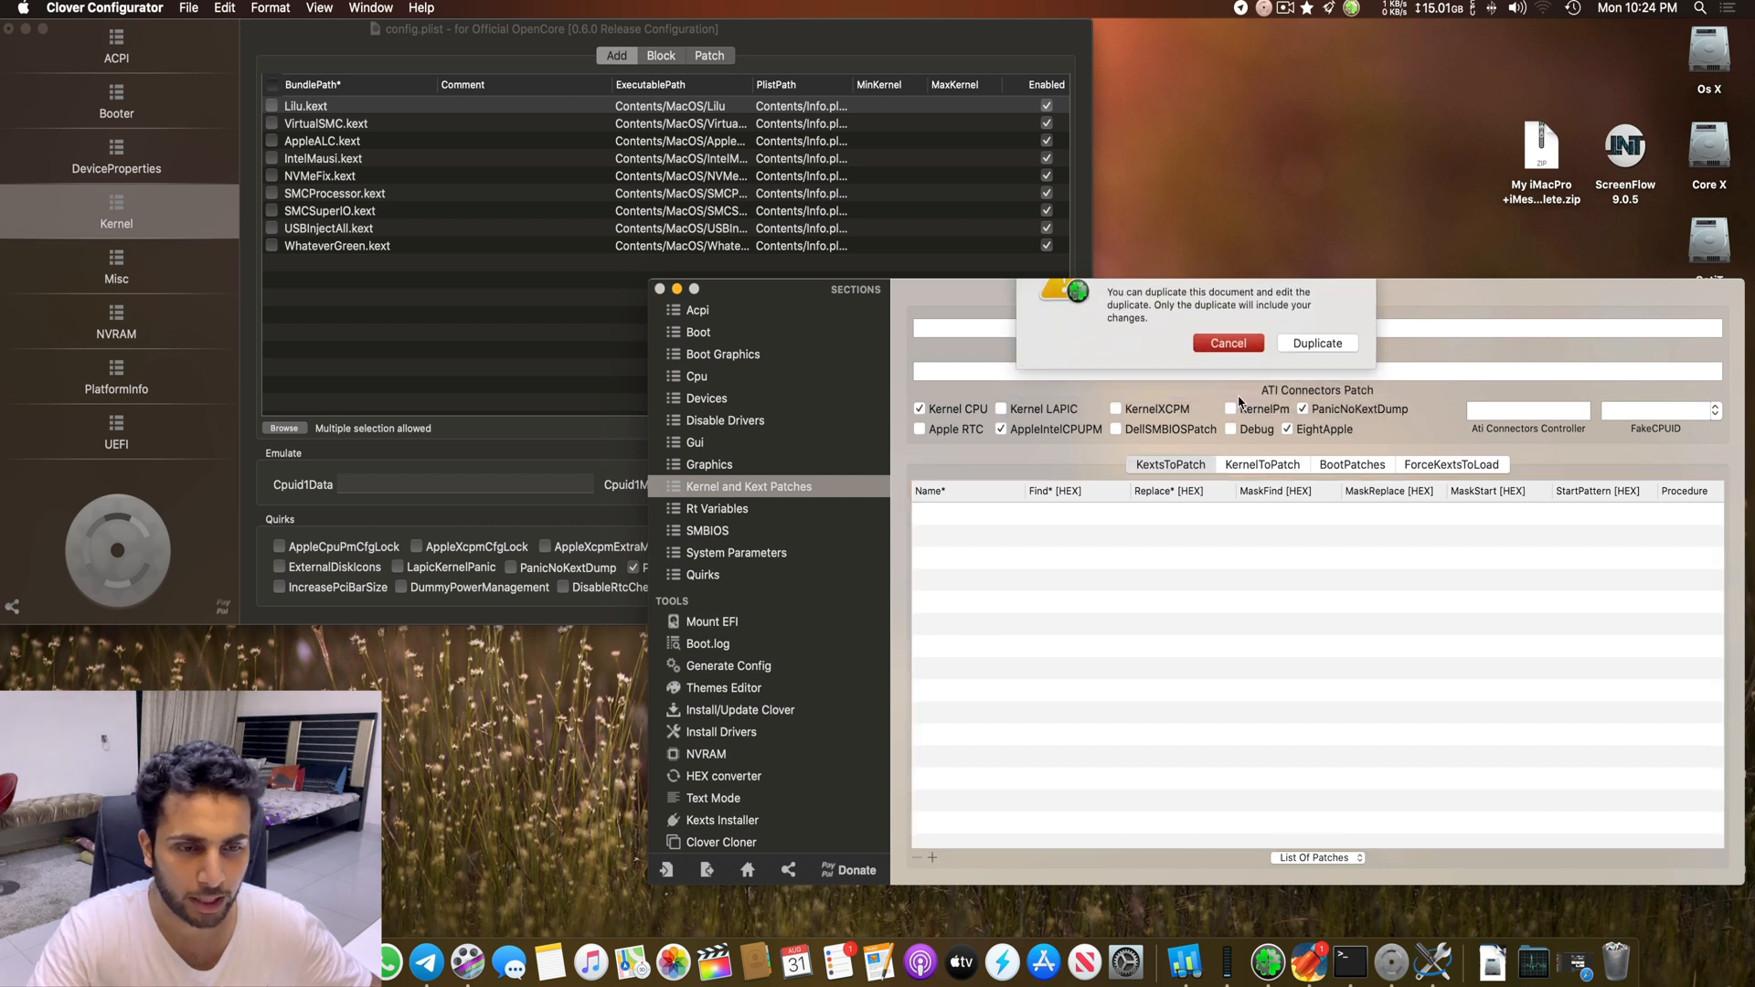
pyautogui.click(1227, 342)
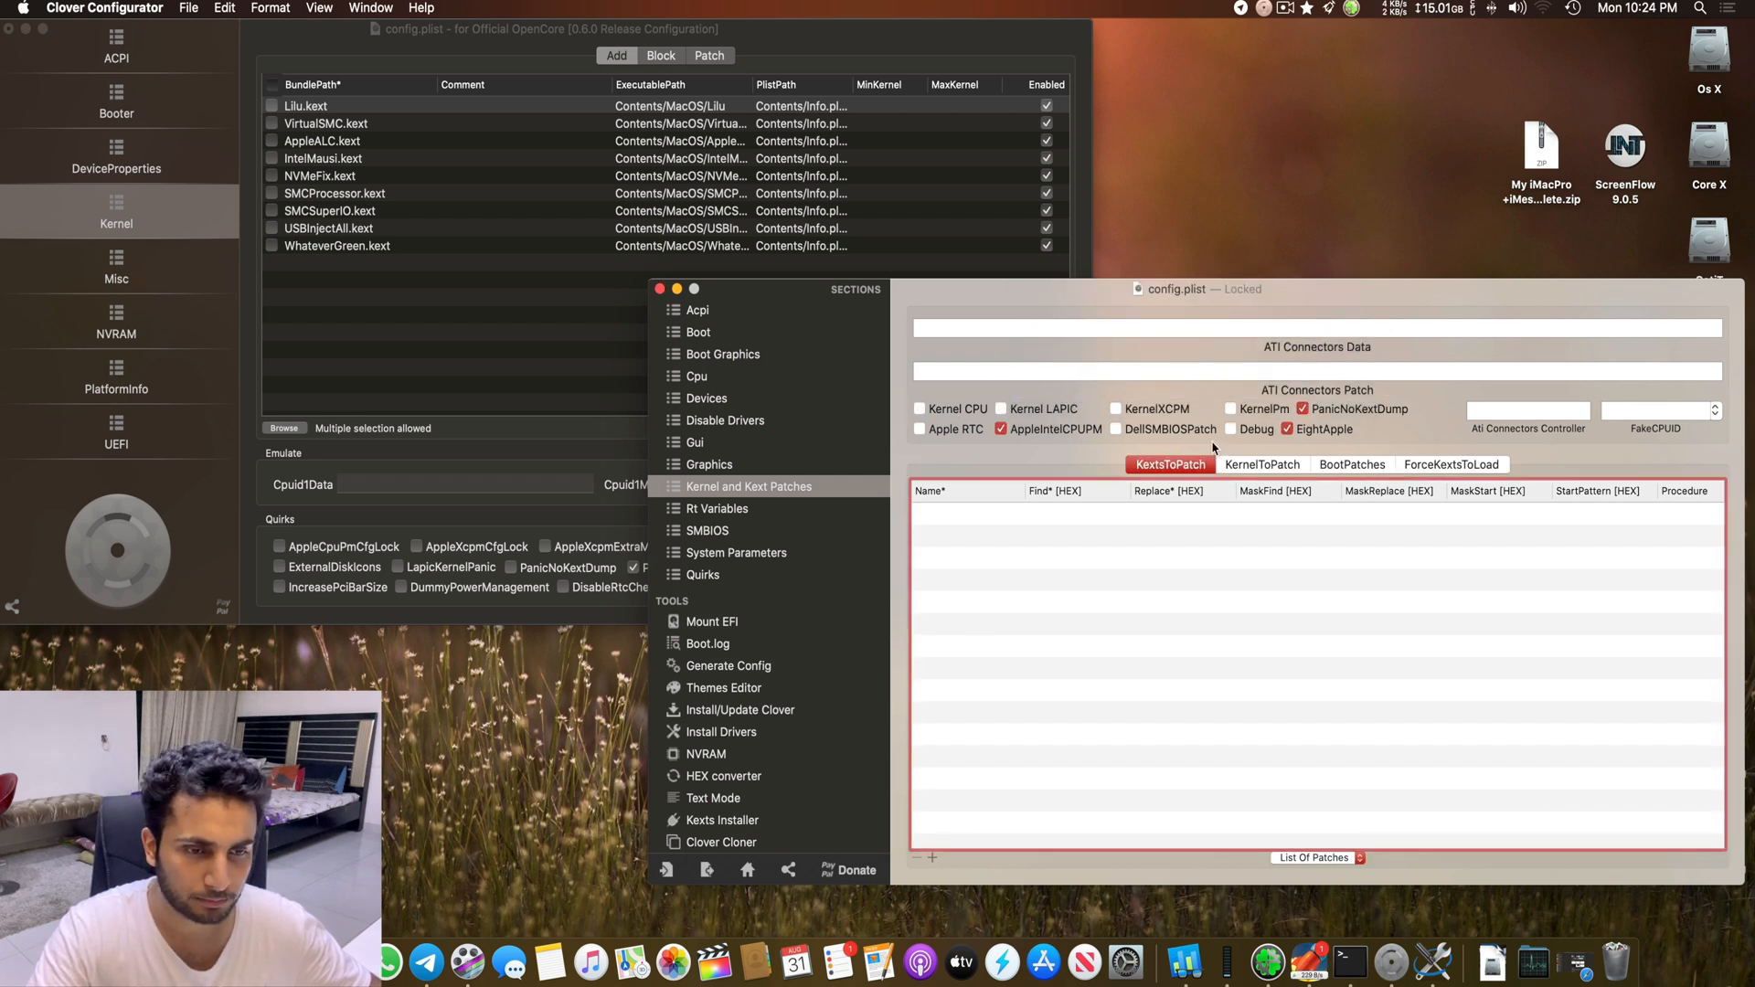
pyautogui.moveTo(592, 525)
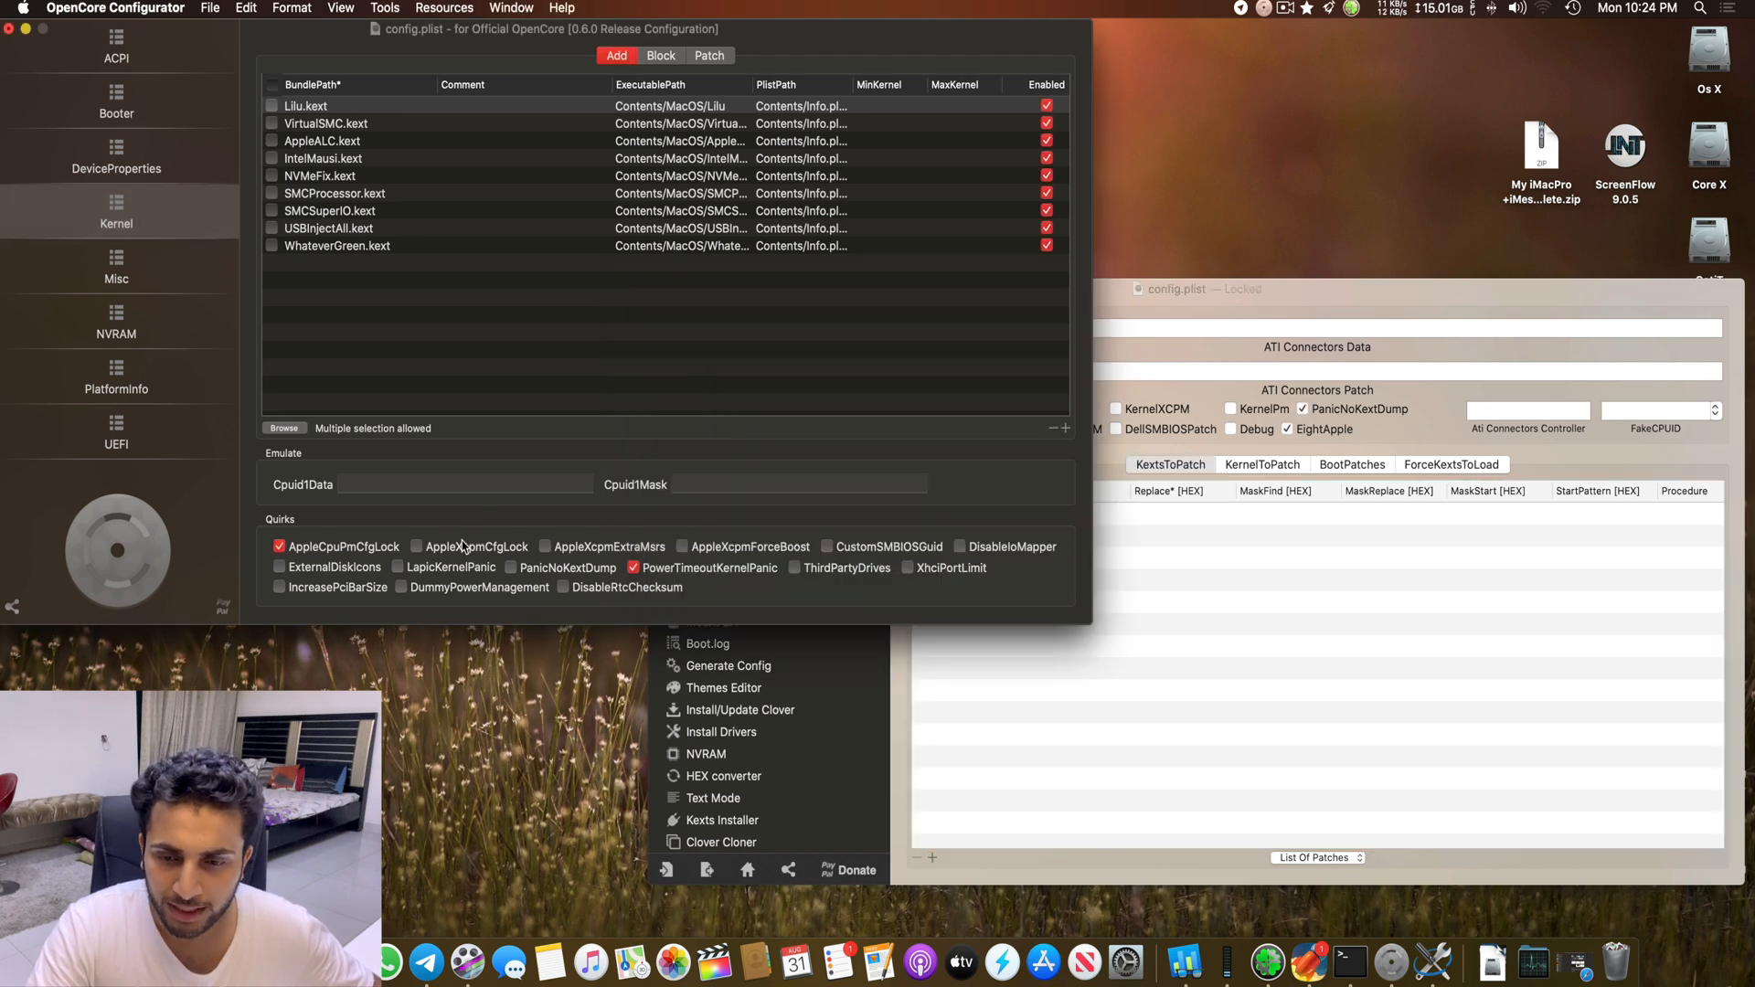
# Step: Enable the AppleXcpmCfgLock and XhciPortLimit kernel quirks
pyautogui.click(417, 547)
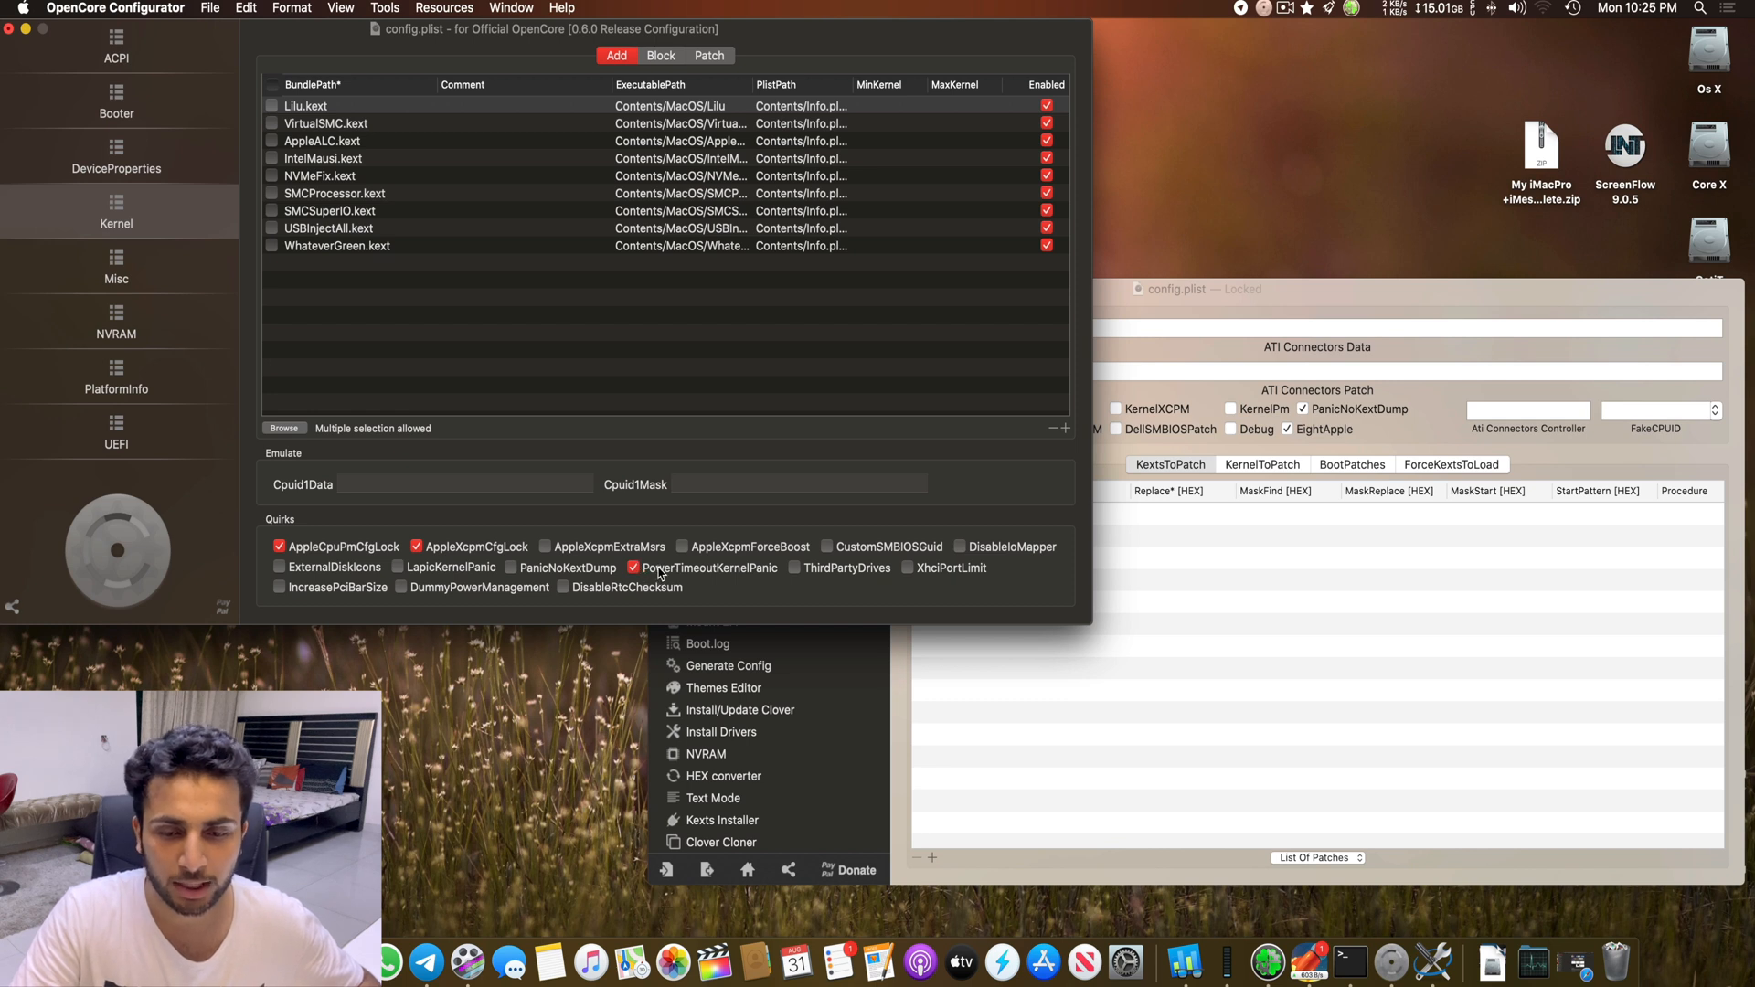
pyautogui.moveTo(755, 570)
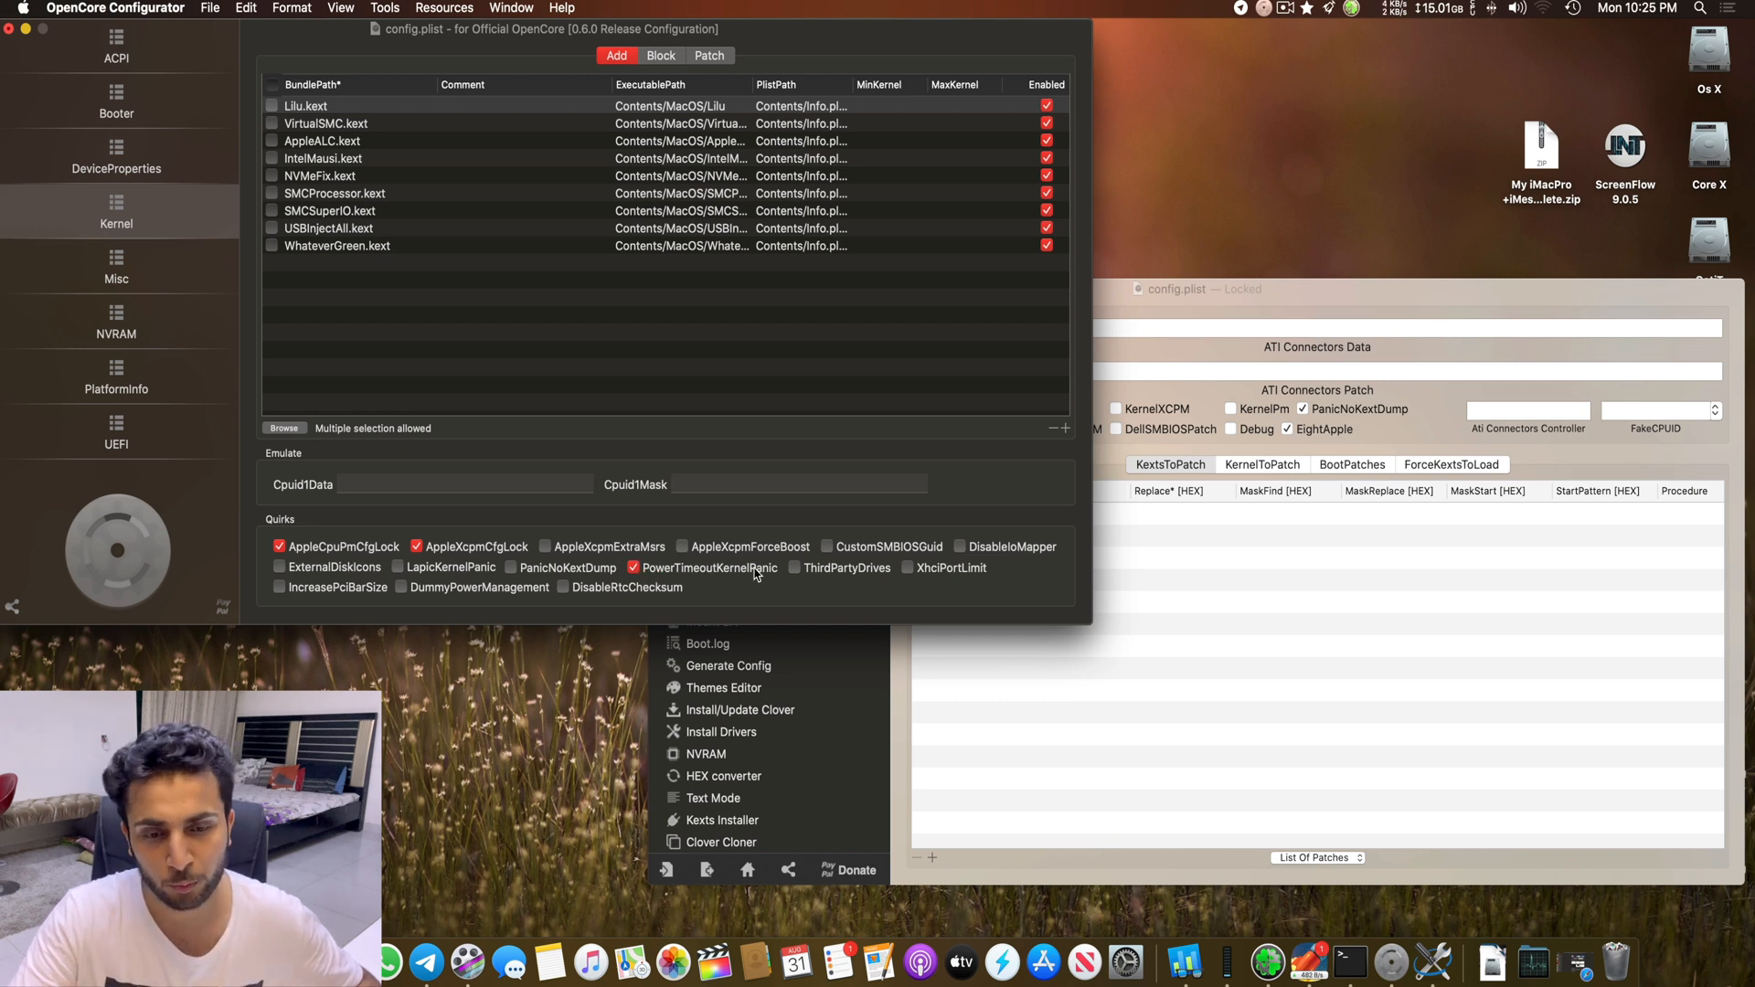
pyautogui.click(909, 567)
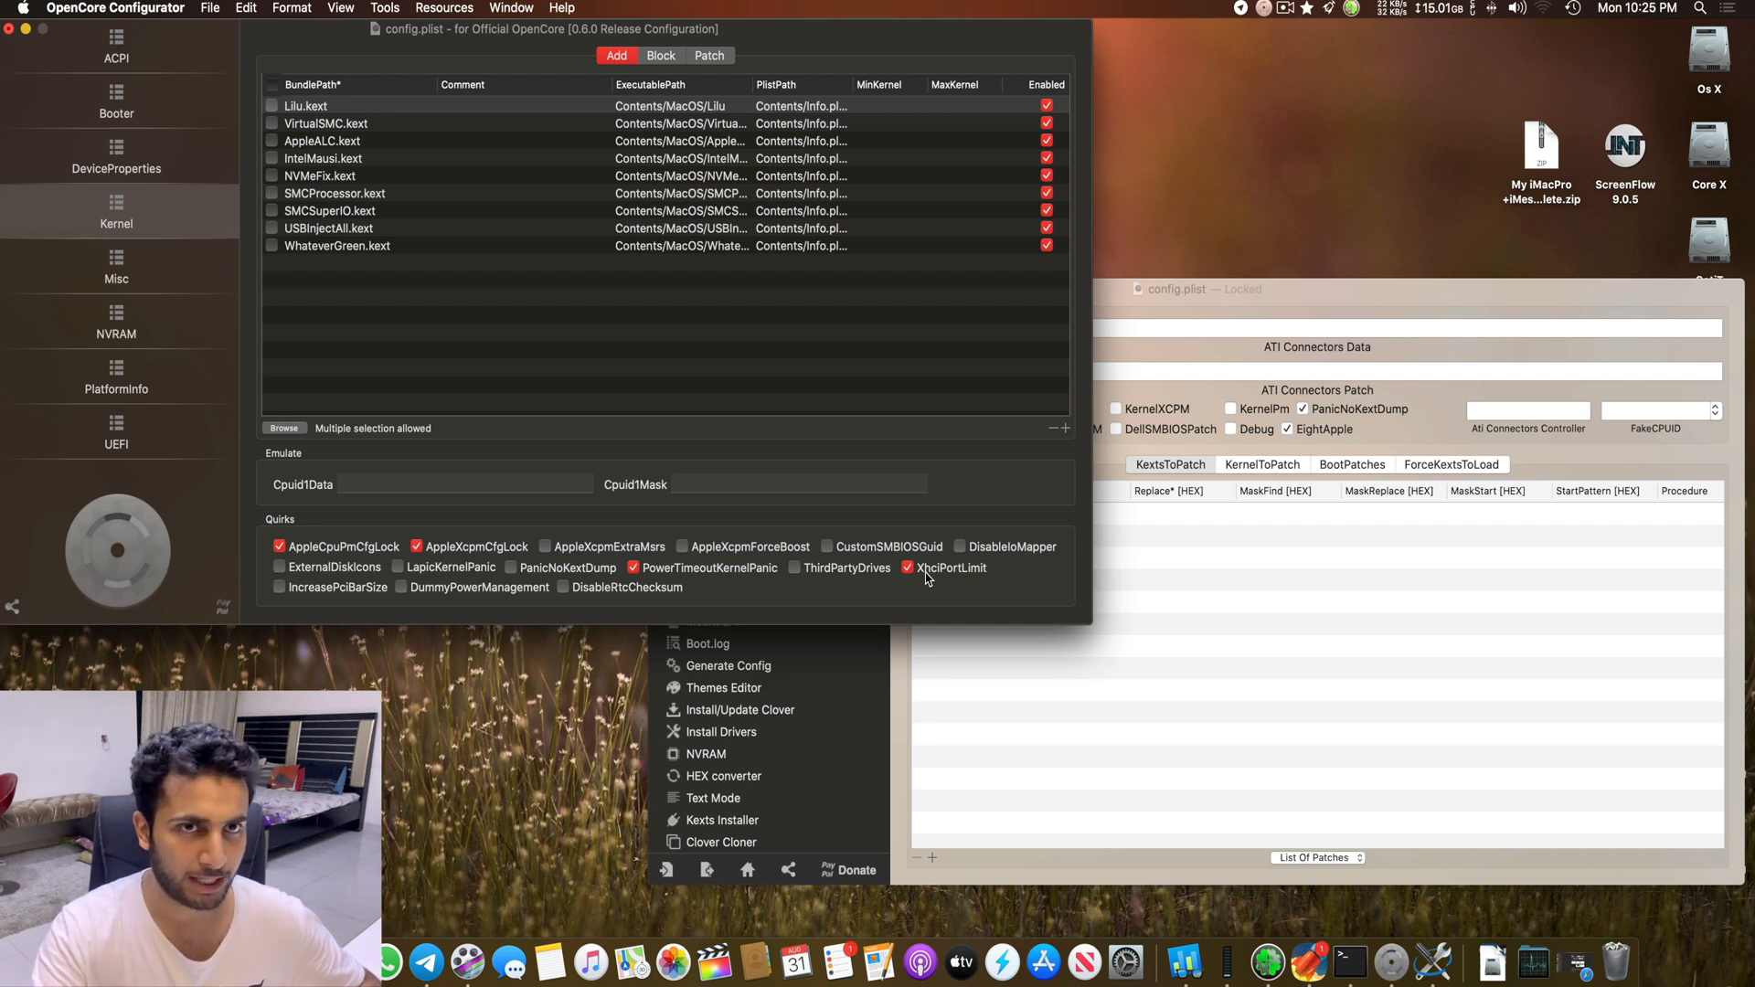
pyautogui.moveTo(943, 582)
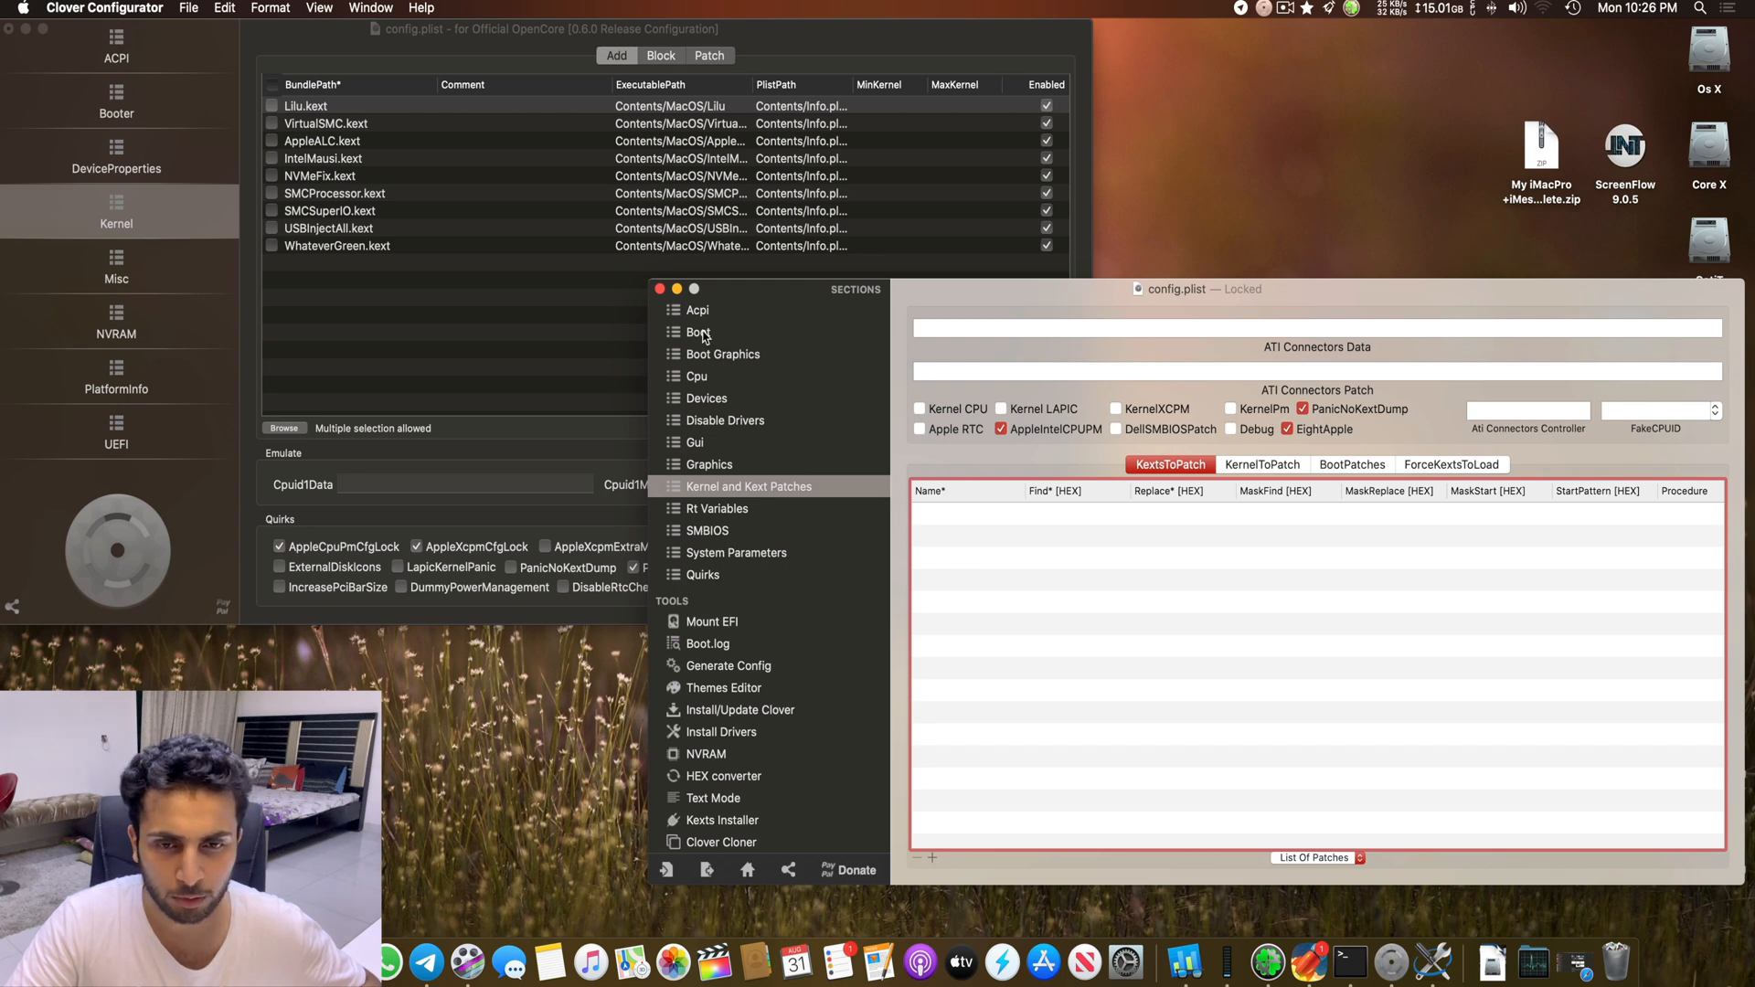
# Step: Return to the OpenCore kernel quirks to set DisableIoMapper on and XhciPortLimit off
pyautogui.click(697, 310)
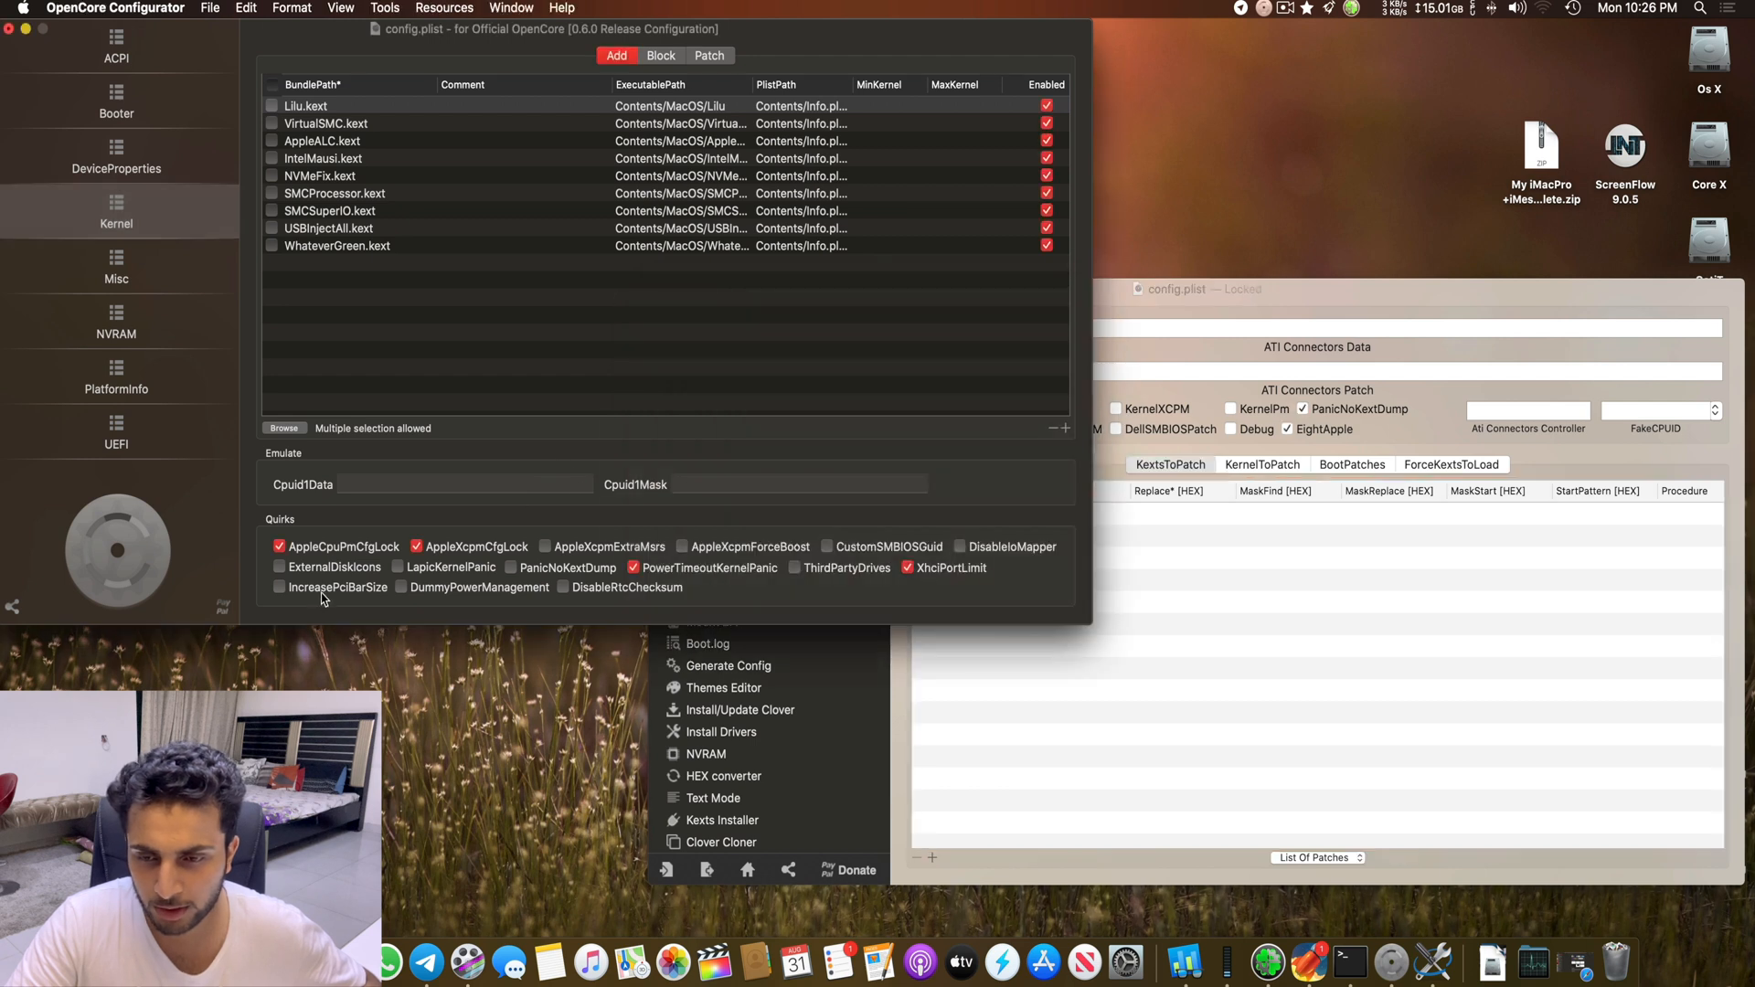
pyautogui.moveTo(1038, 560)
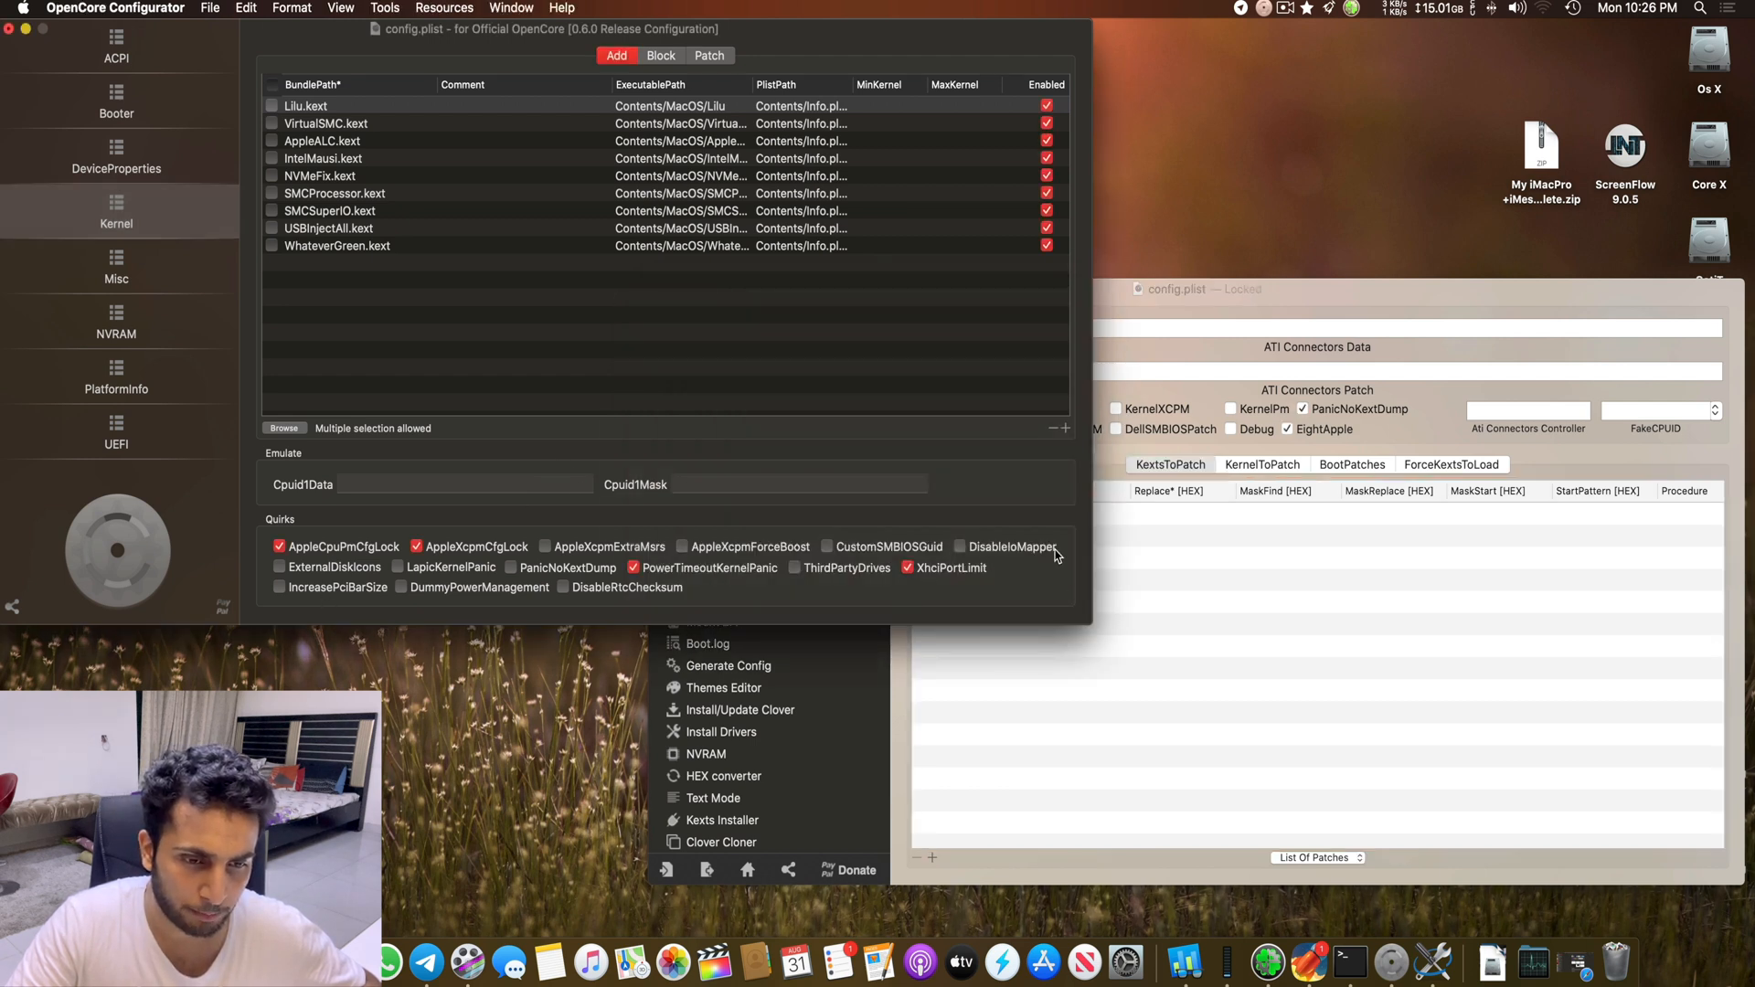
pyautogui.moveTo(1070, 551)
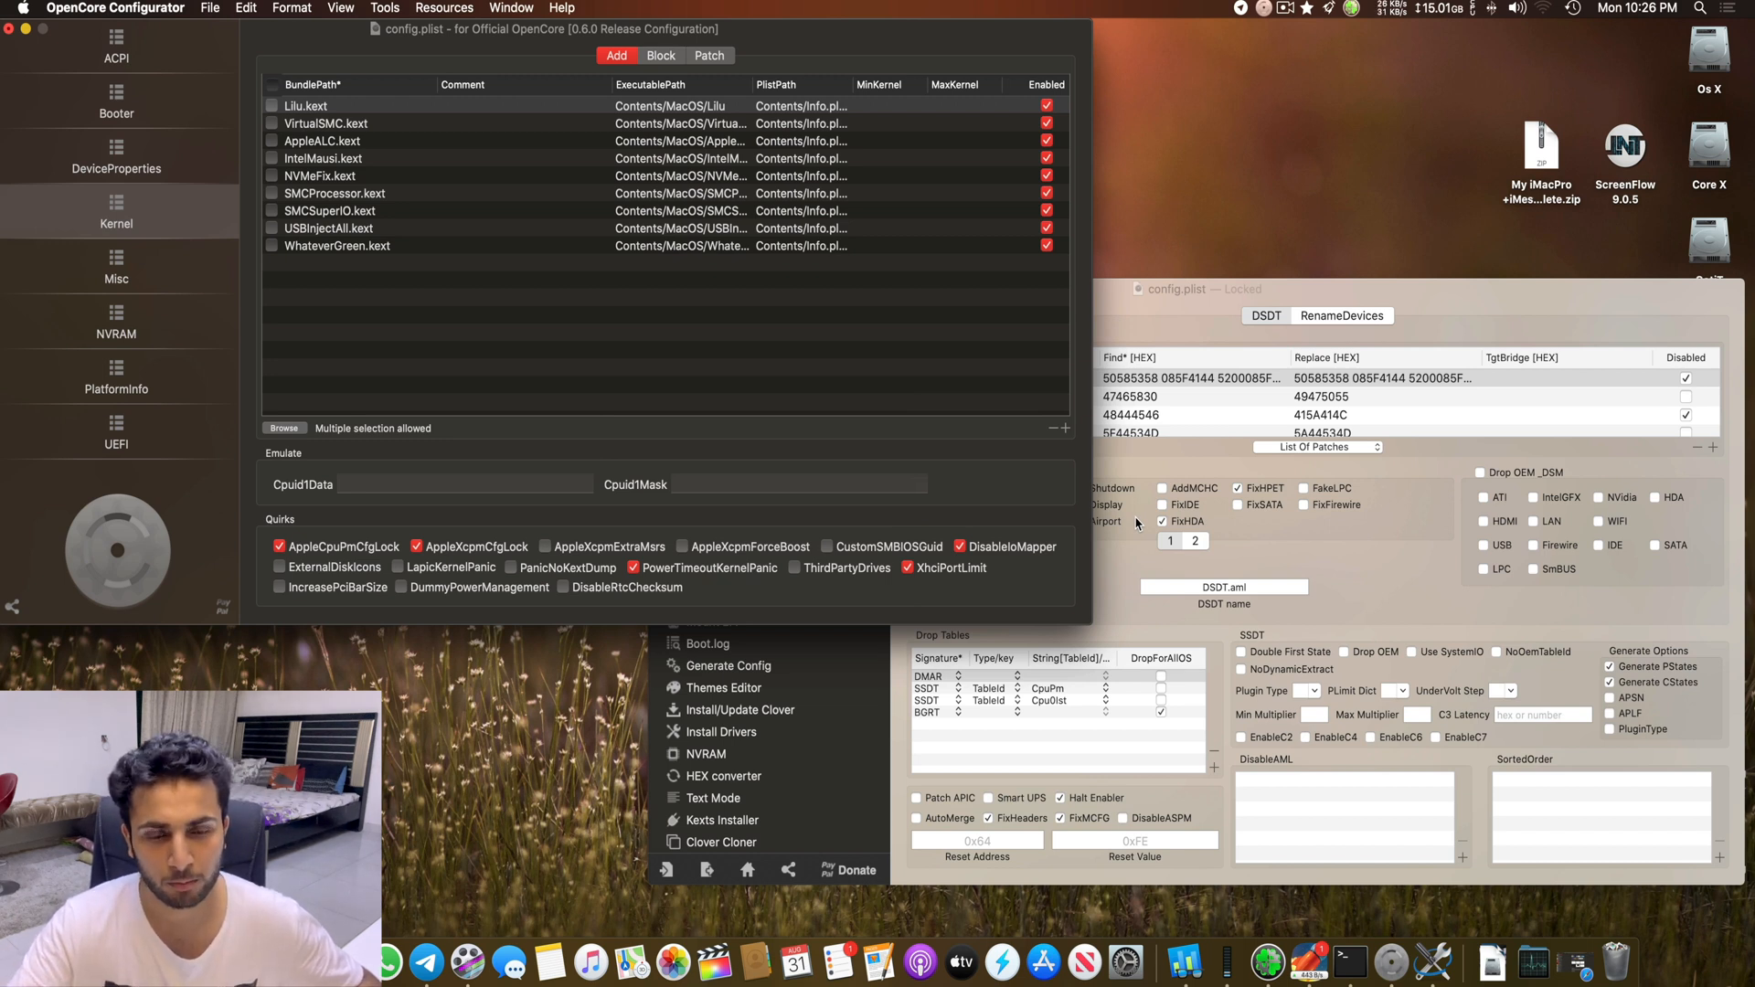
pyautogui.moveTo(996, 637)
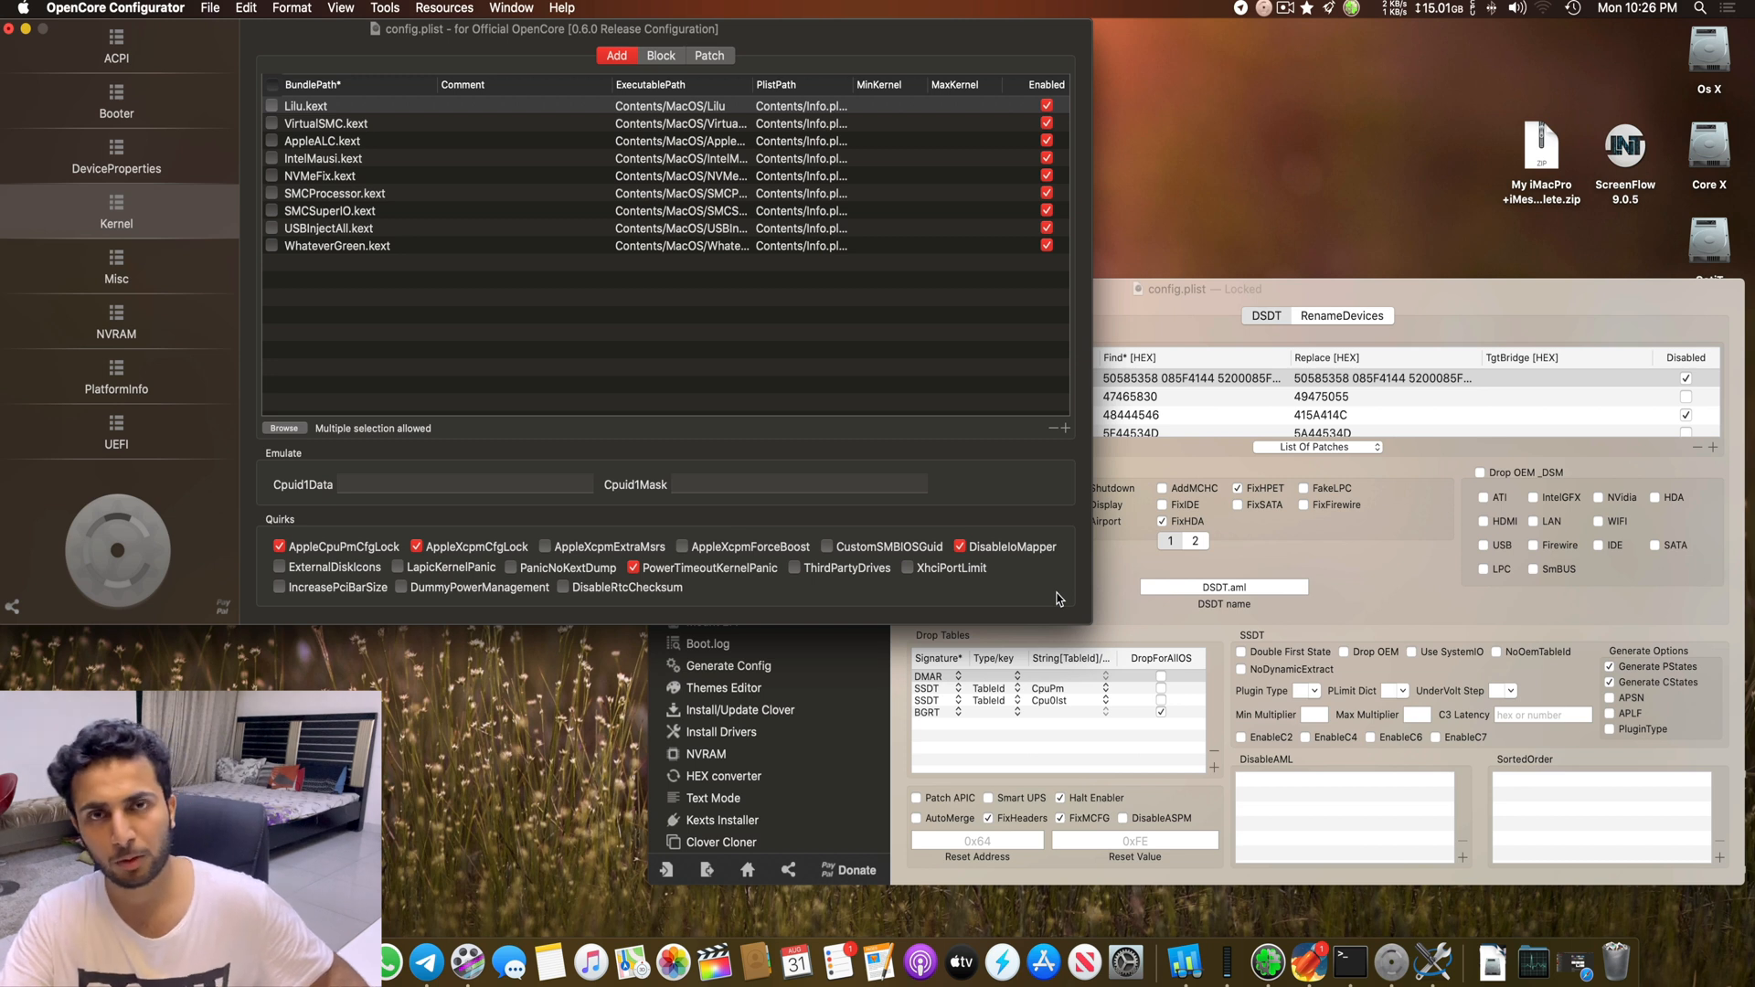
pyautogui.moveTo(572, 400)
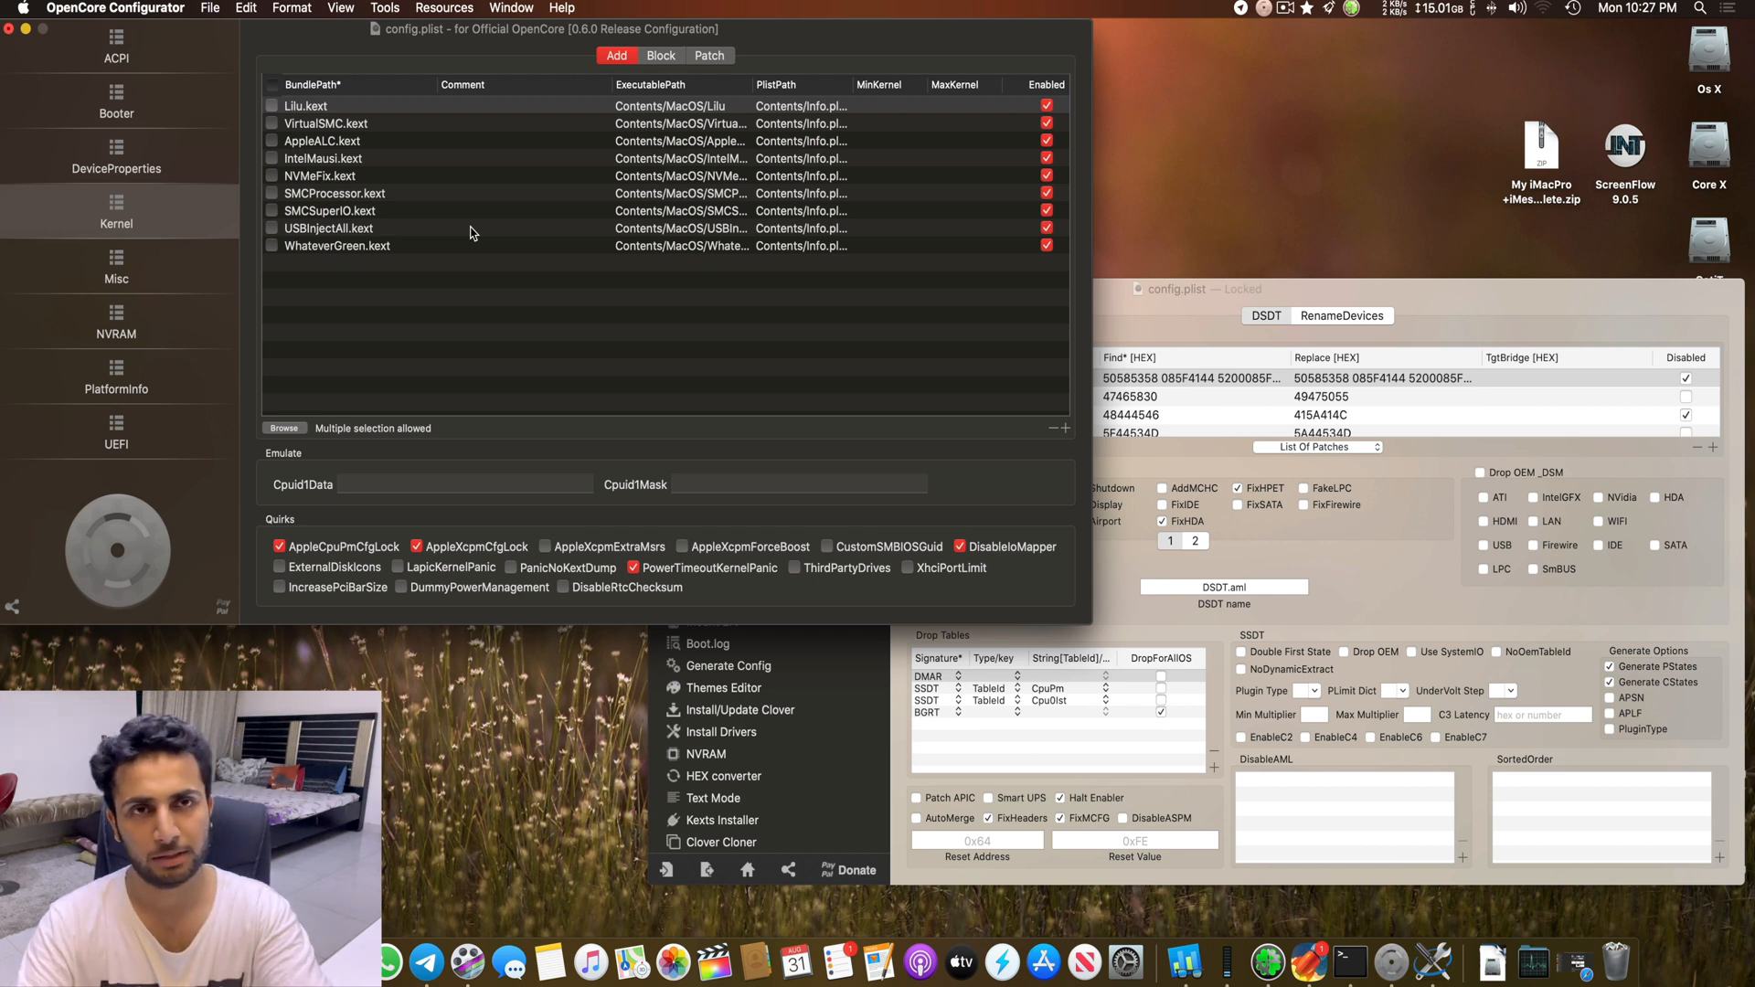
pyautogui.moveTo(182, 249)
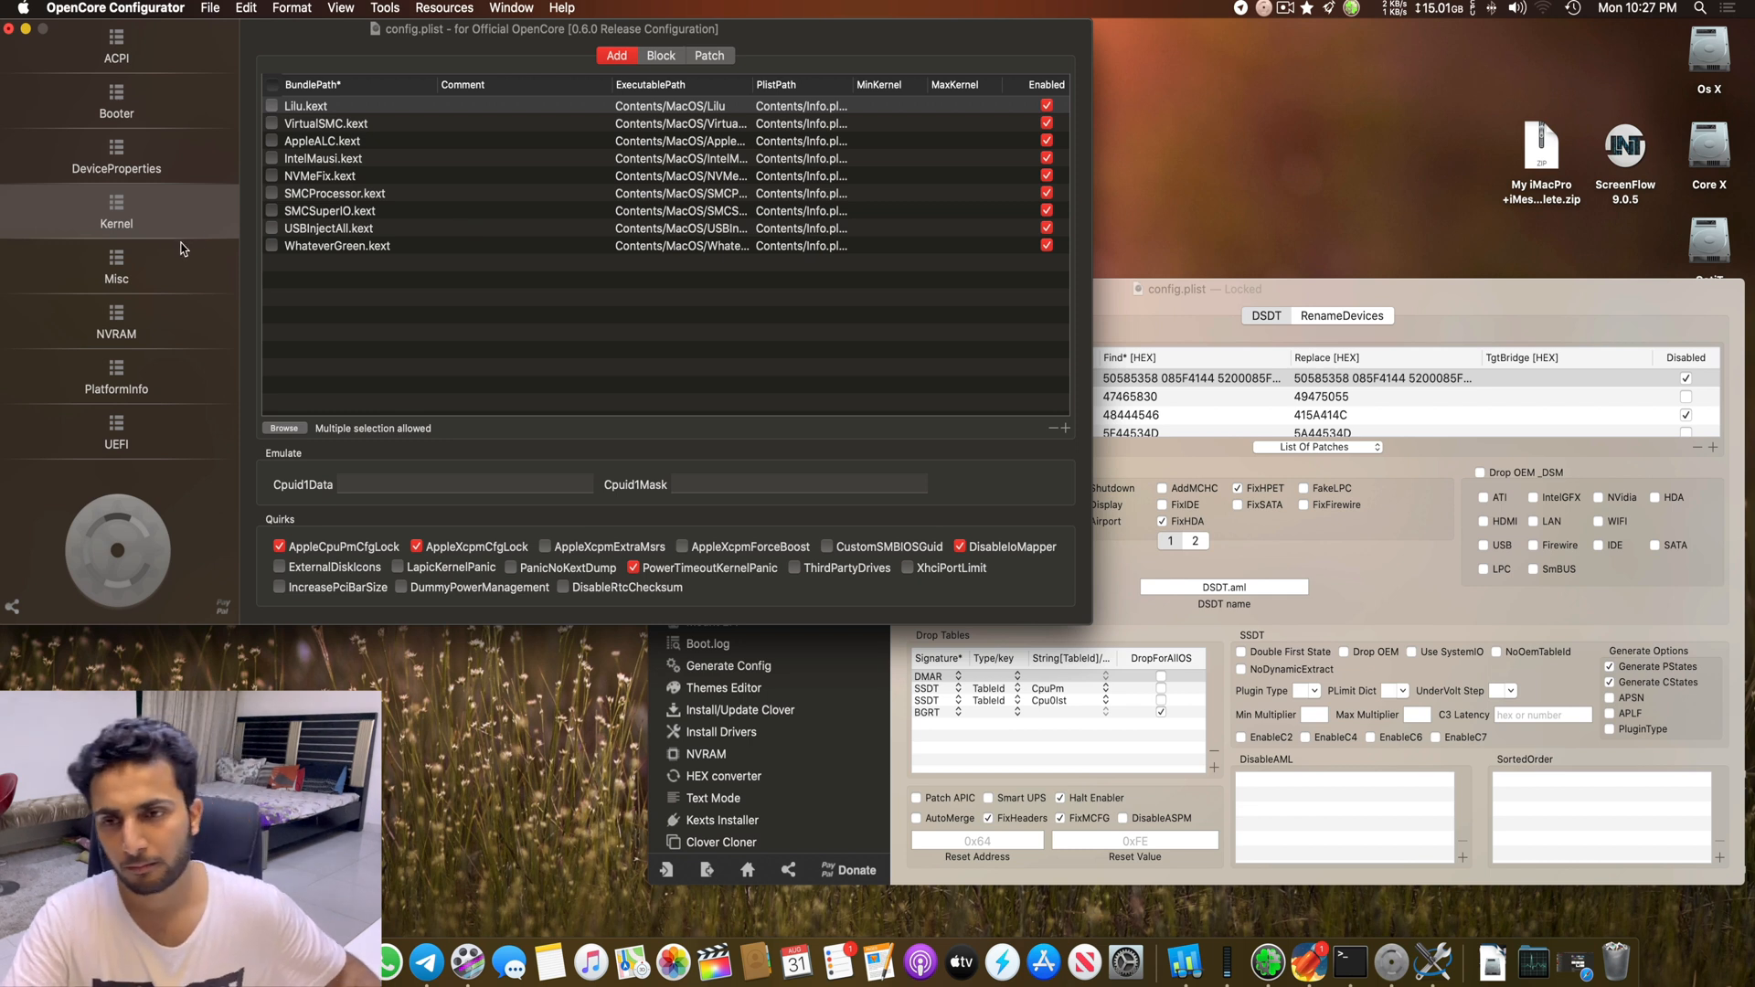
pyautogui.moveTo(702, 580)
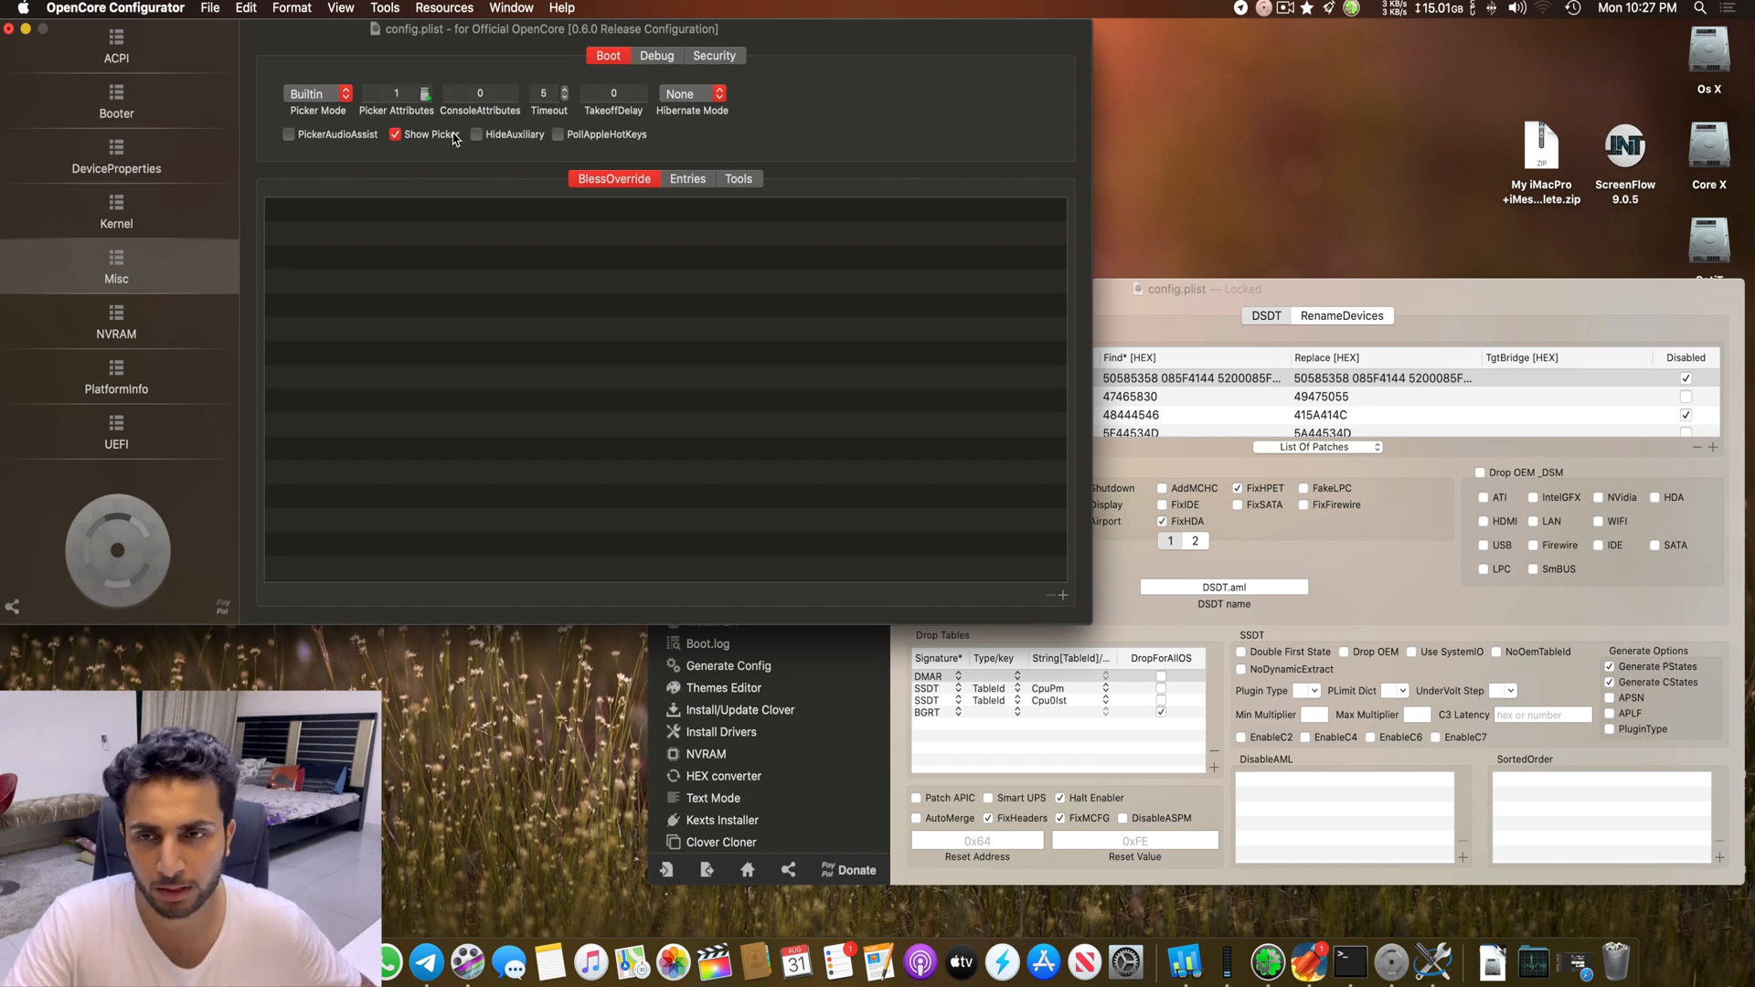
pyautogui.moveTo(432, 131)
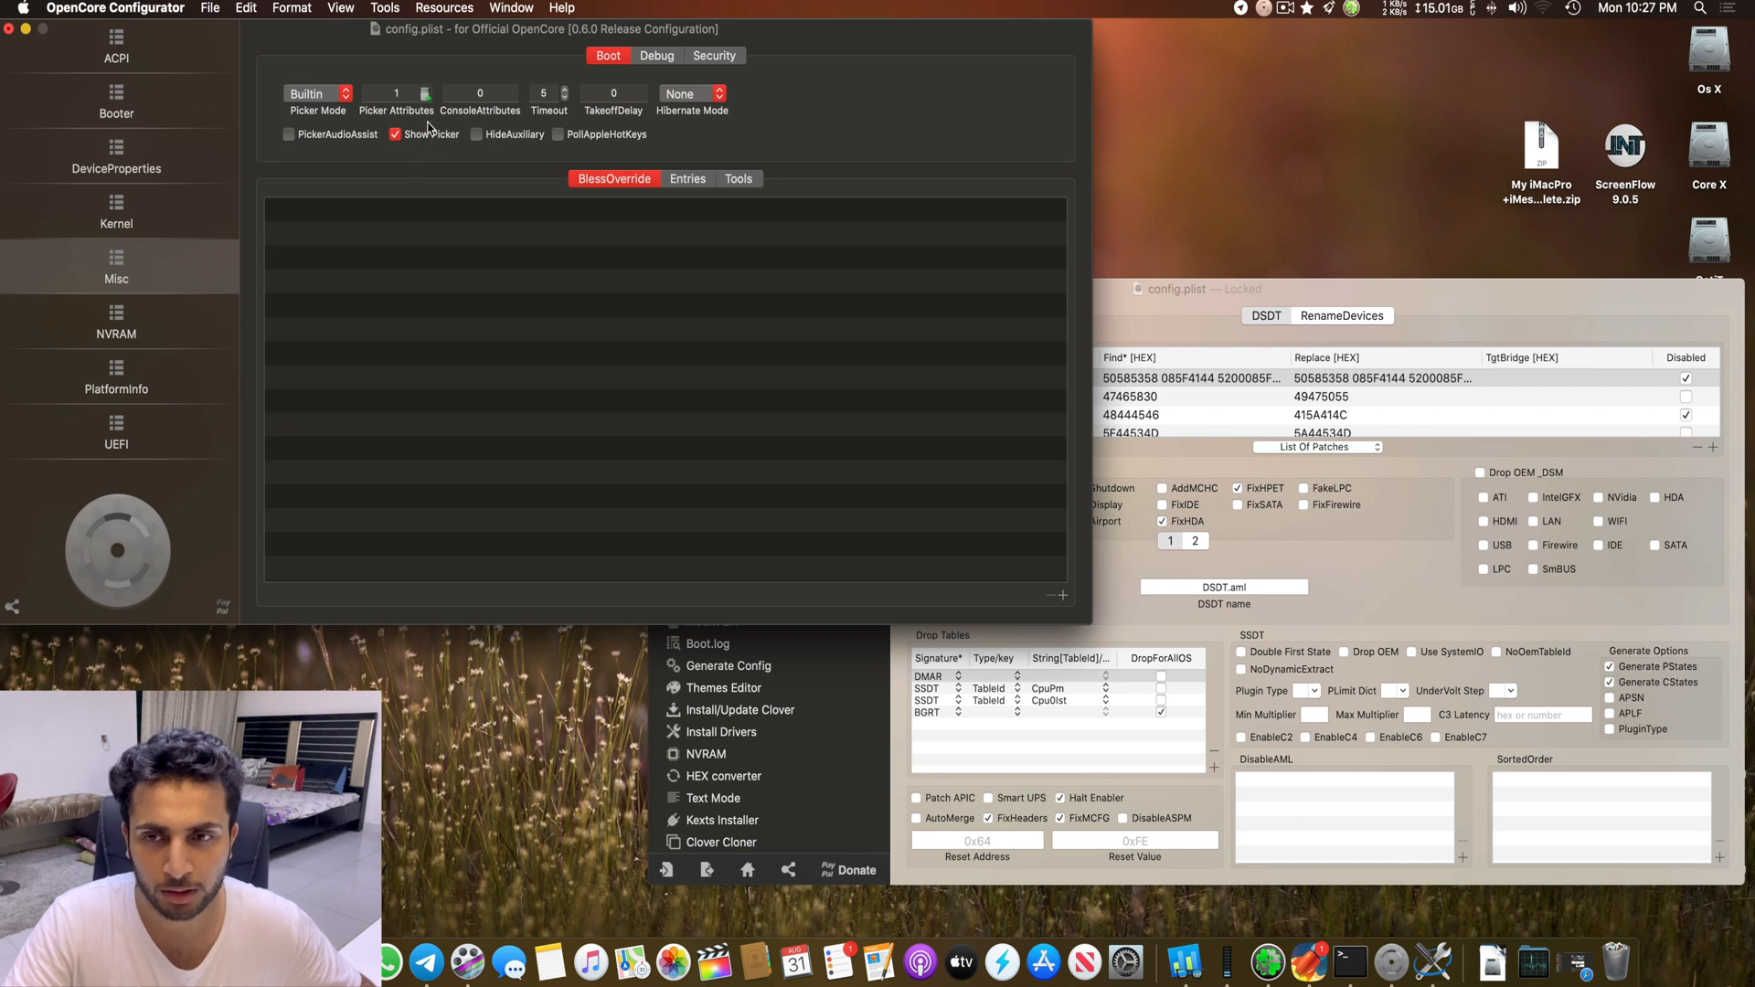
# Step: Show the Misc Debug options with Disable WatchDog, AppleDebug and ApplePanic on and Target 67
pyautogui.click(656, 55)
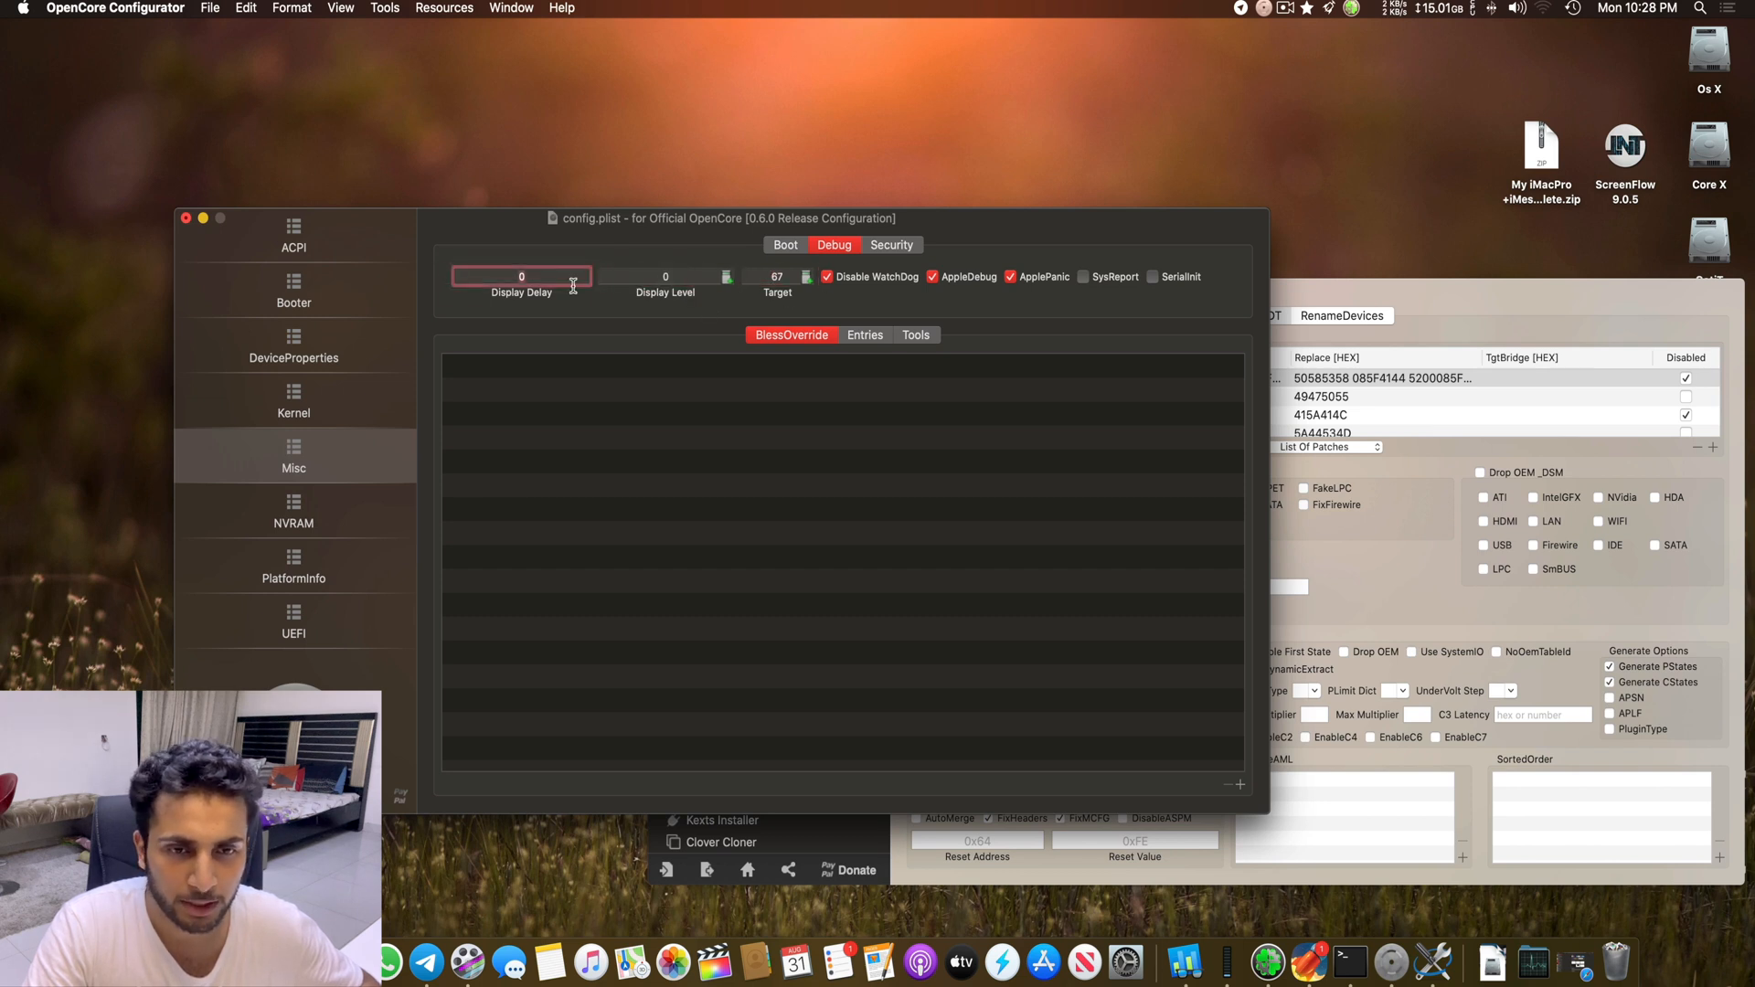
# Step: Show the Misc Security options: AllowNvramReset and AllowSetDefault on, Expose Sensitive Data 6, Scan Policy 0
pyautogui.click(893, 245)
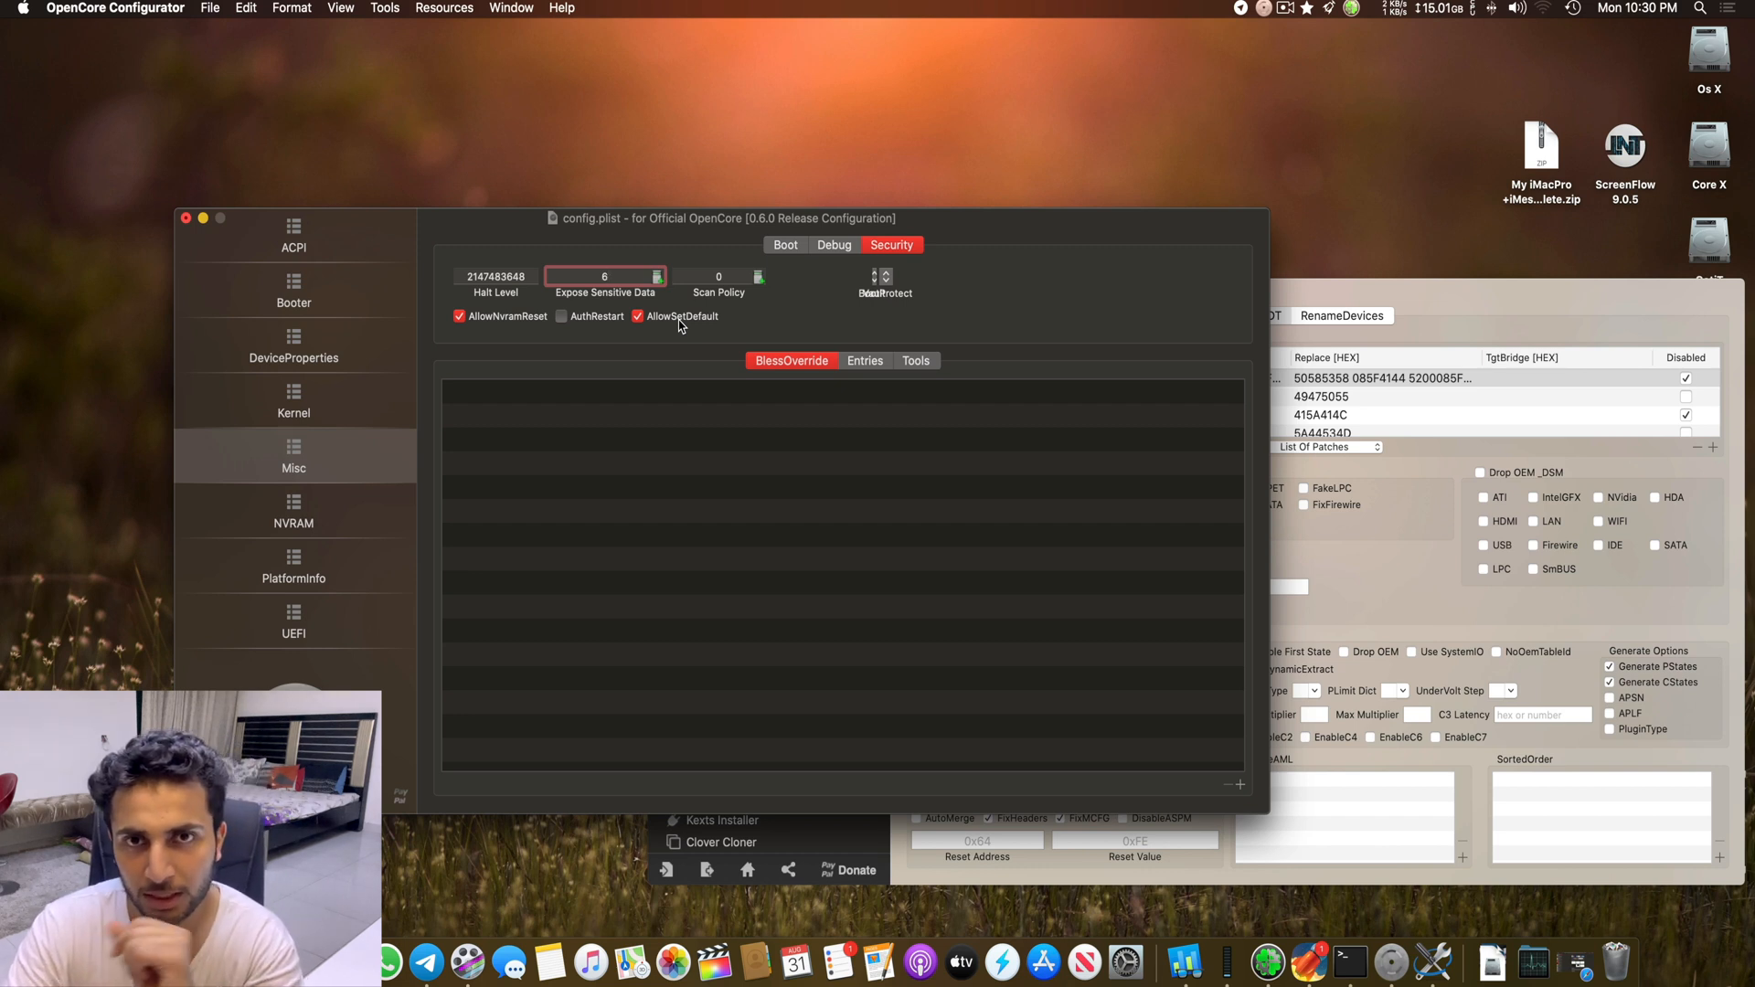
# Step: Set the Misc Security BootProtect option to Bootstrap
pyautogui.click(883, 276)
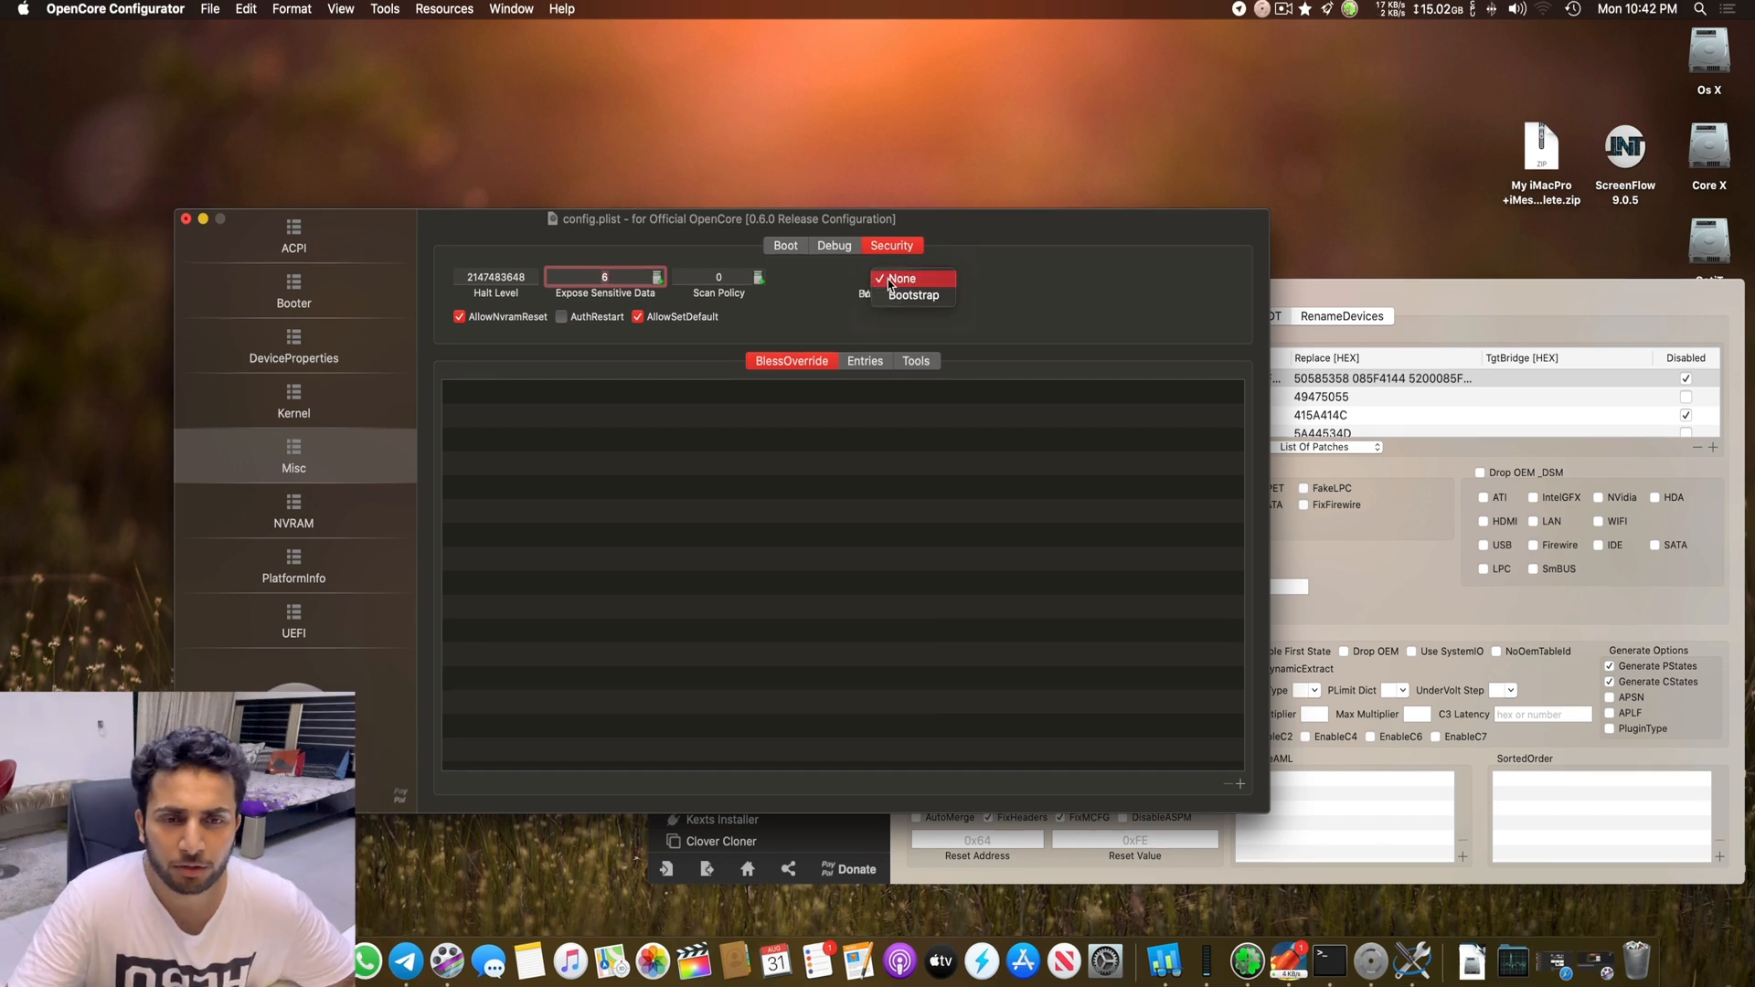
pyautogui.click(901, 278)
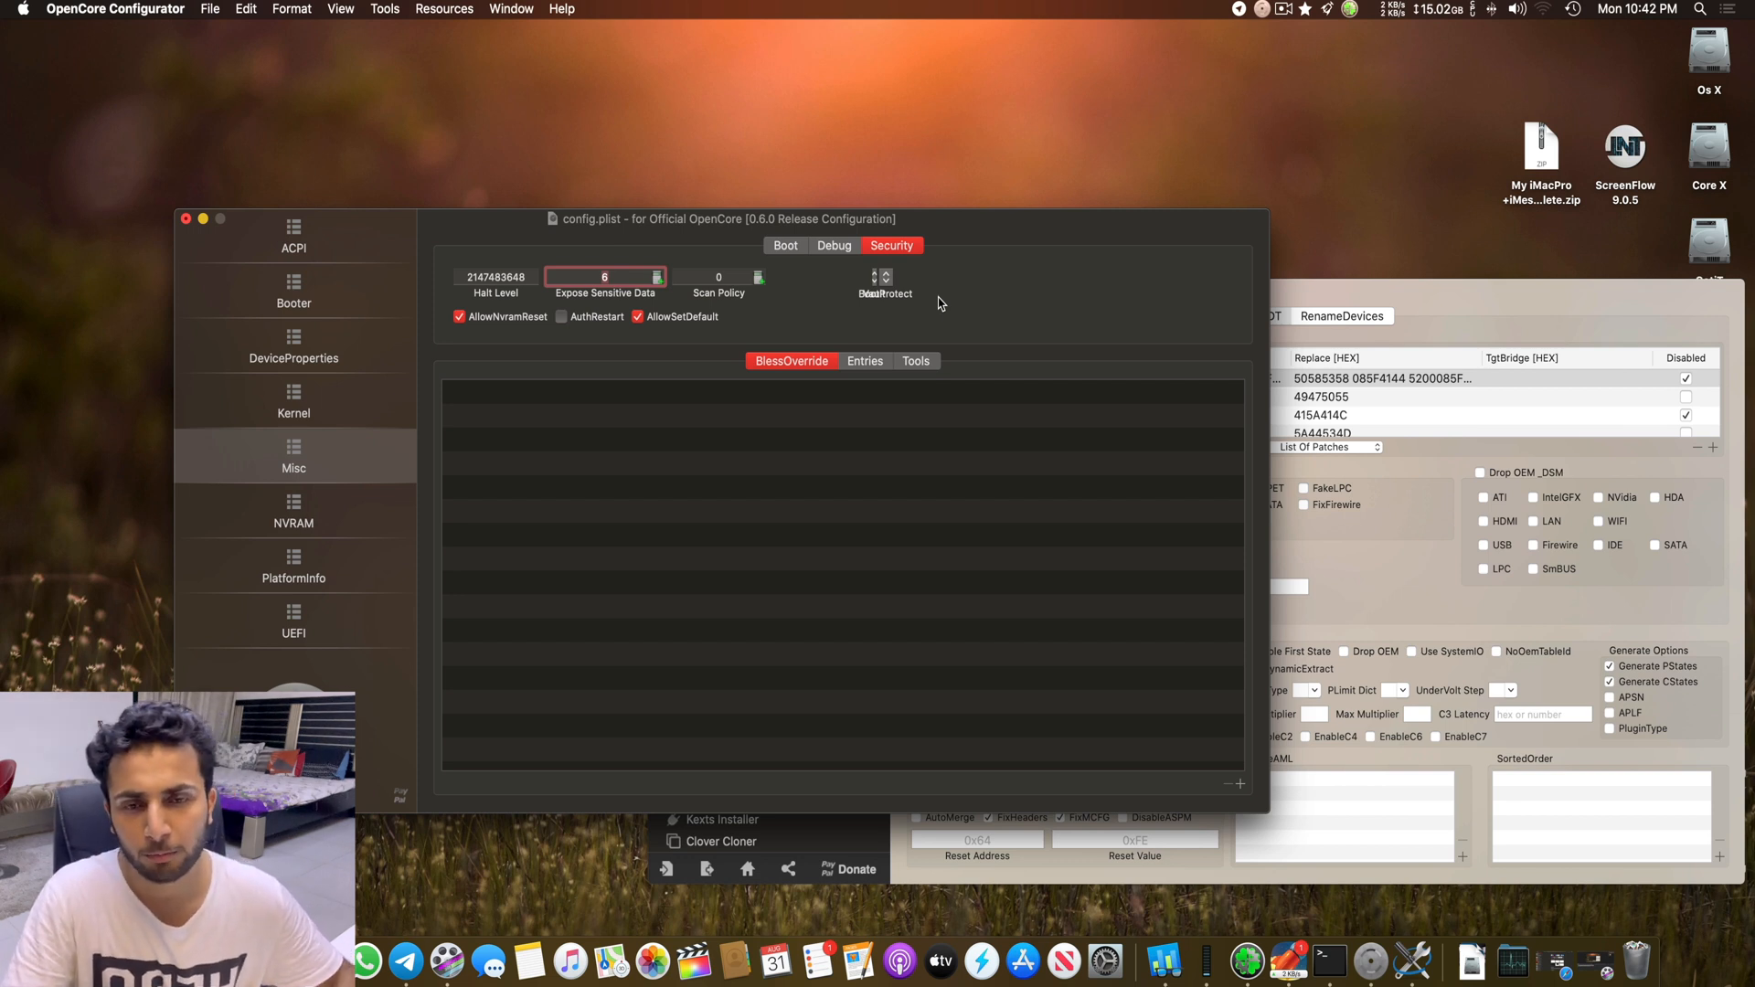
pyautogui.click(883, 278)
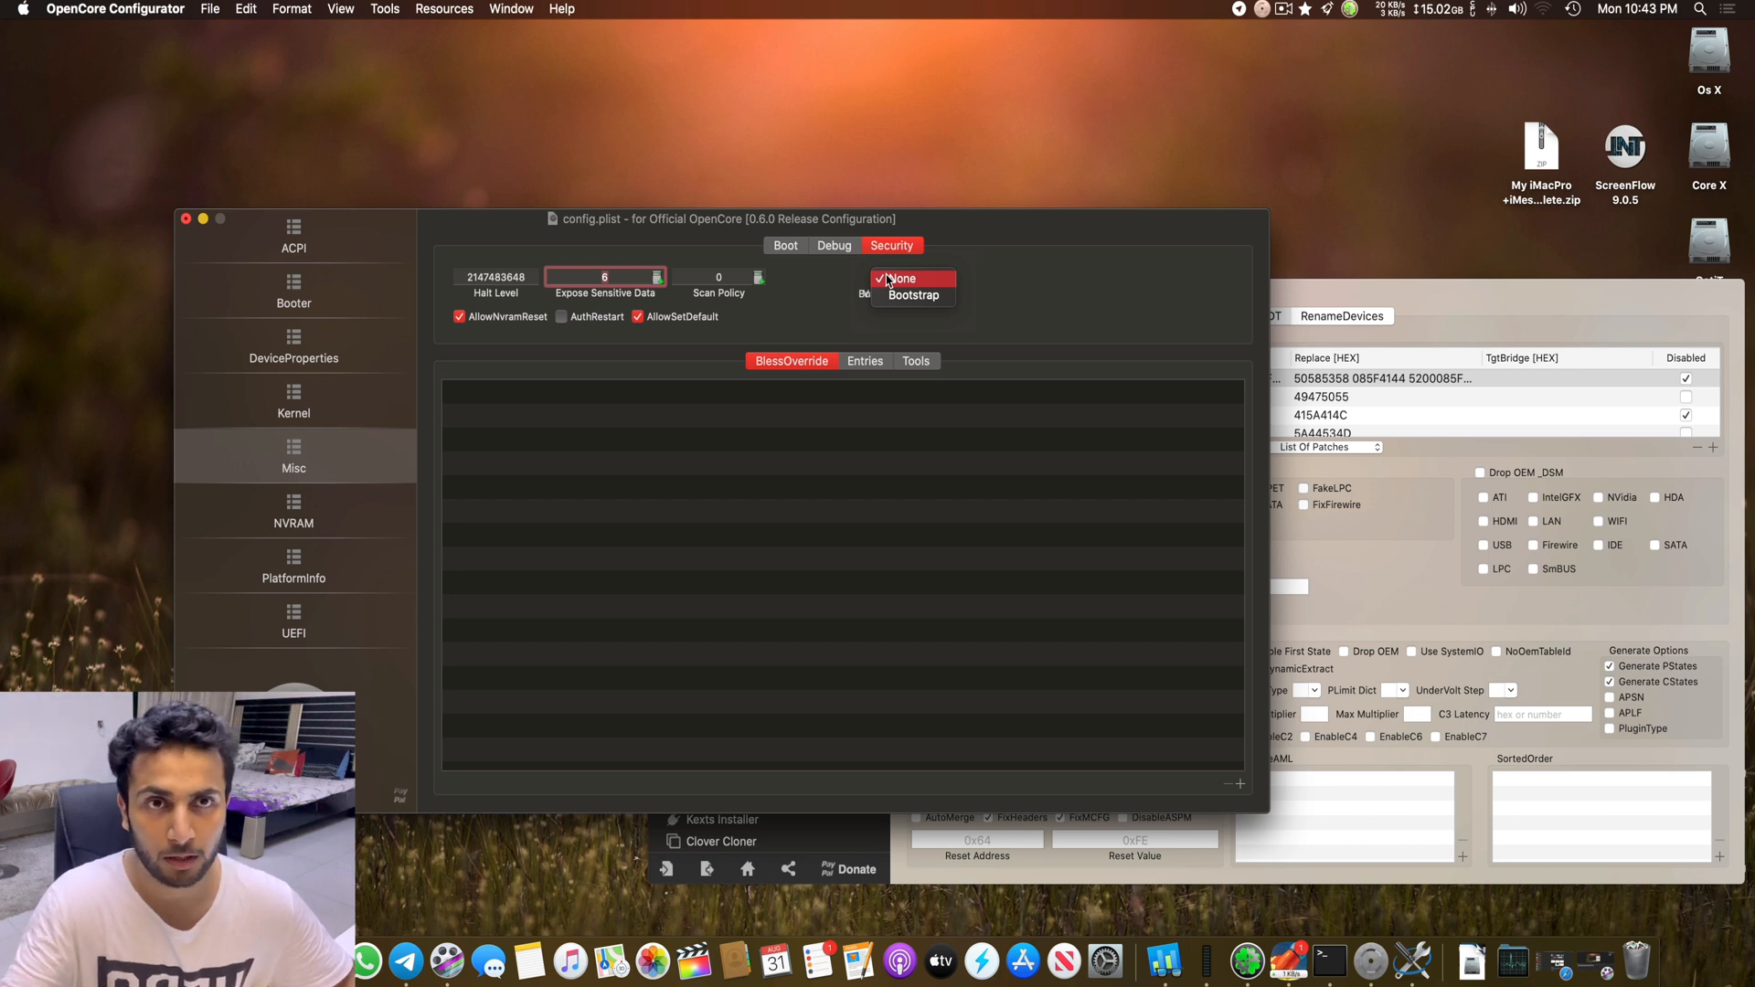
pyautogui.moveTo(912, 295)
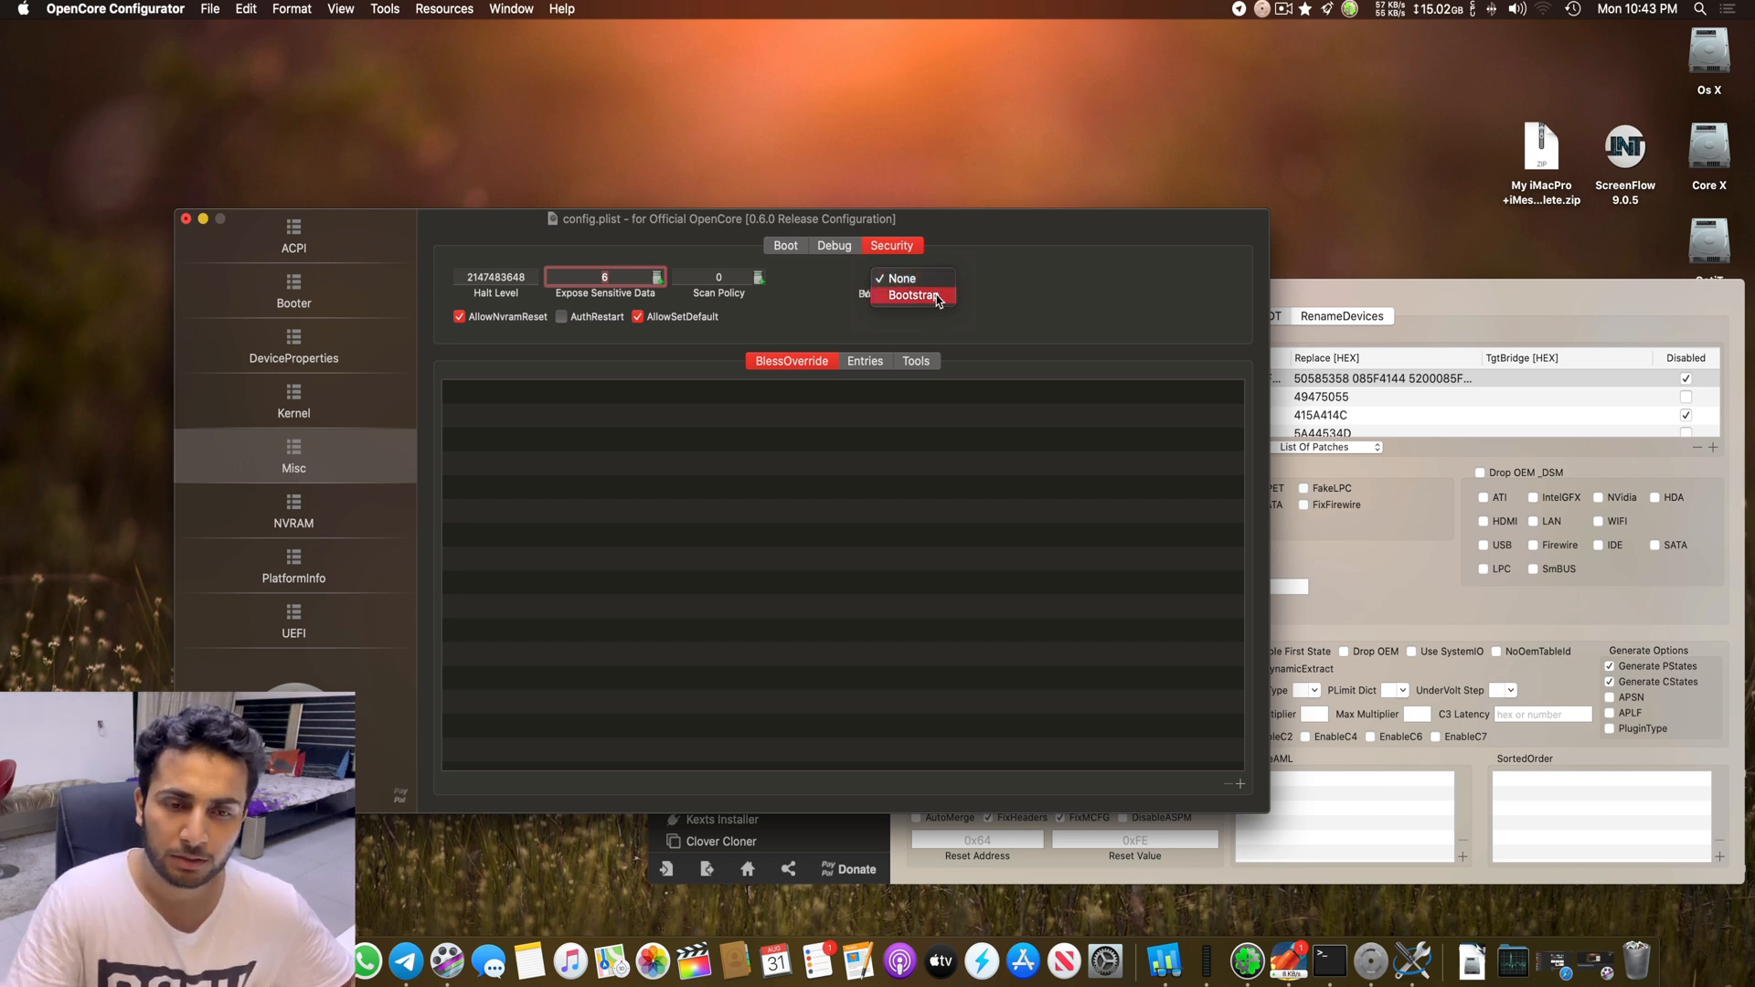
pyautogui.click(914, 295)
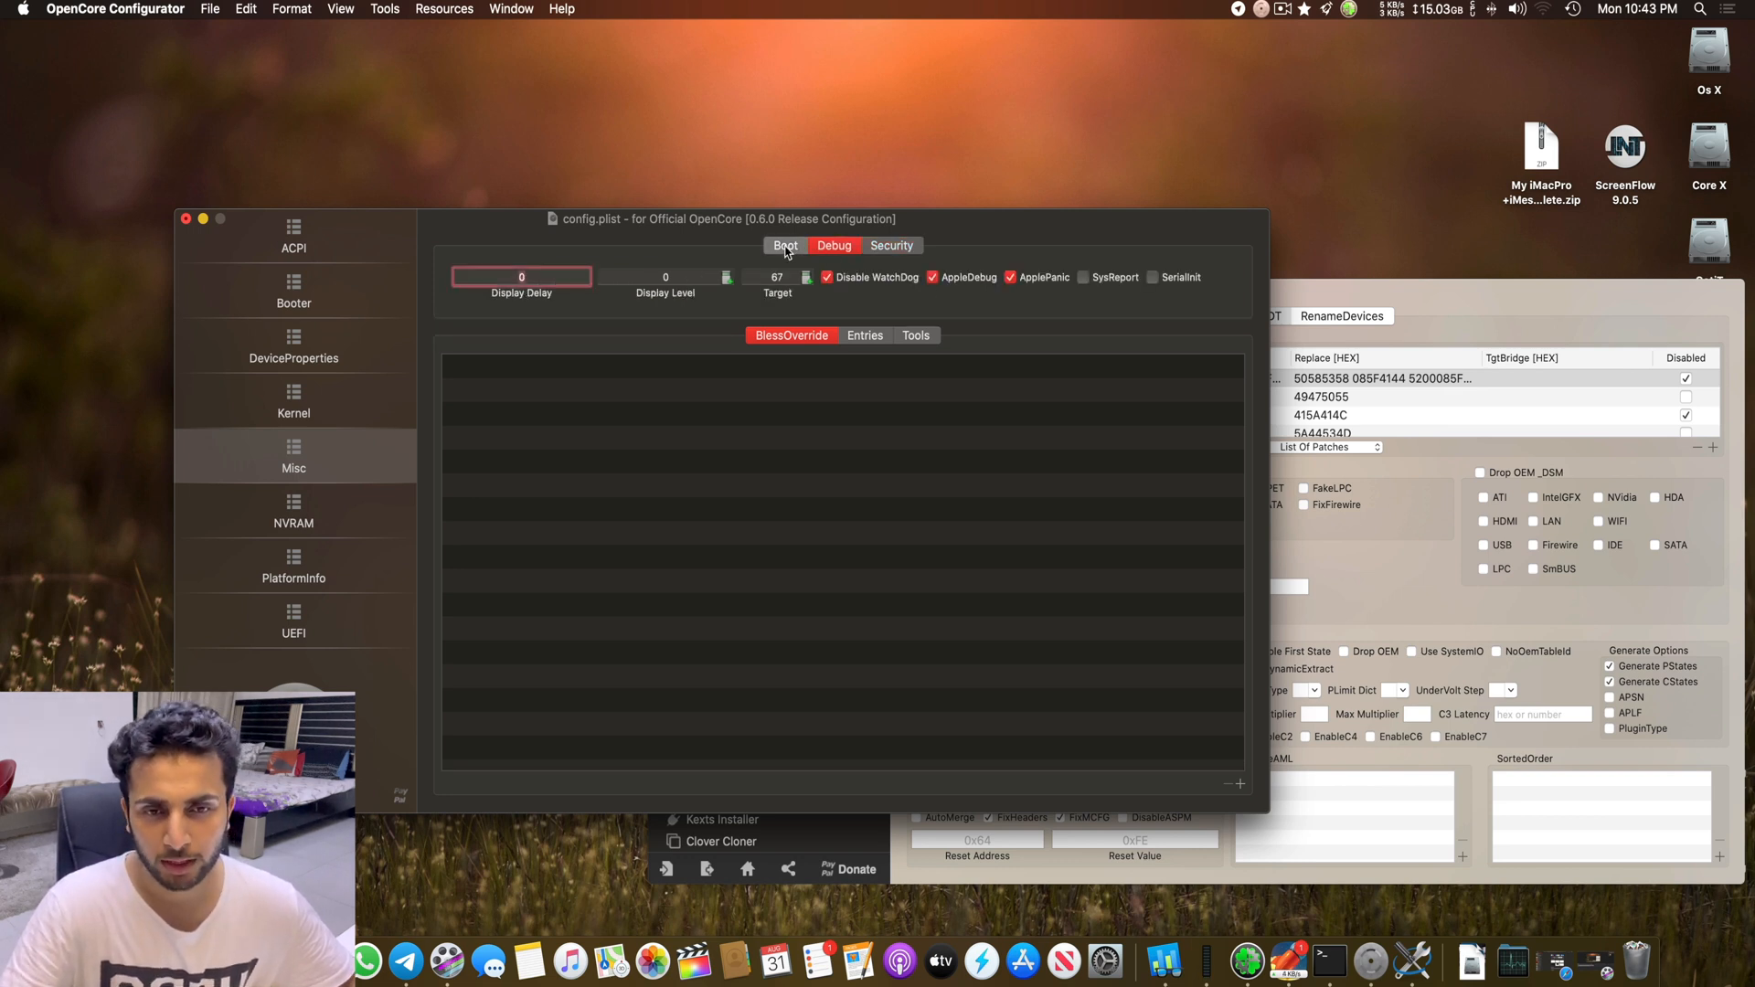
# Step: Review the Misc Boot and Debug tabs, then move to the NVRAM settings
pyautogui.click(785, 245)
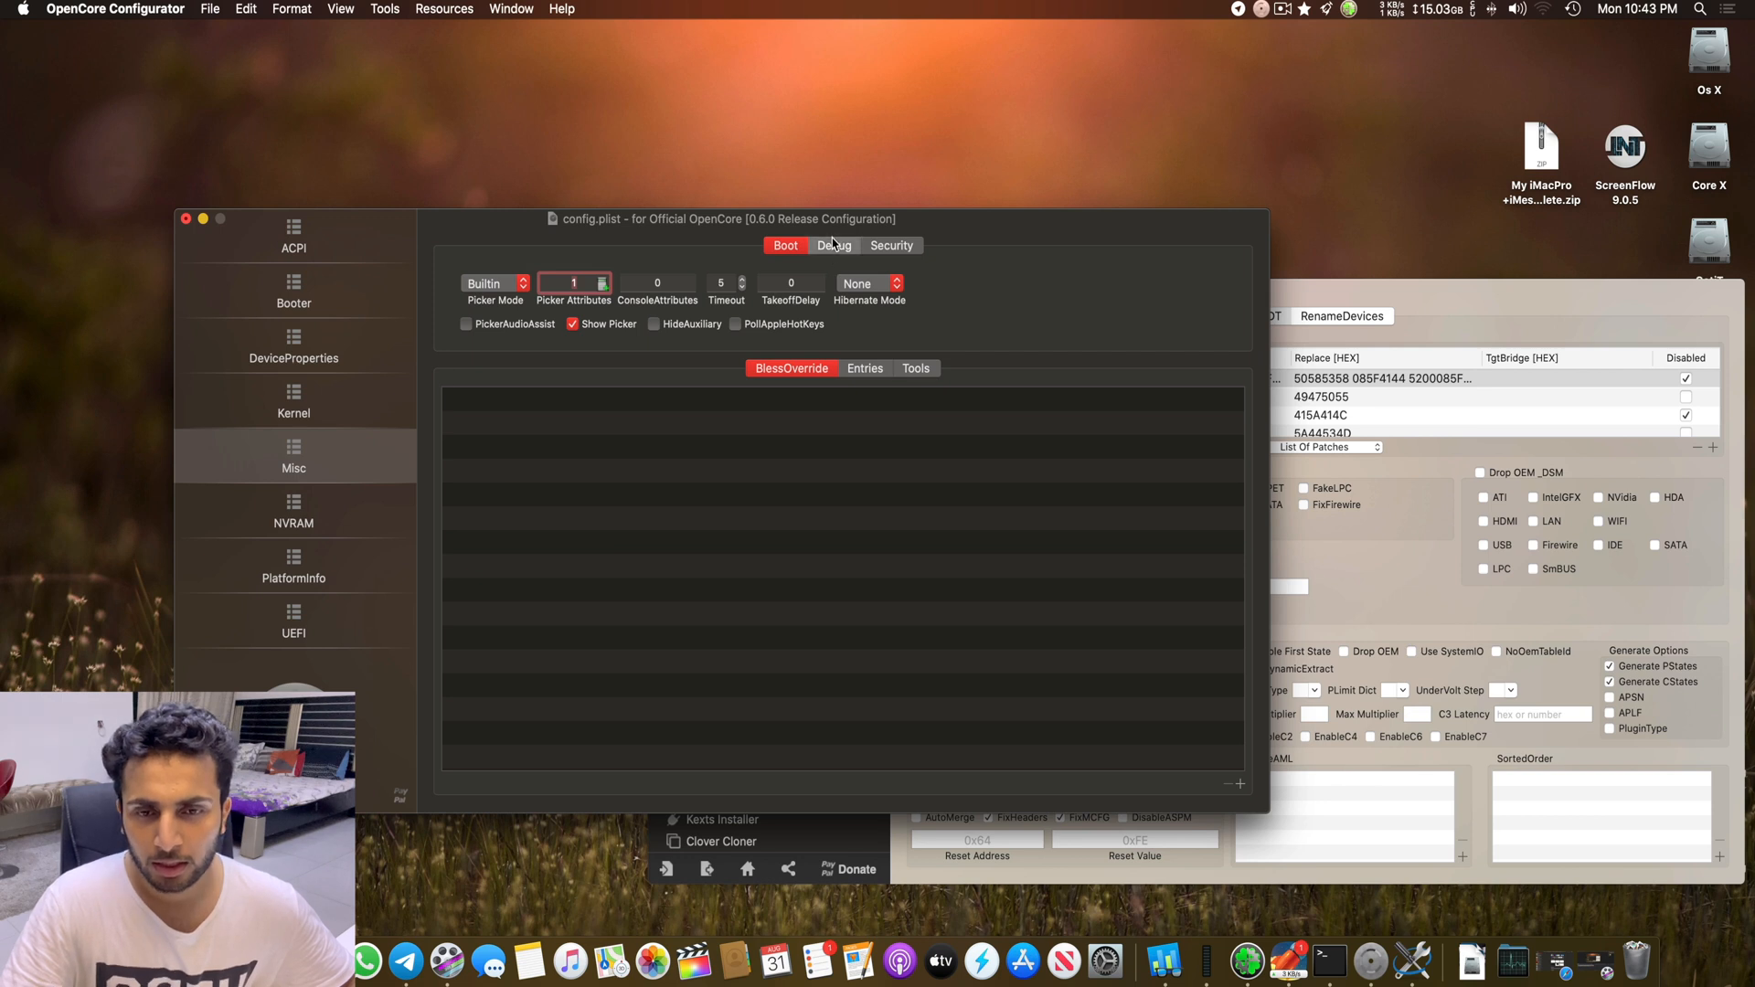
pyautogui.click(893, 245)
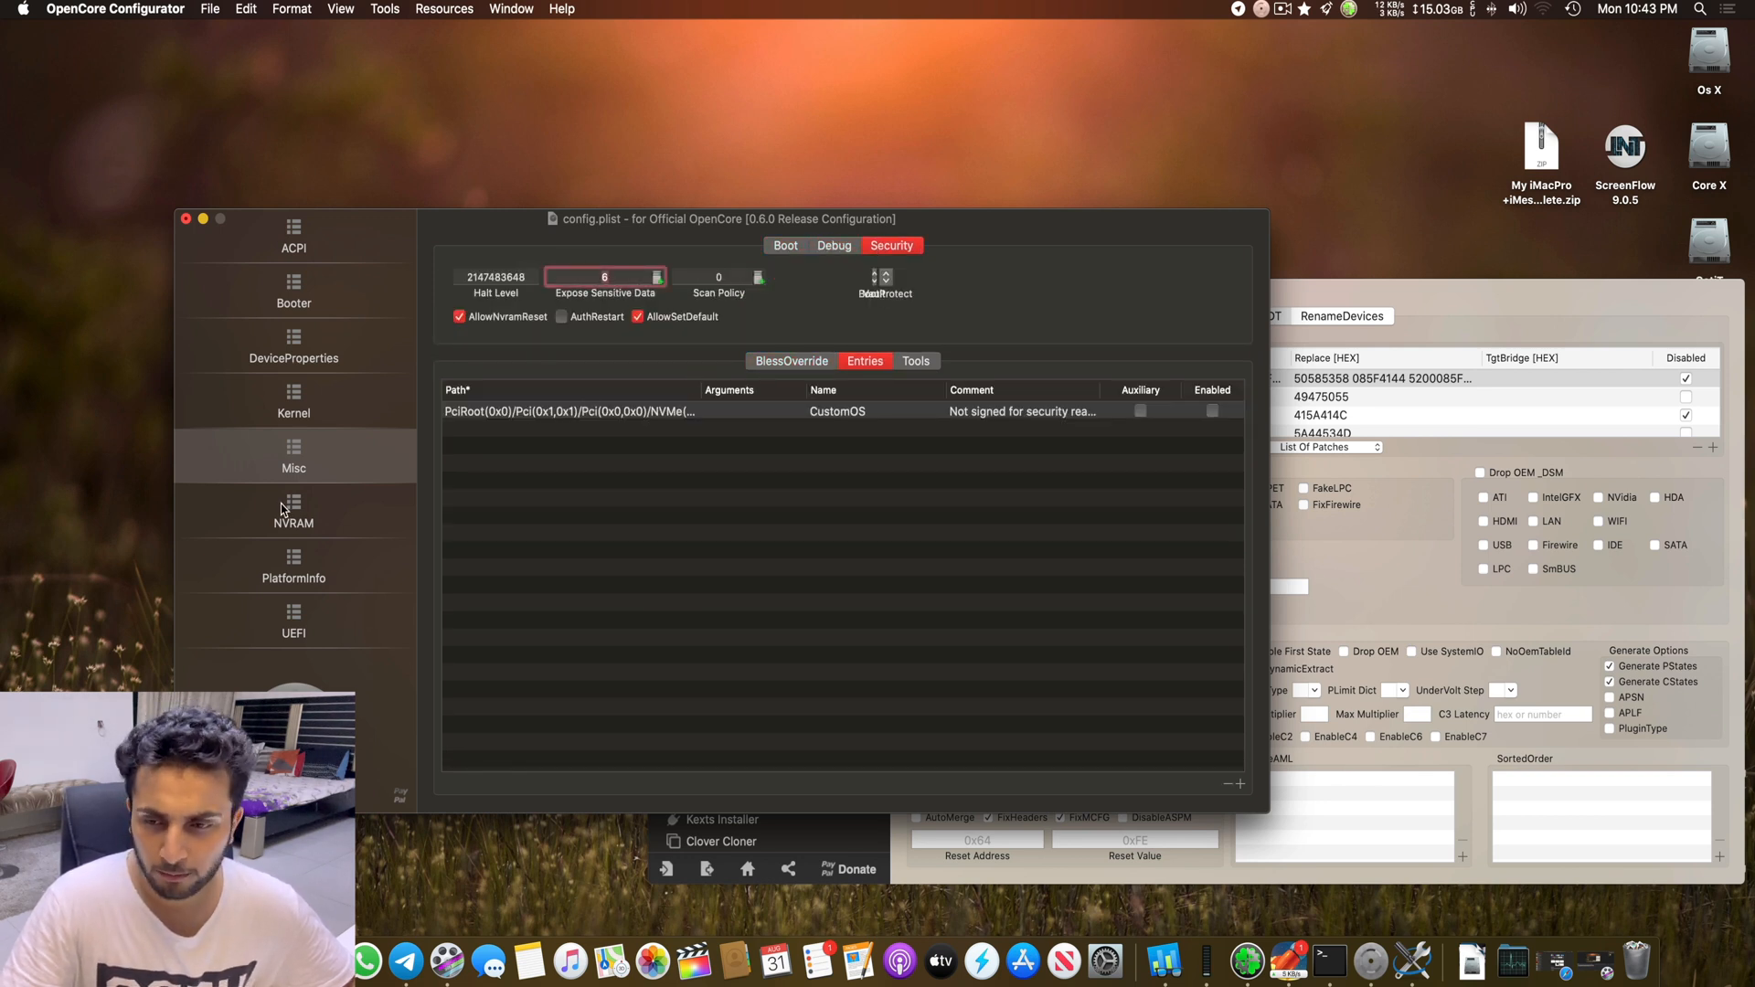
pyautogui.click(292, 515)
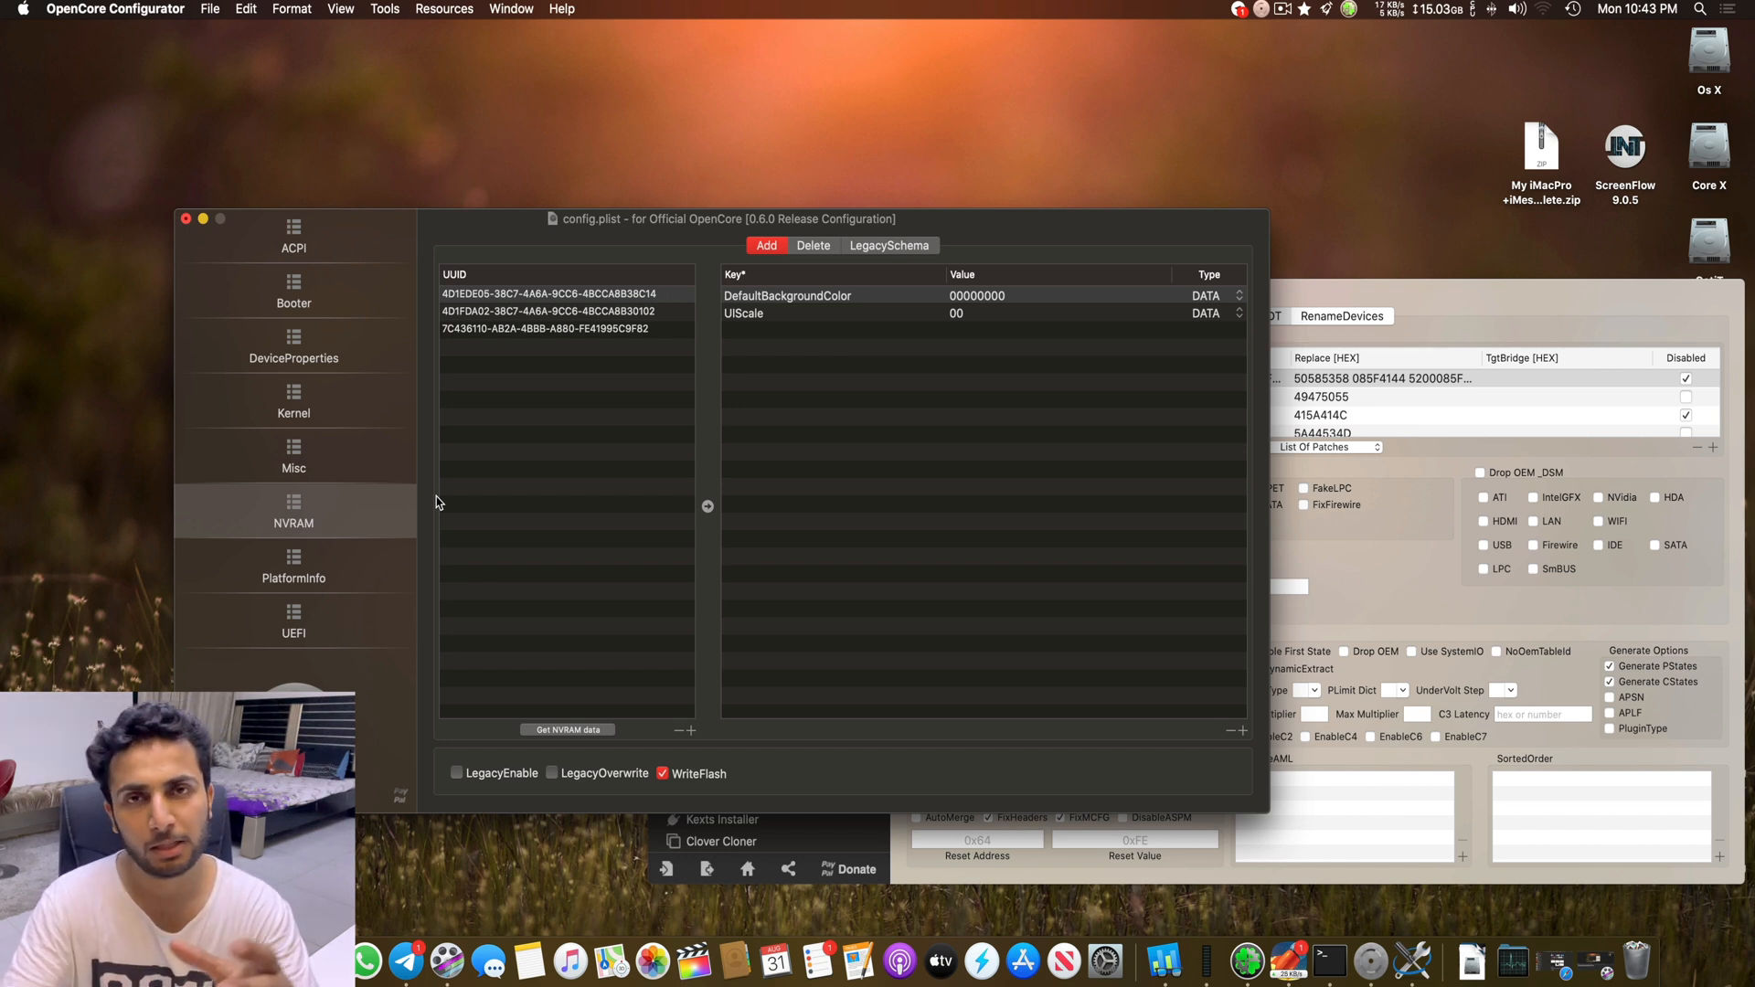
pyautogui.moveTo(966, 437)
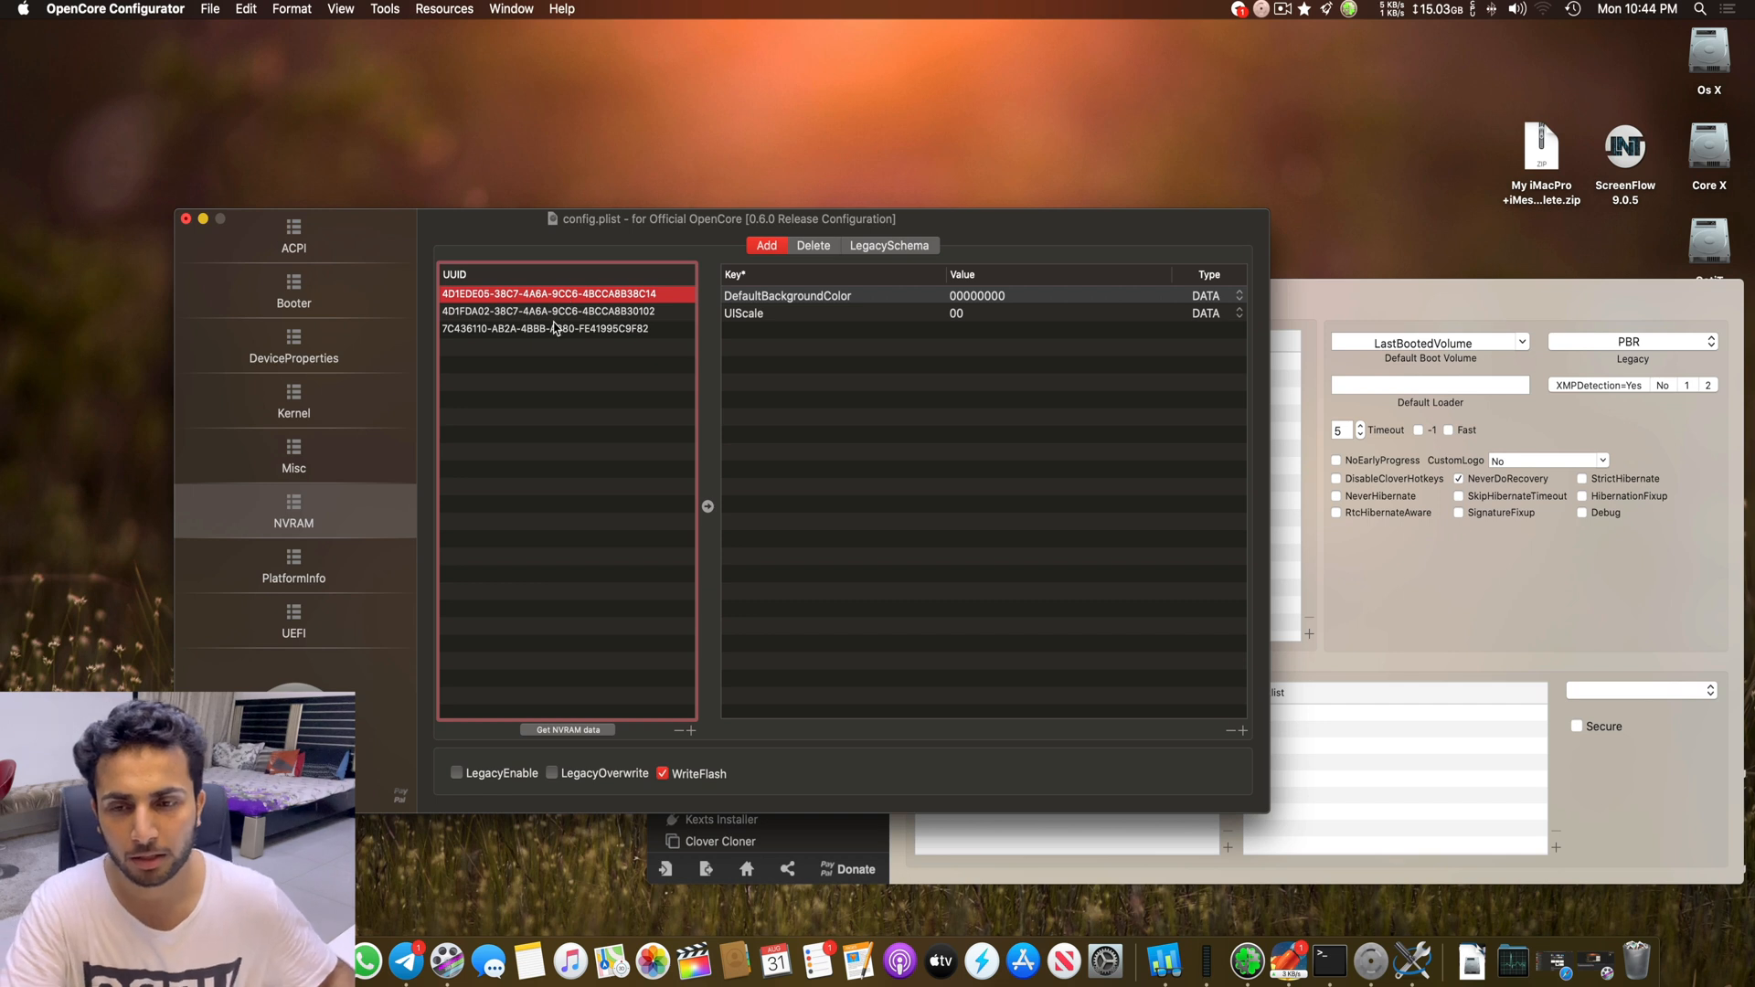
# Step: Show the third NVRAM UUID's variables, including boot-args slide=0 alcid=1 agdpmod=pikera -v
pyautogui.click(545, 327)
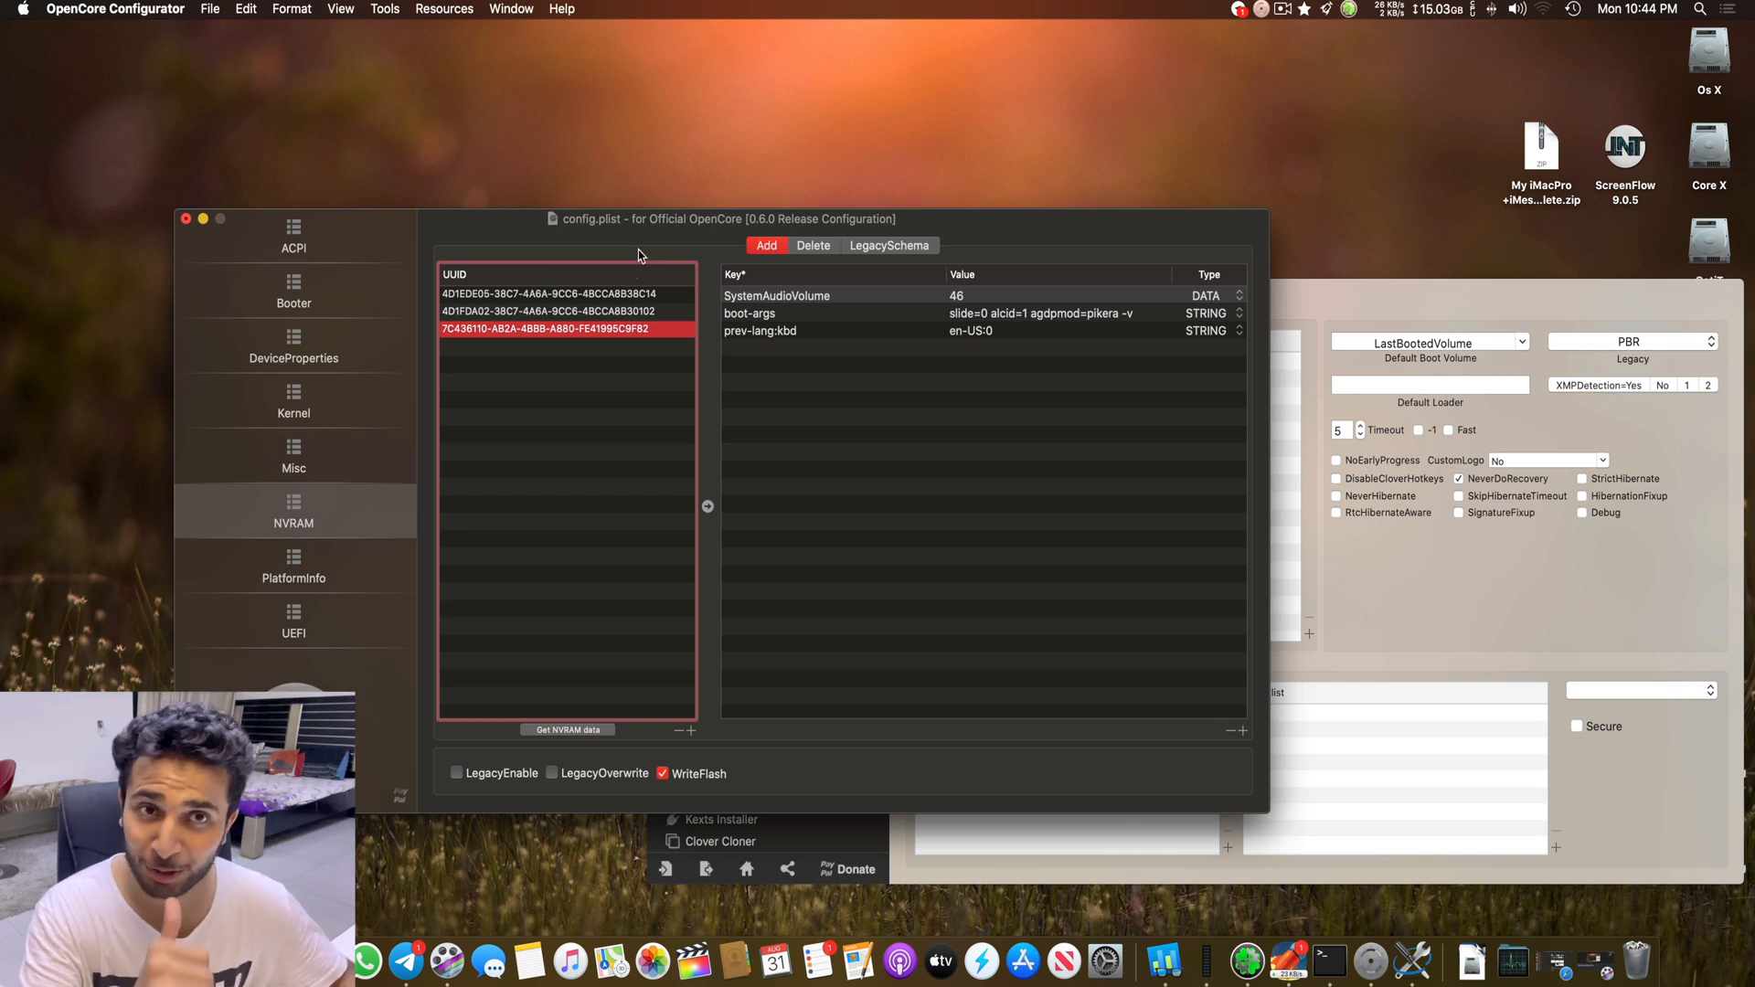
pyautogui.moveTo(564, 242)
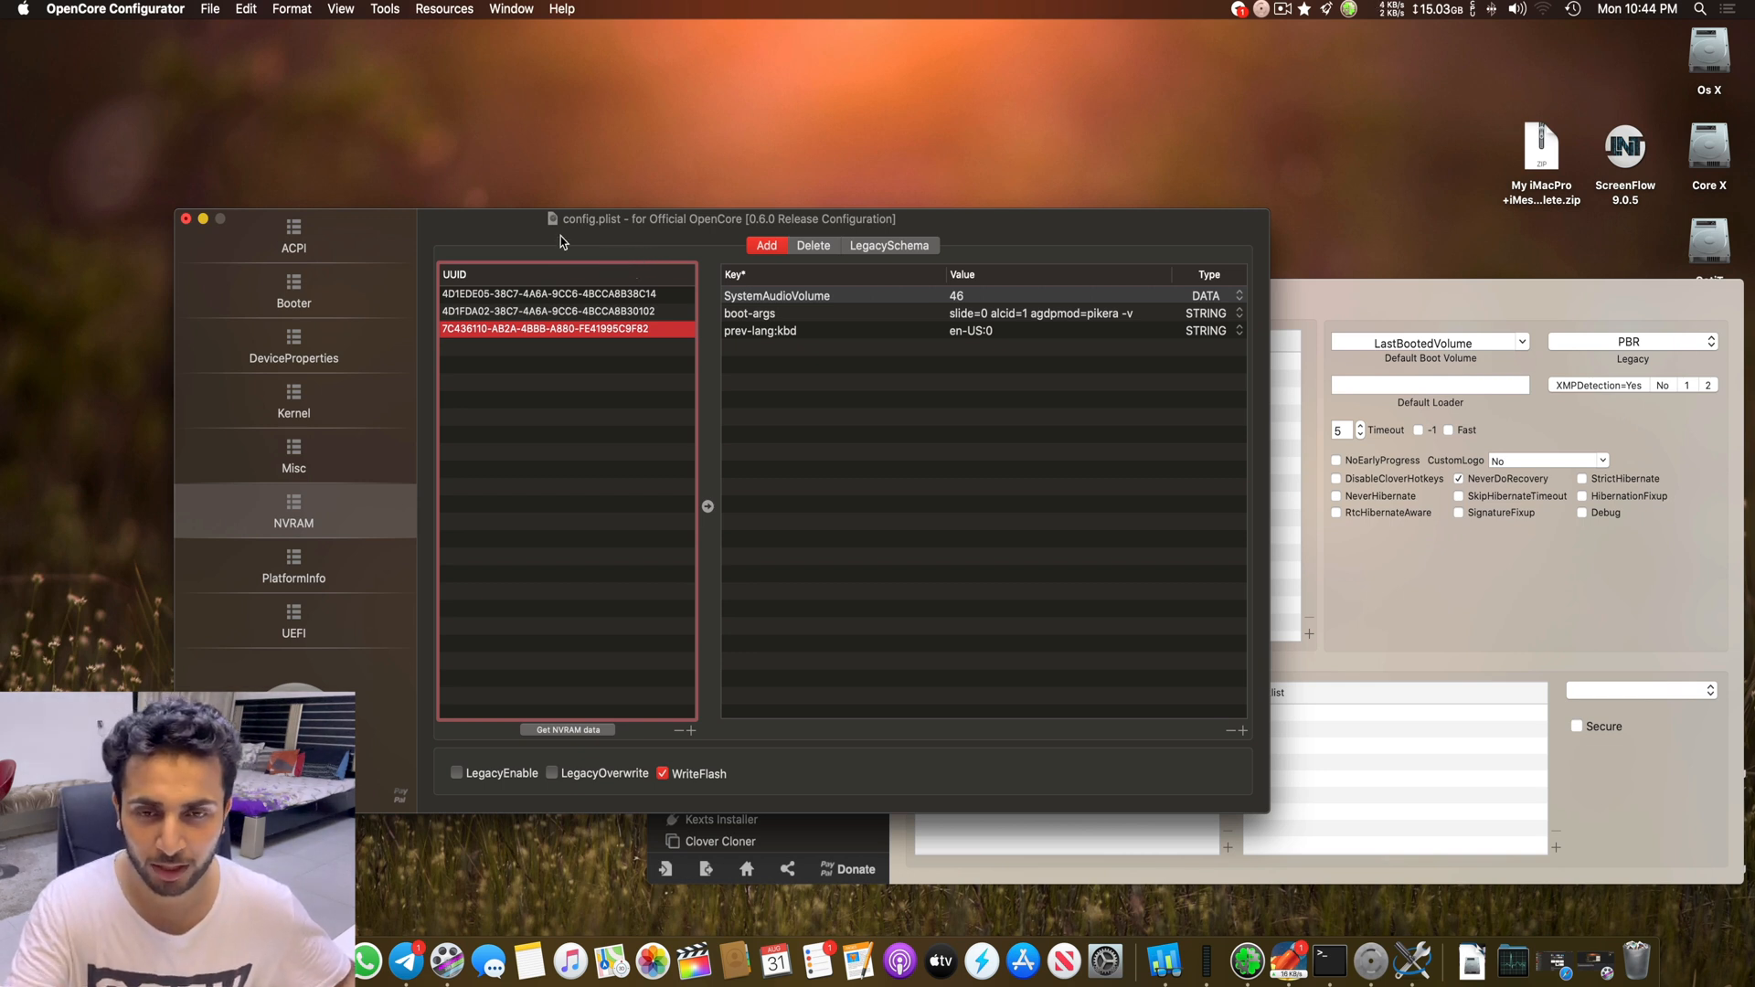
pyautogui.moveTo(559, 217); pyautogui.dragTo(644, 216)
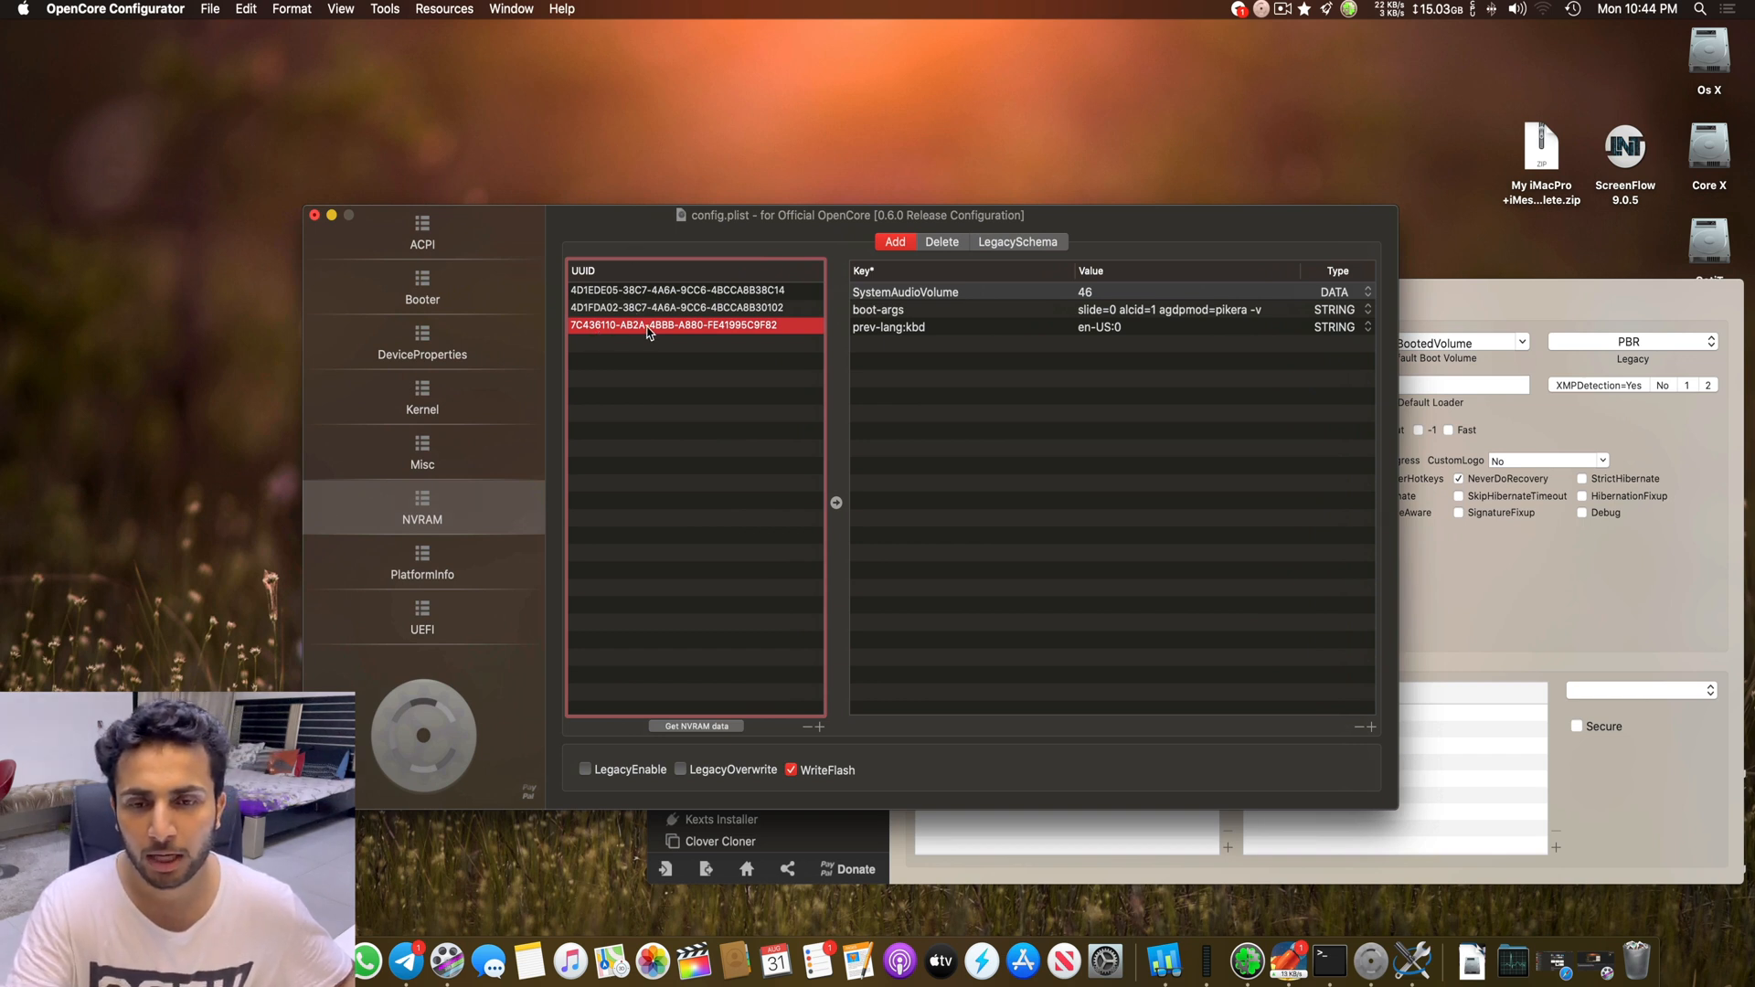
pyautogui.doubleClick(695, 325)
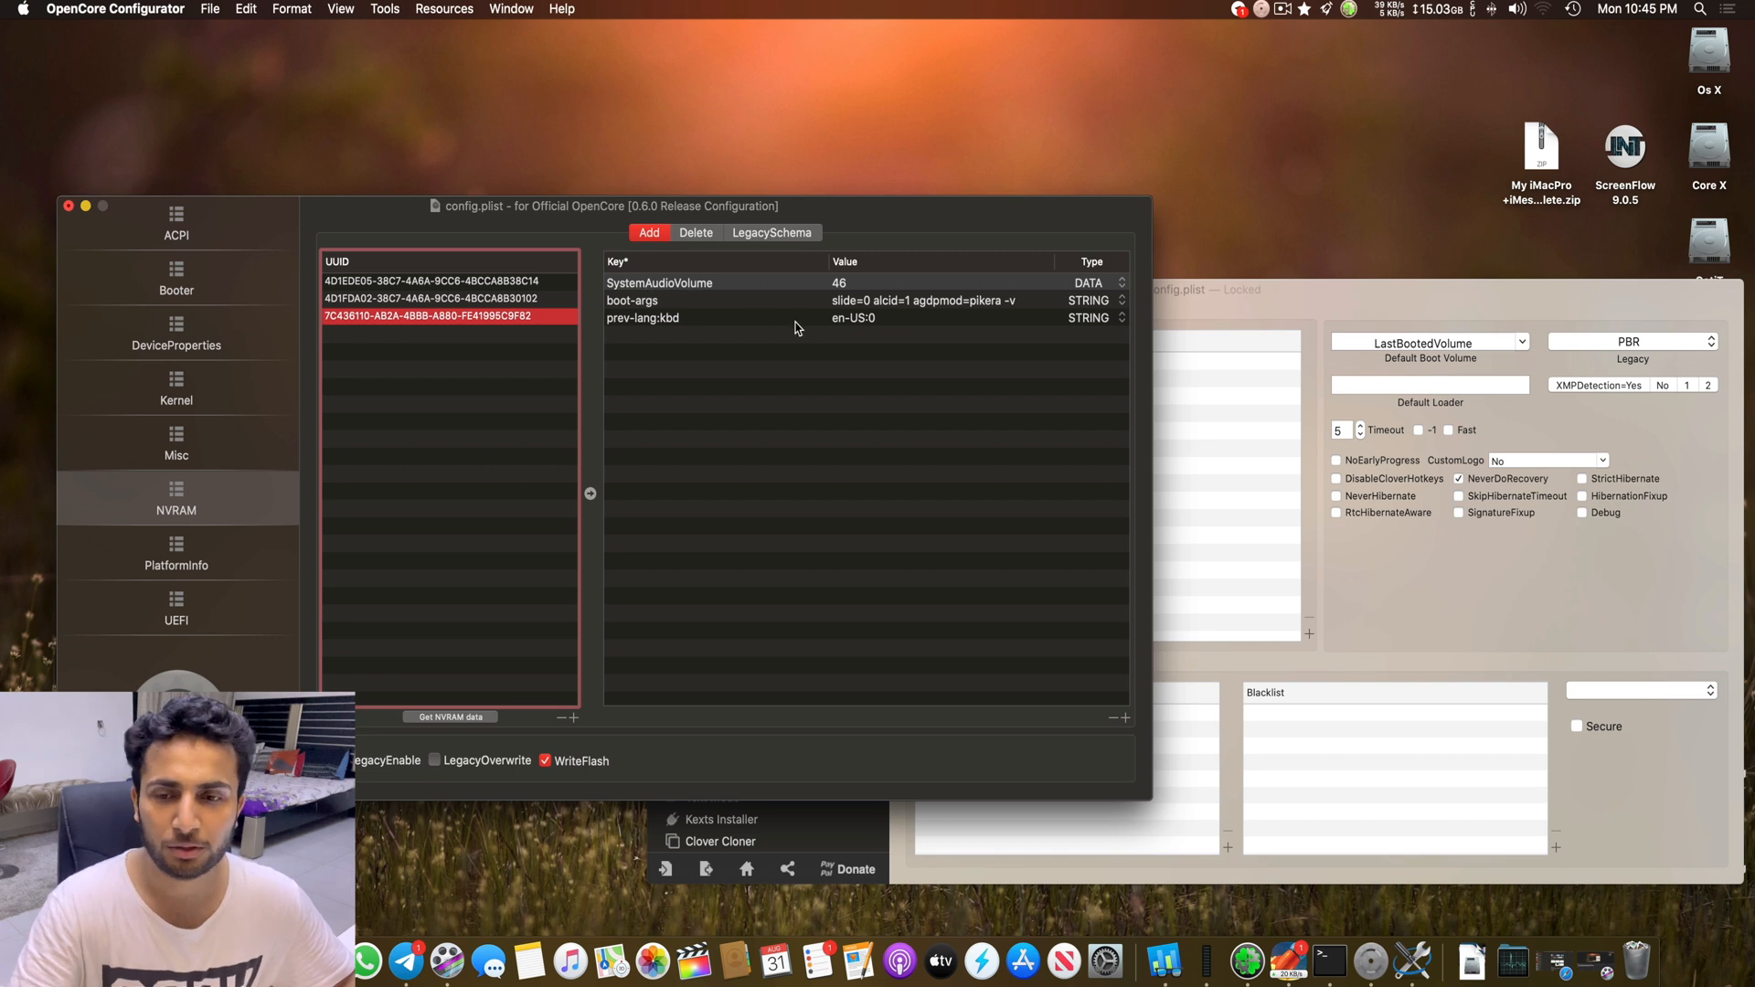
pyautogui.click(738, 300)
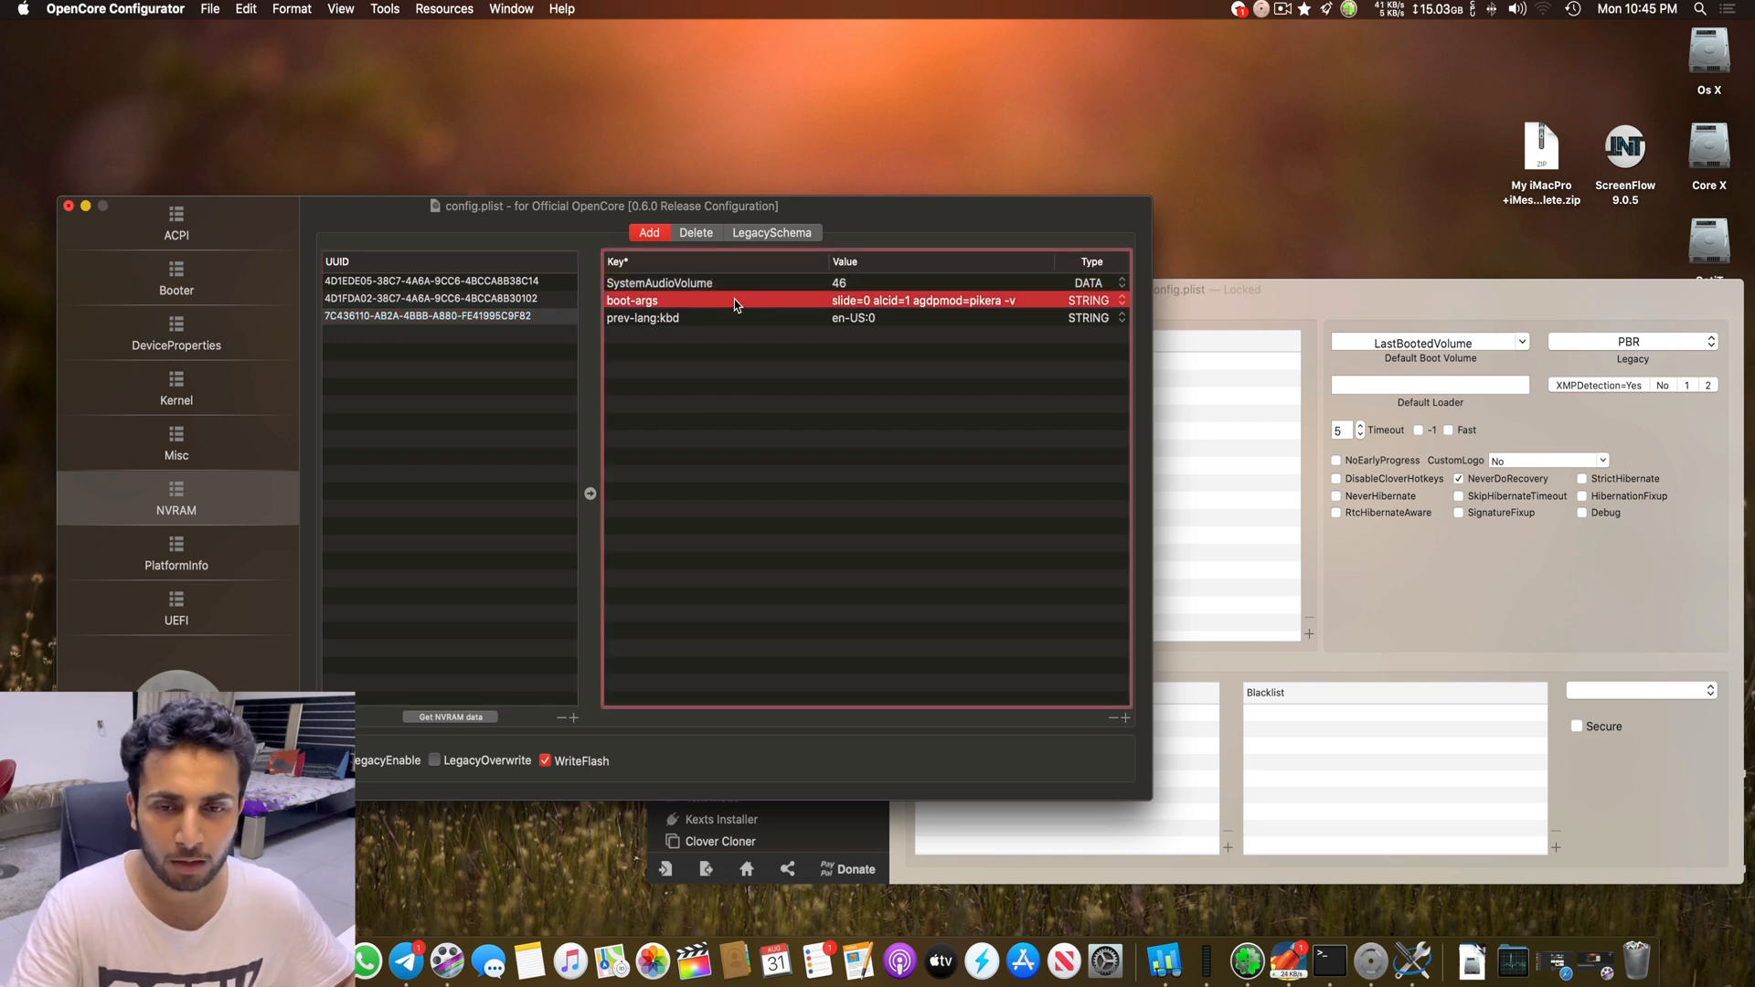
pyautogui.moveTo(777, 325)
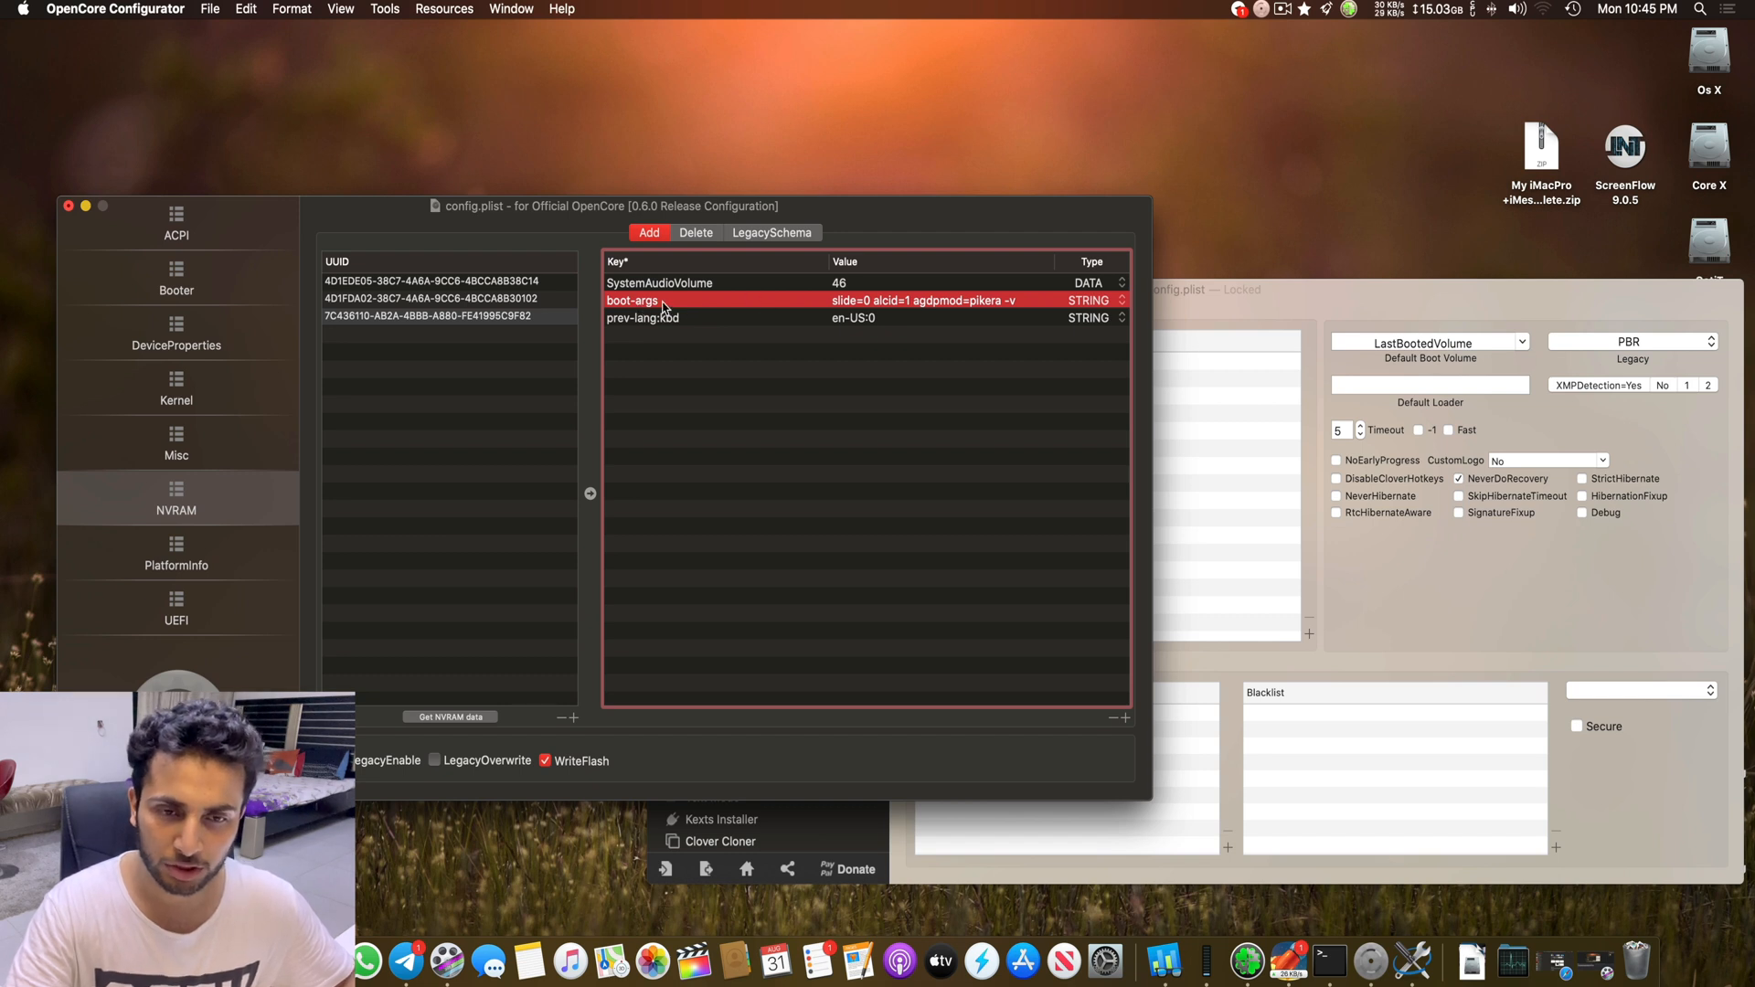
pyautogui.moveTo(812, 329)
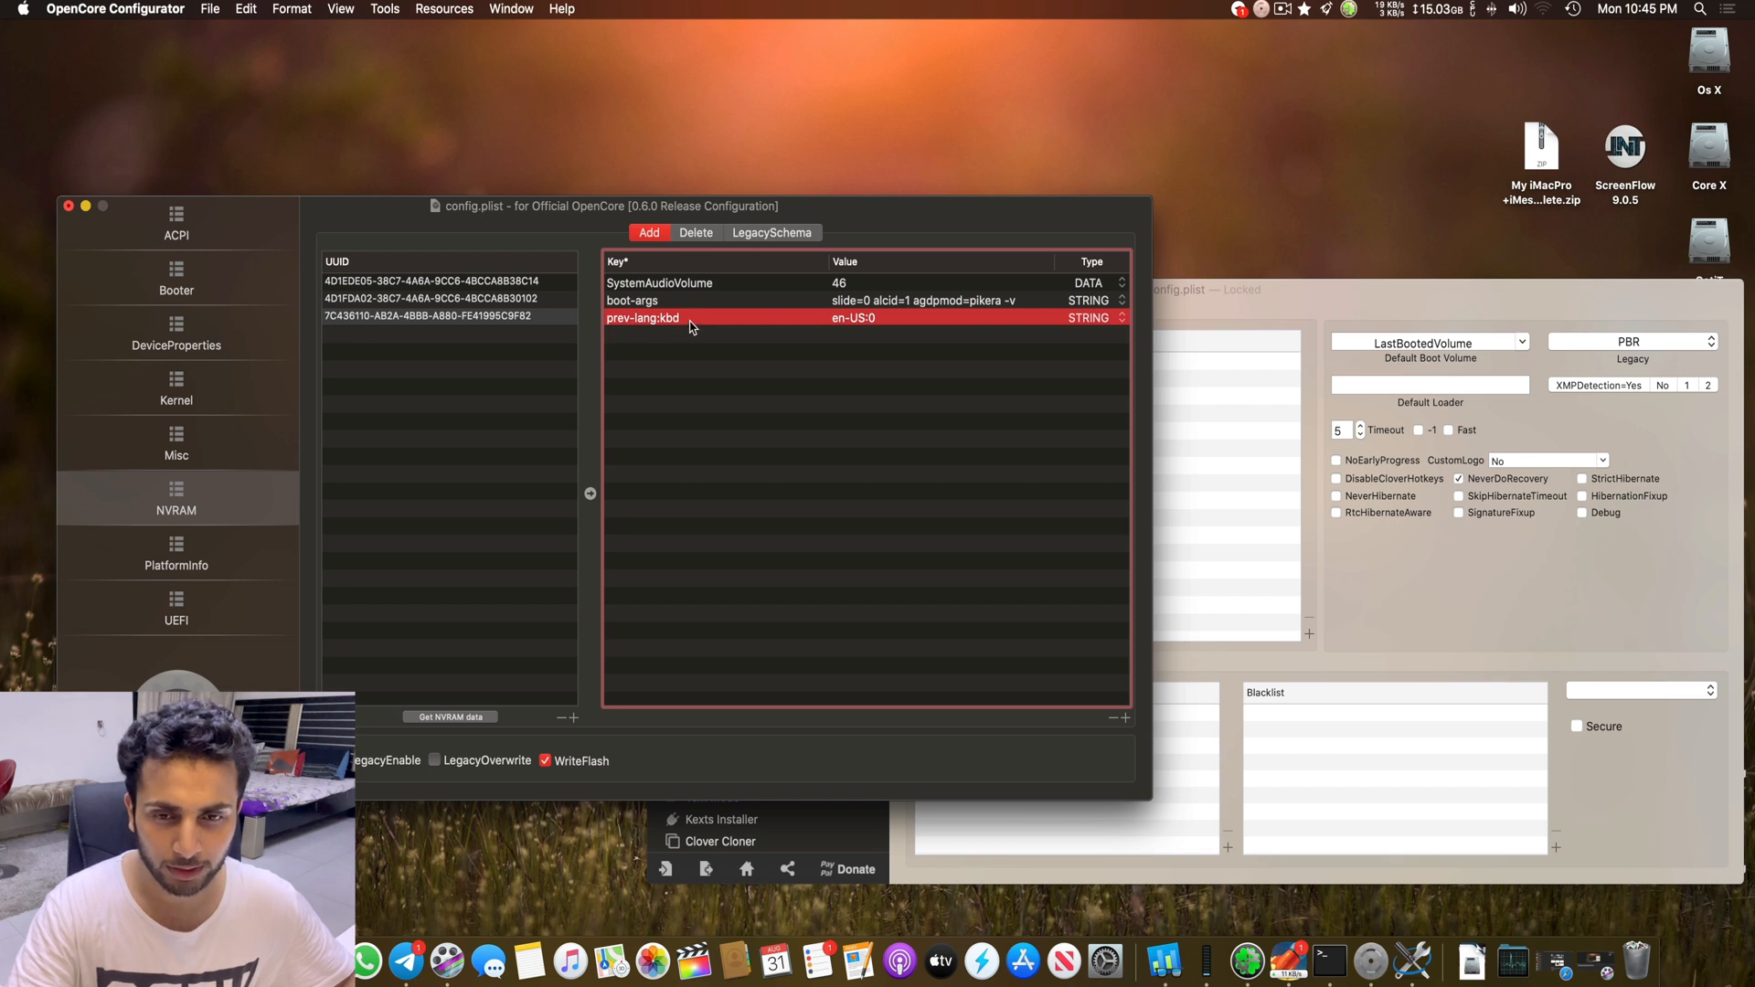
pyautogui.click(660, 282)
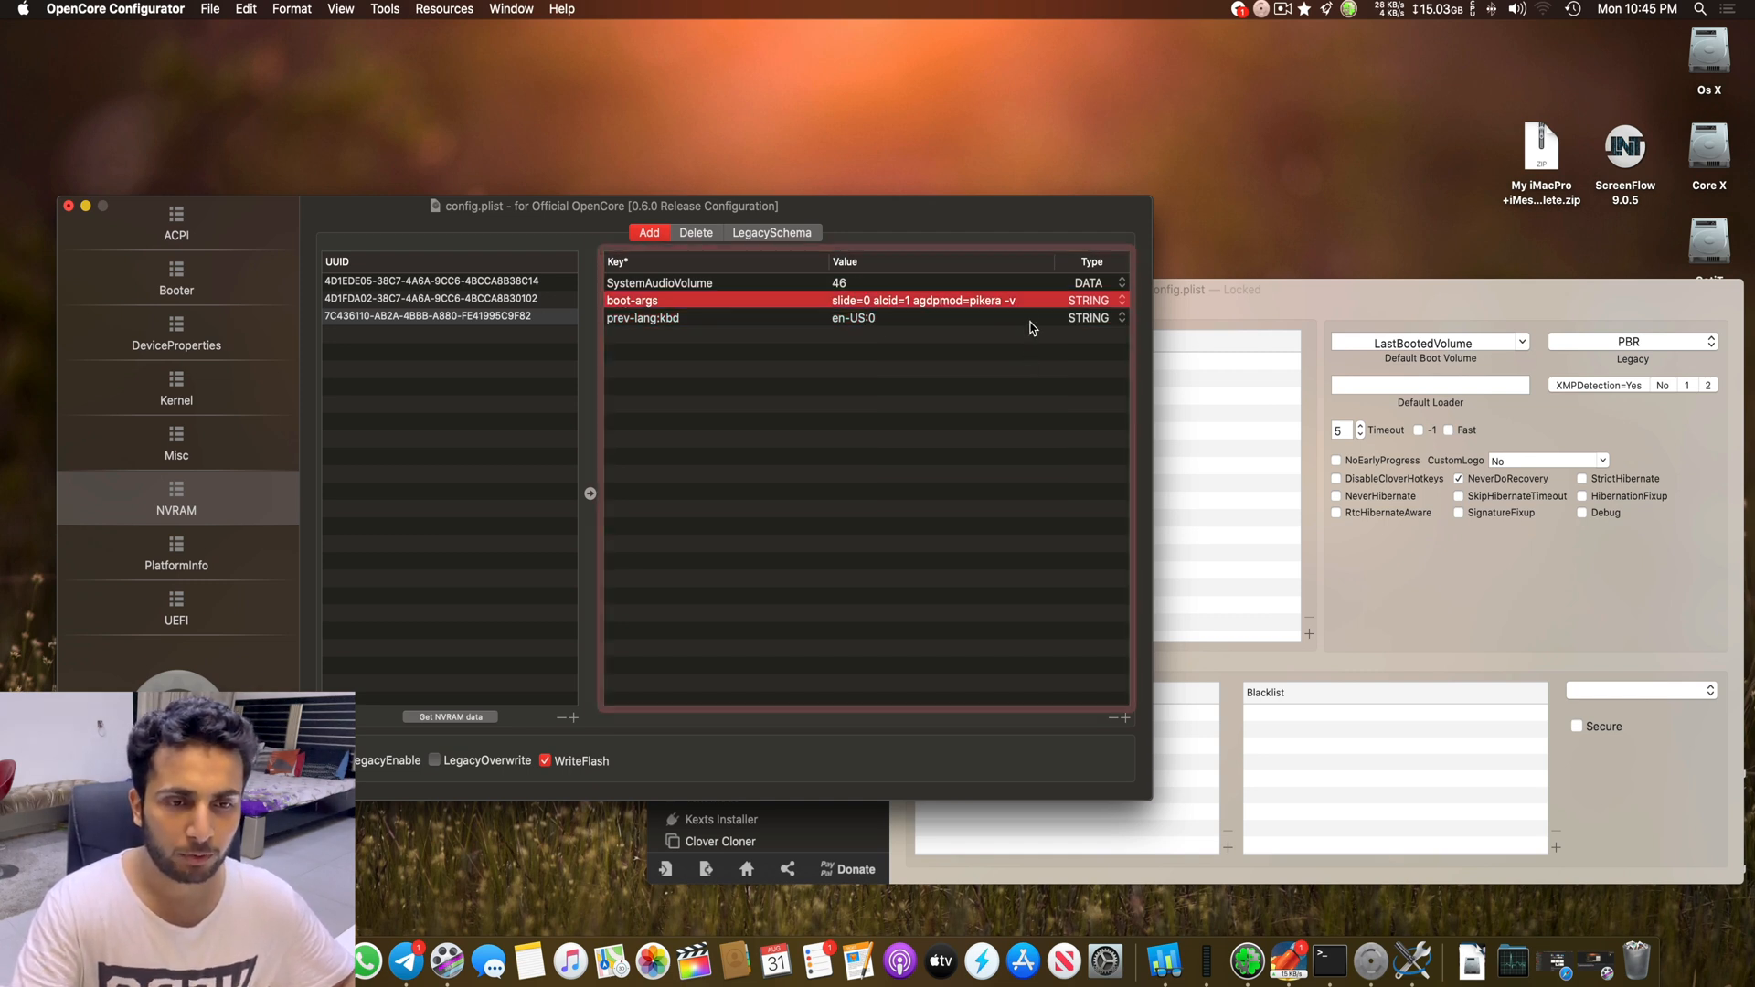
pyautogui.moveTo(965, 329)
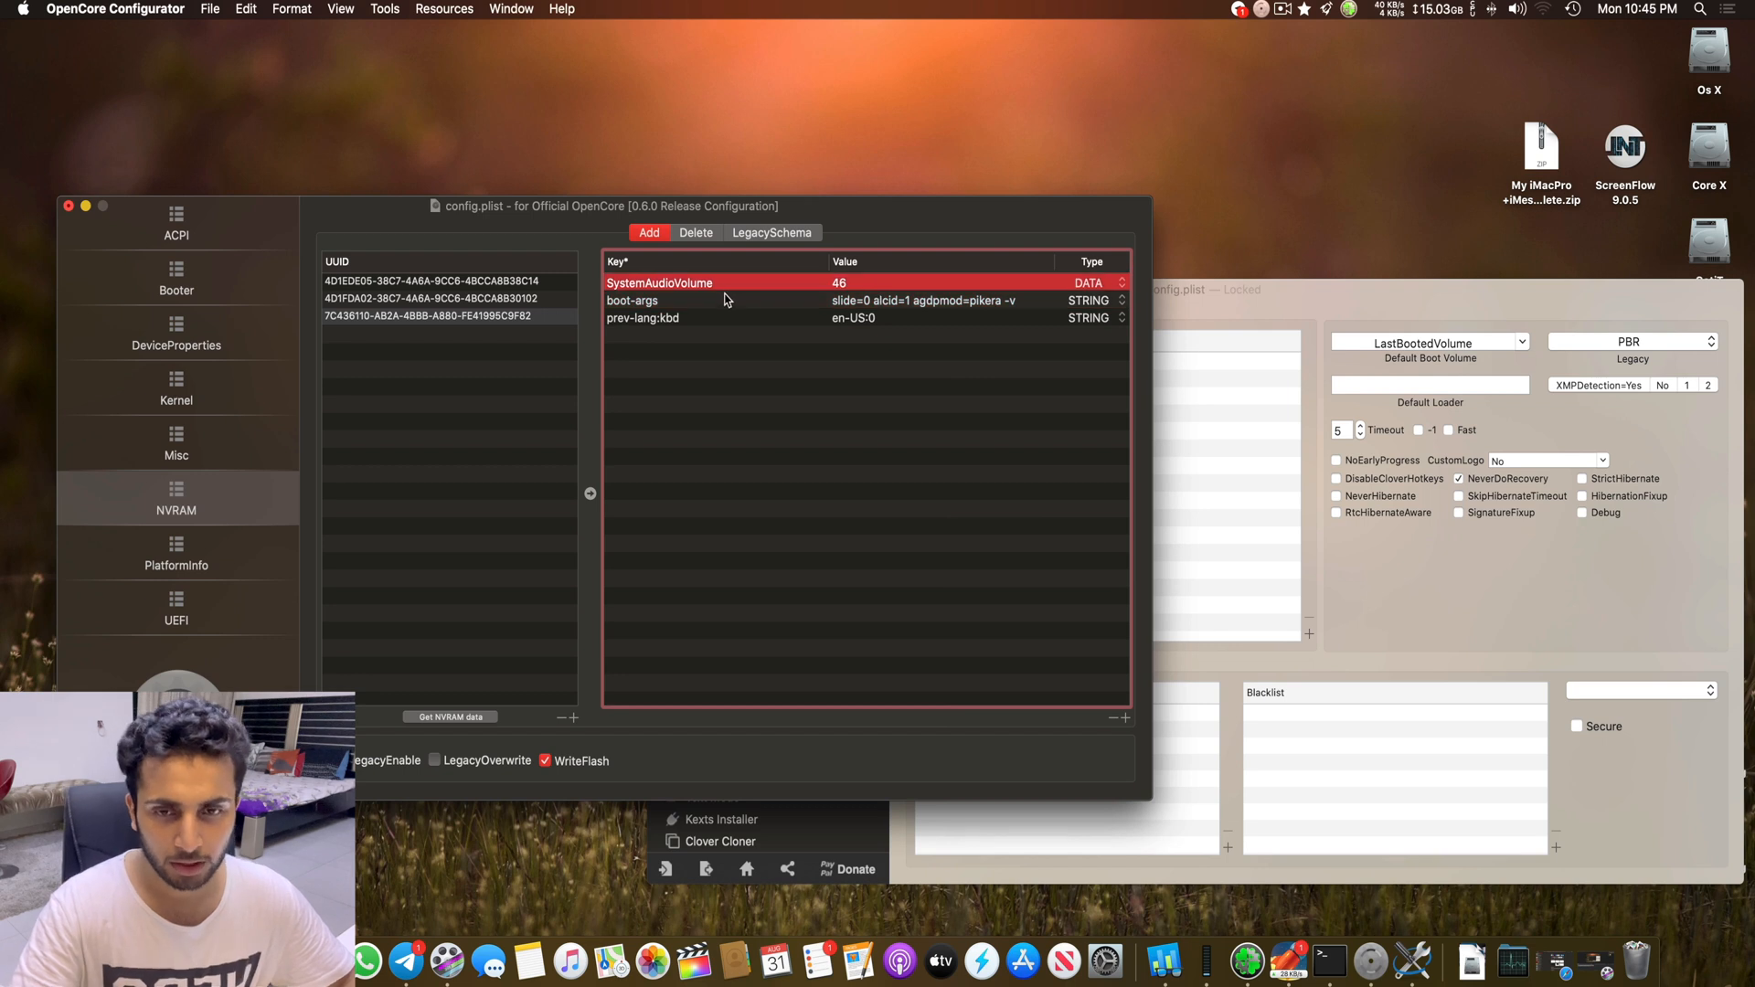
pyautogui.moveTo(871, 292)
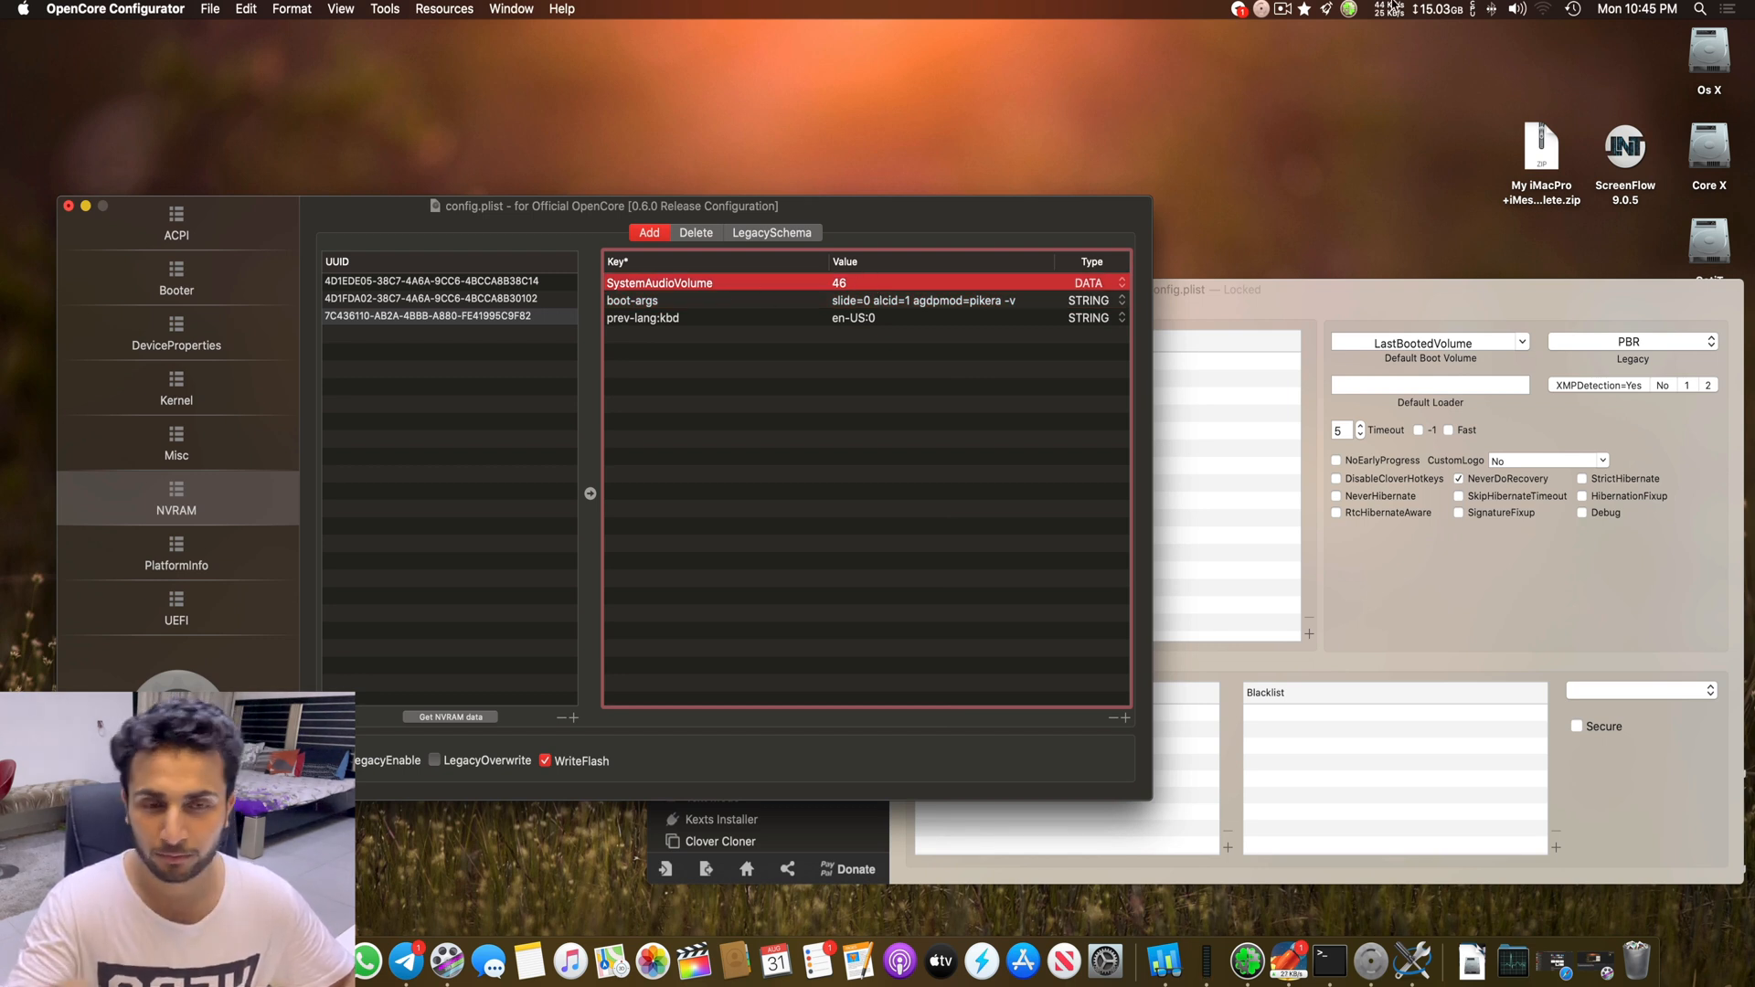
# Step: Select the SystemAudioVolume row in the third NVRAM UUID before switching to Clover
pyautogui.click(1518, 10)
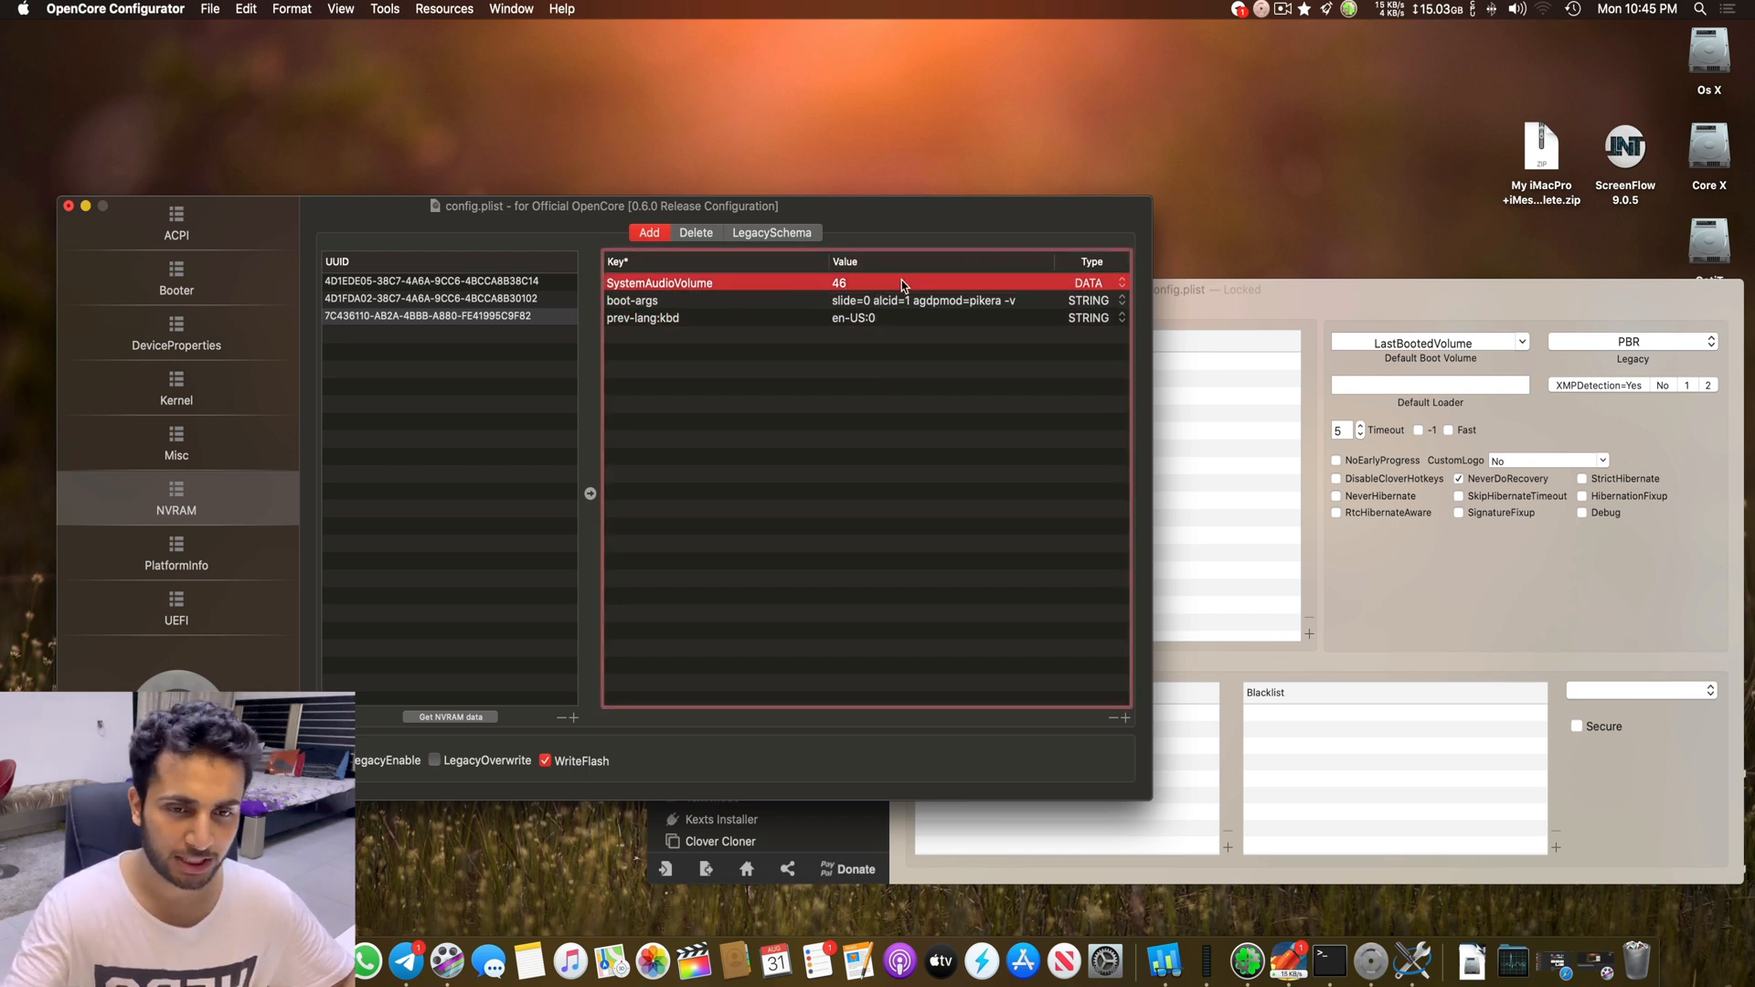
pyautogui.moveTo(896, 302)
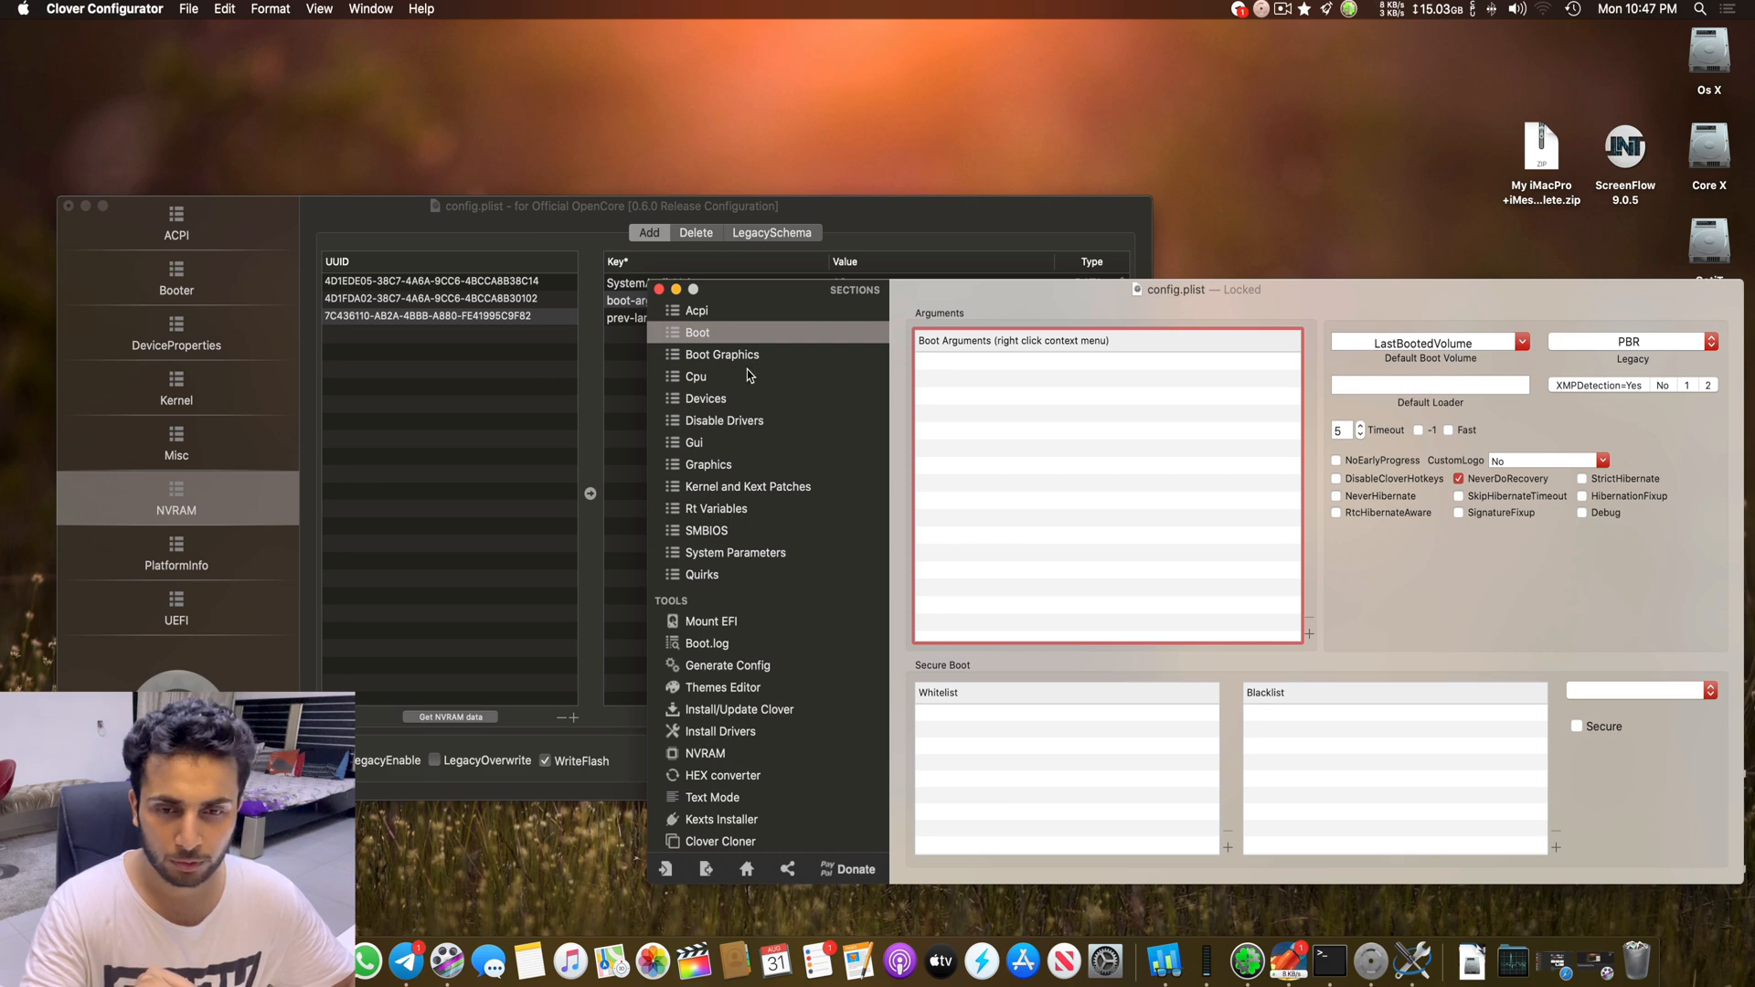
# Step: Show Clover's Devices settings and cancel duplicating the locked config.plist
pyautogui.click(706, 398)
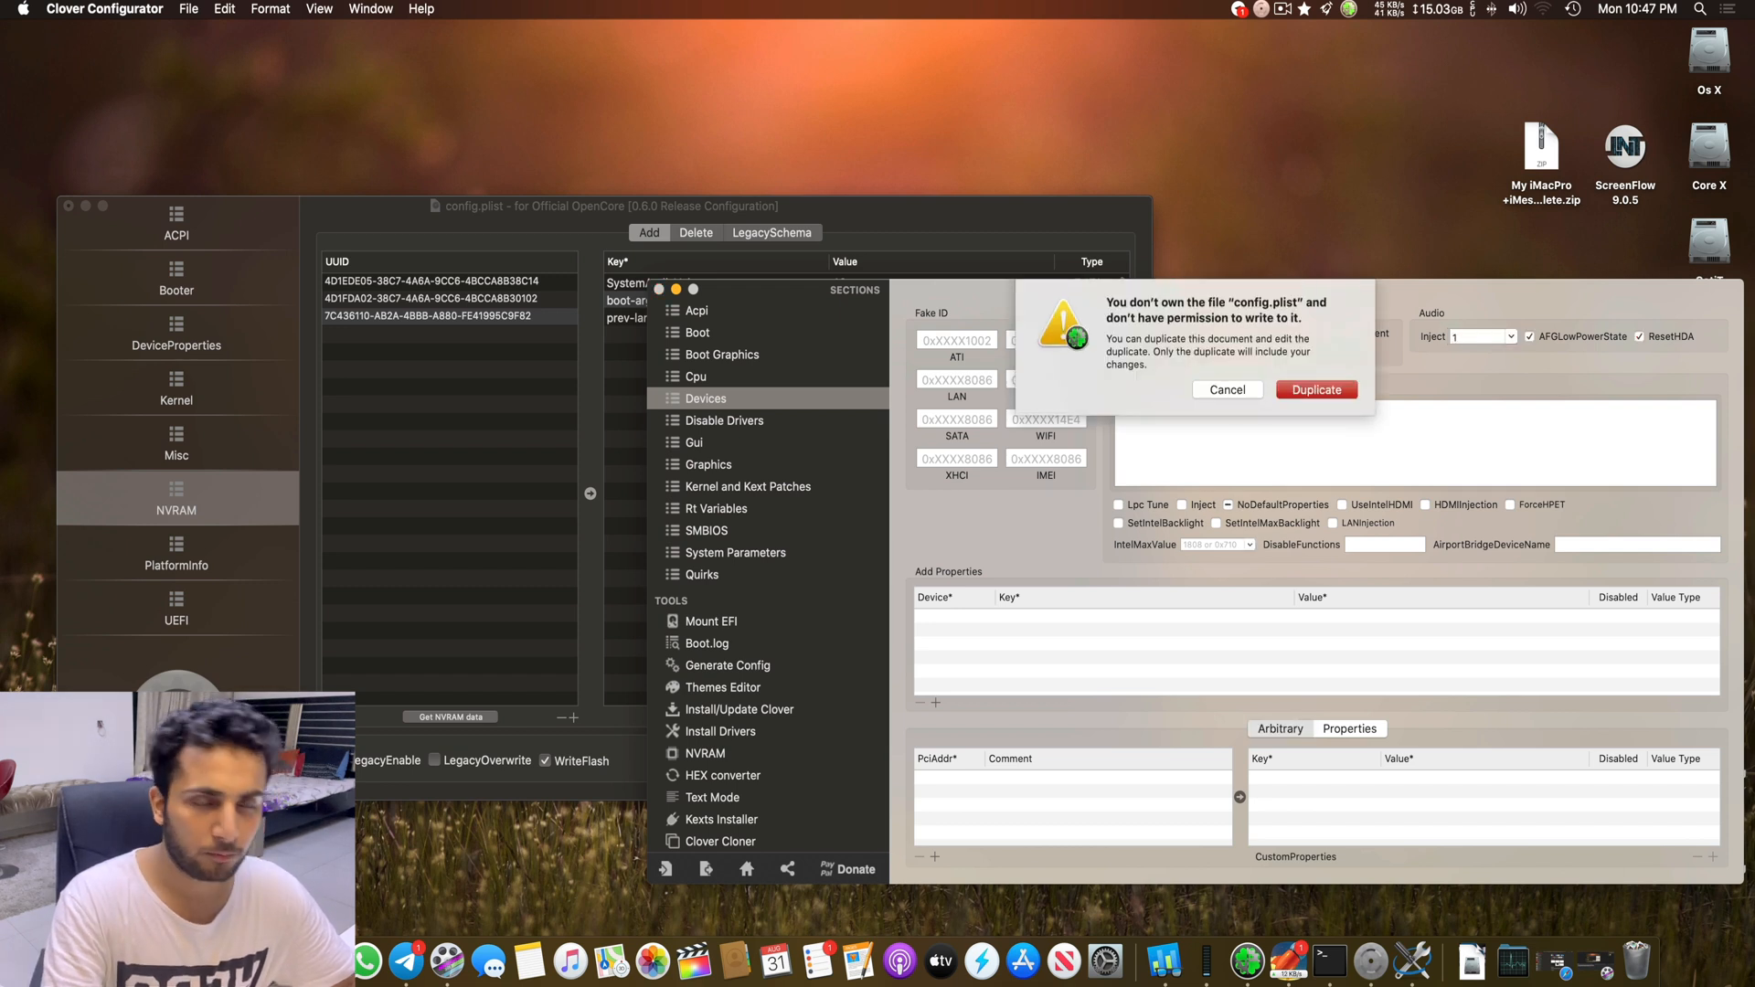
pyautogui.click(1225, 388)
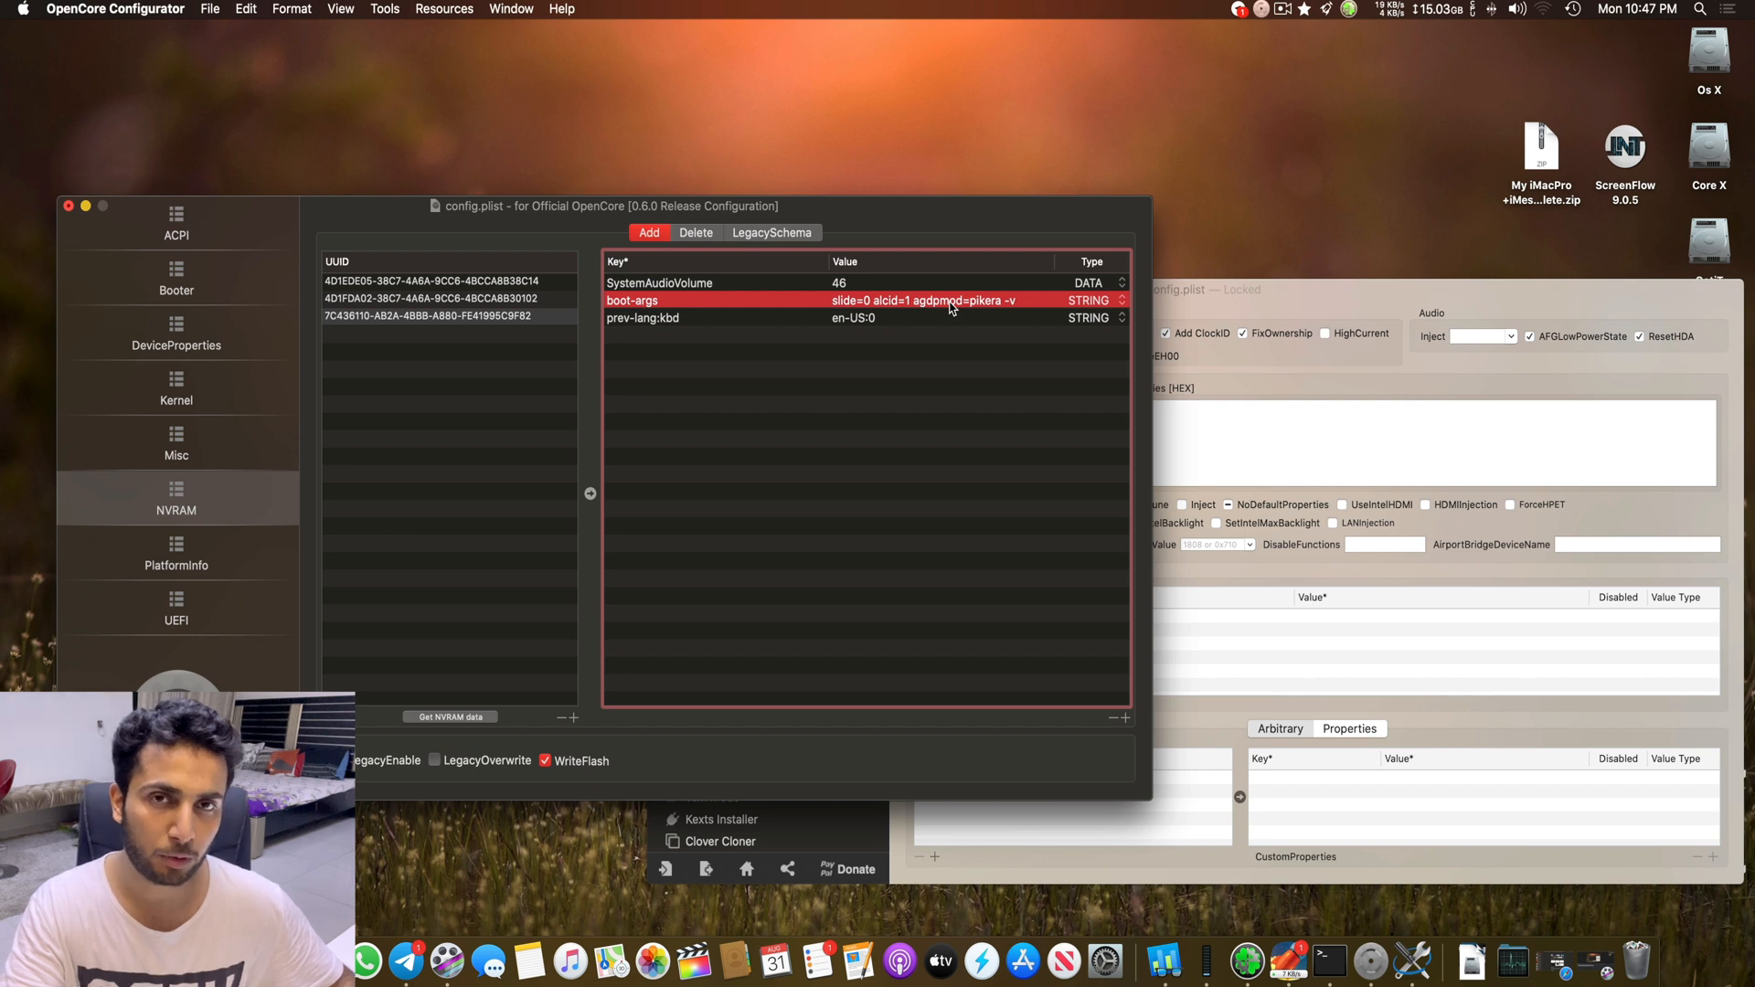
pyautogui.moveTo(1024, 309)
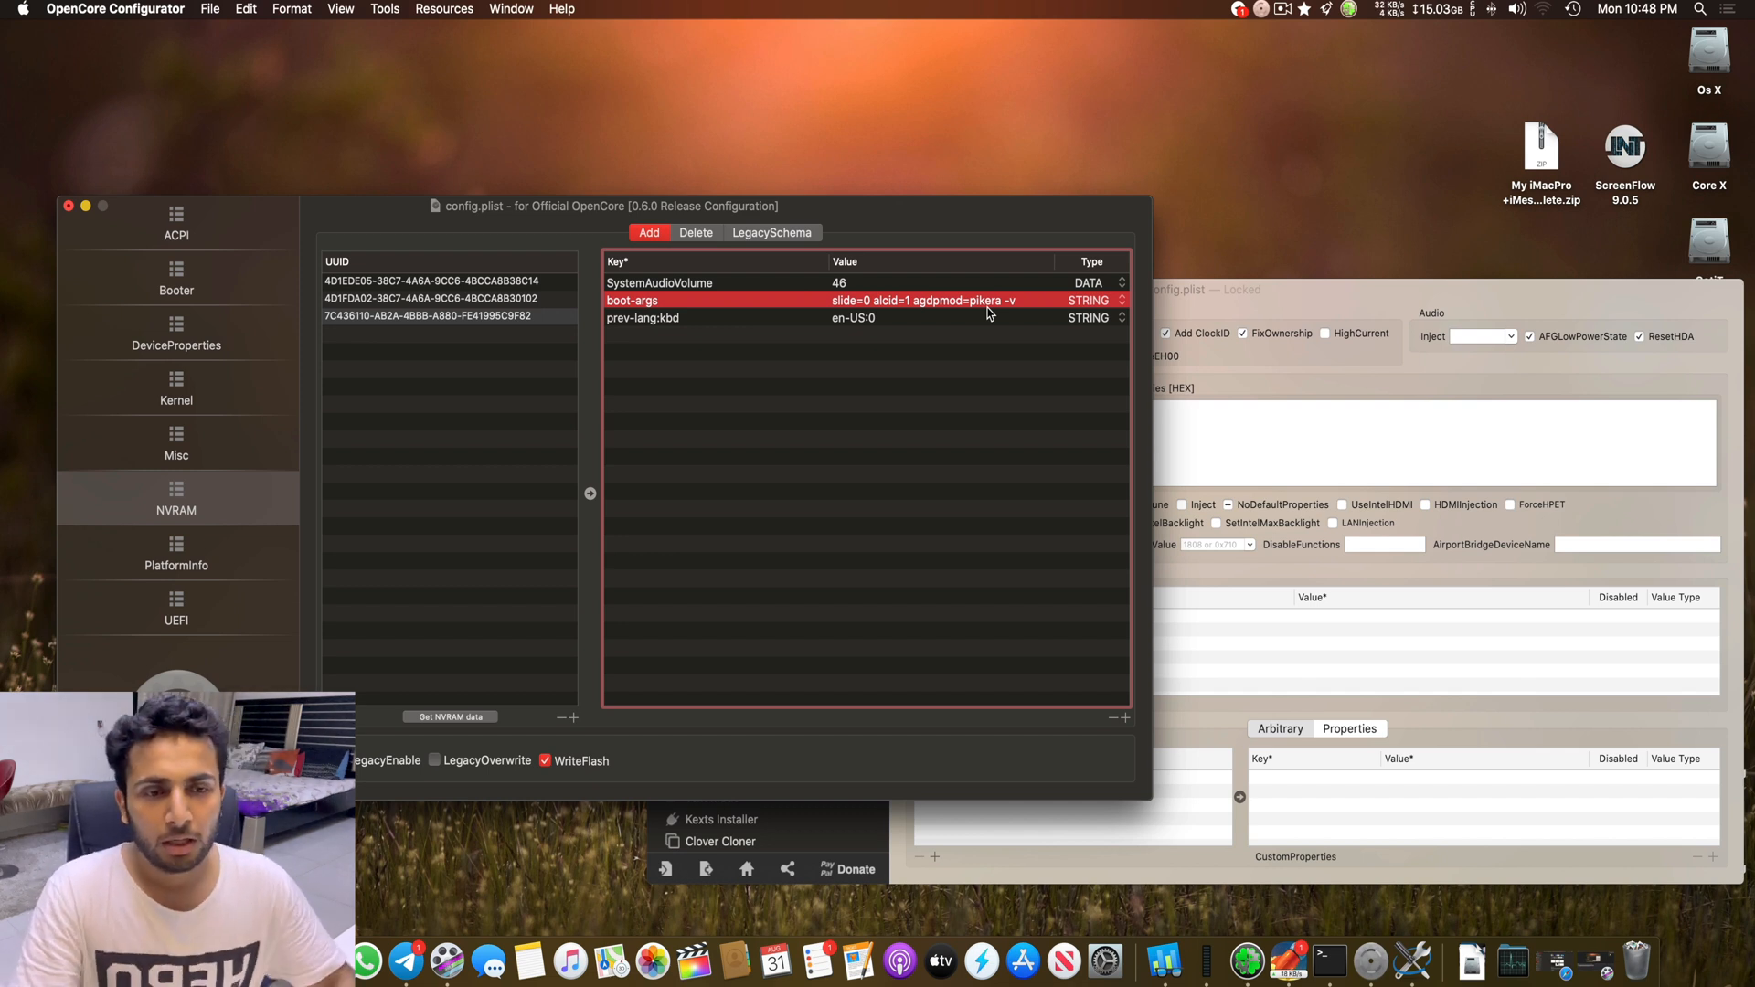
pyautogui.click(642, 319)
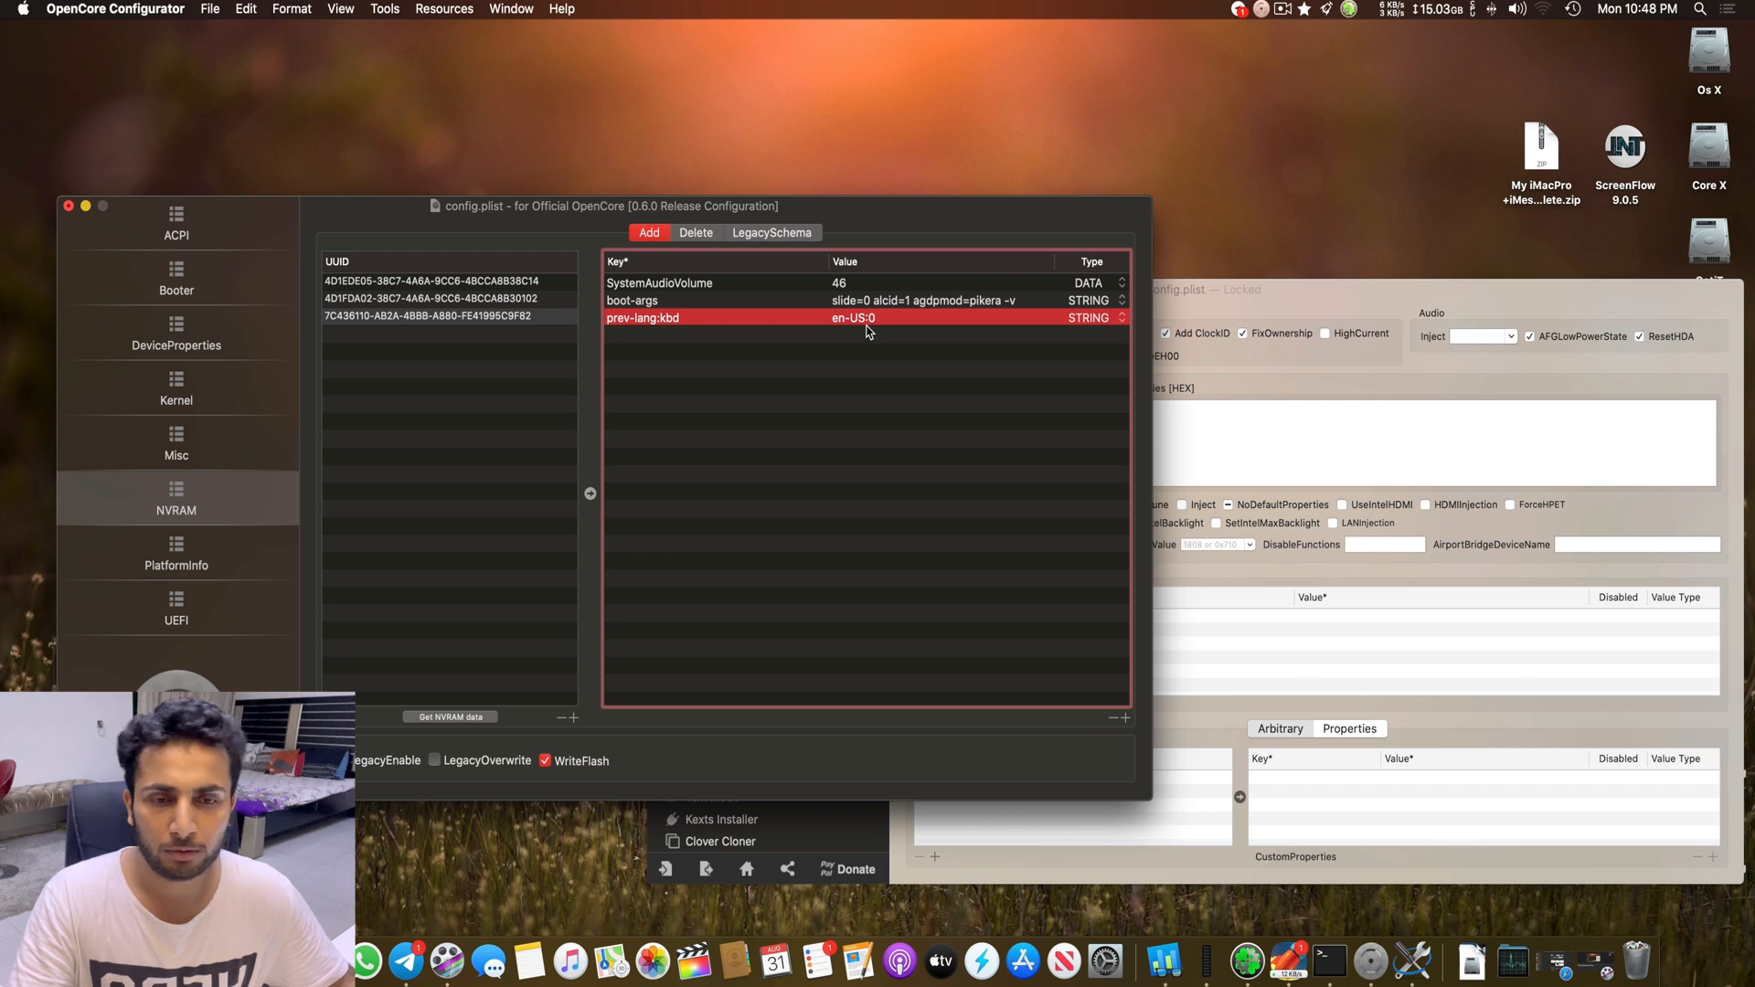
pyautogui.moveTo(510, 333)
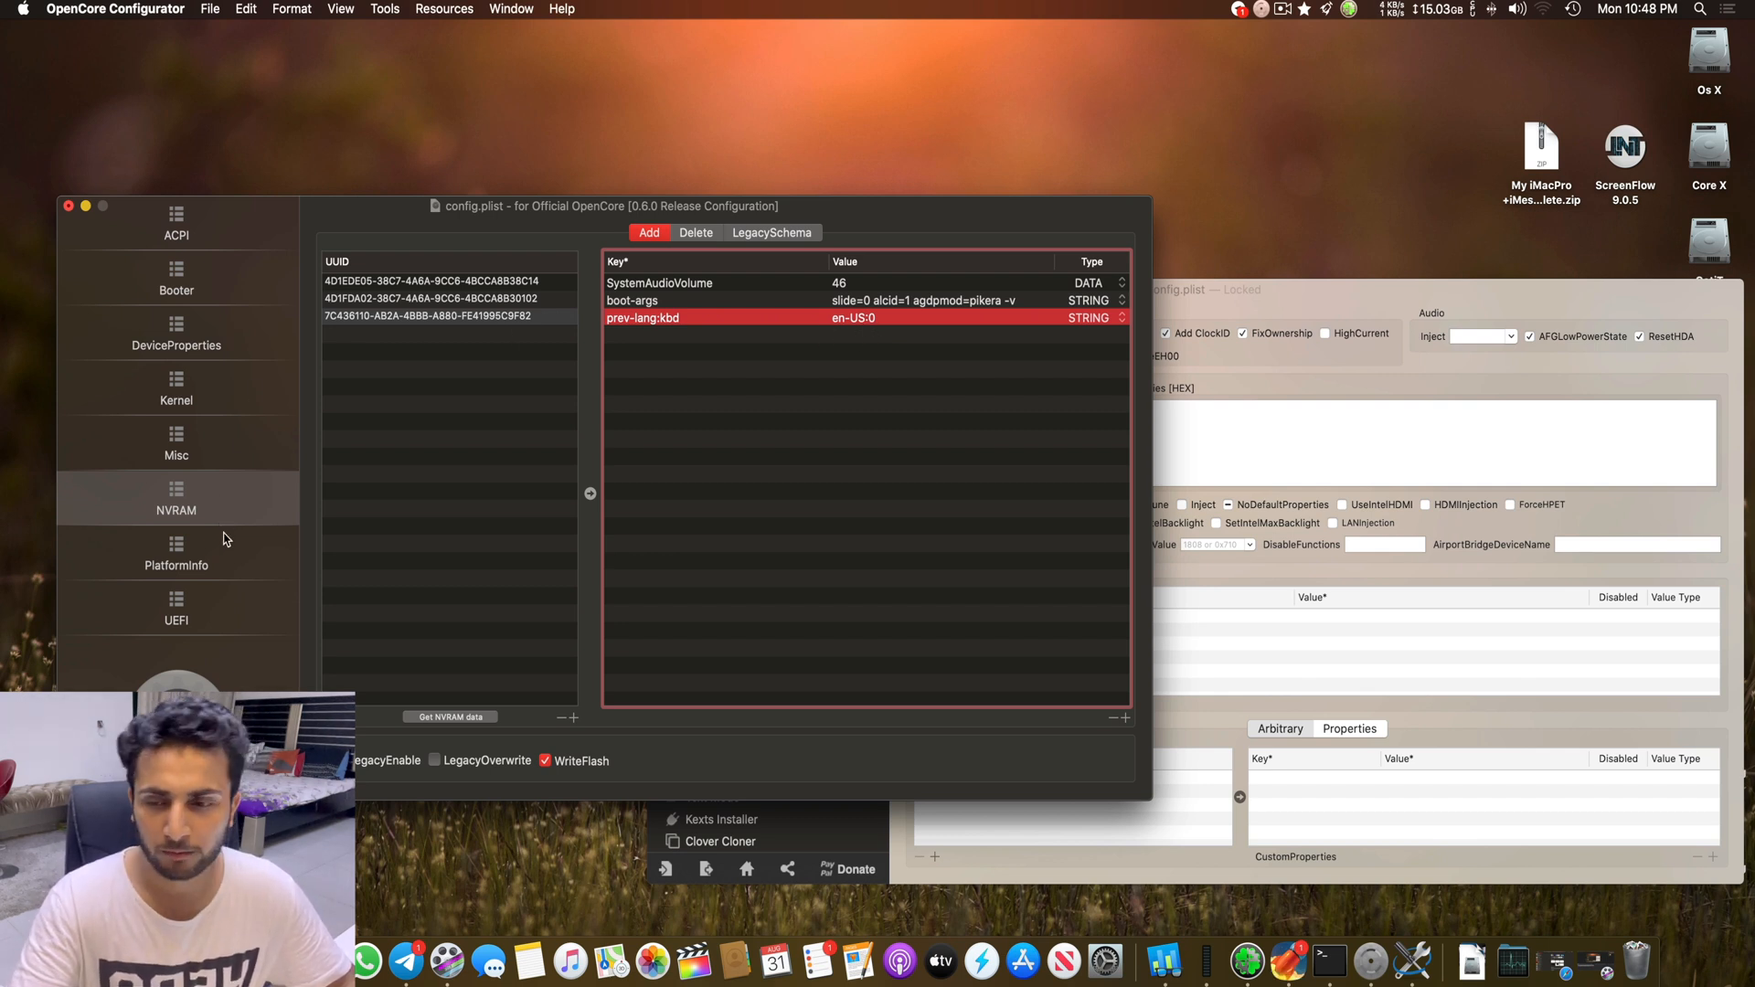
pyautogui.moveTo(232, 580)
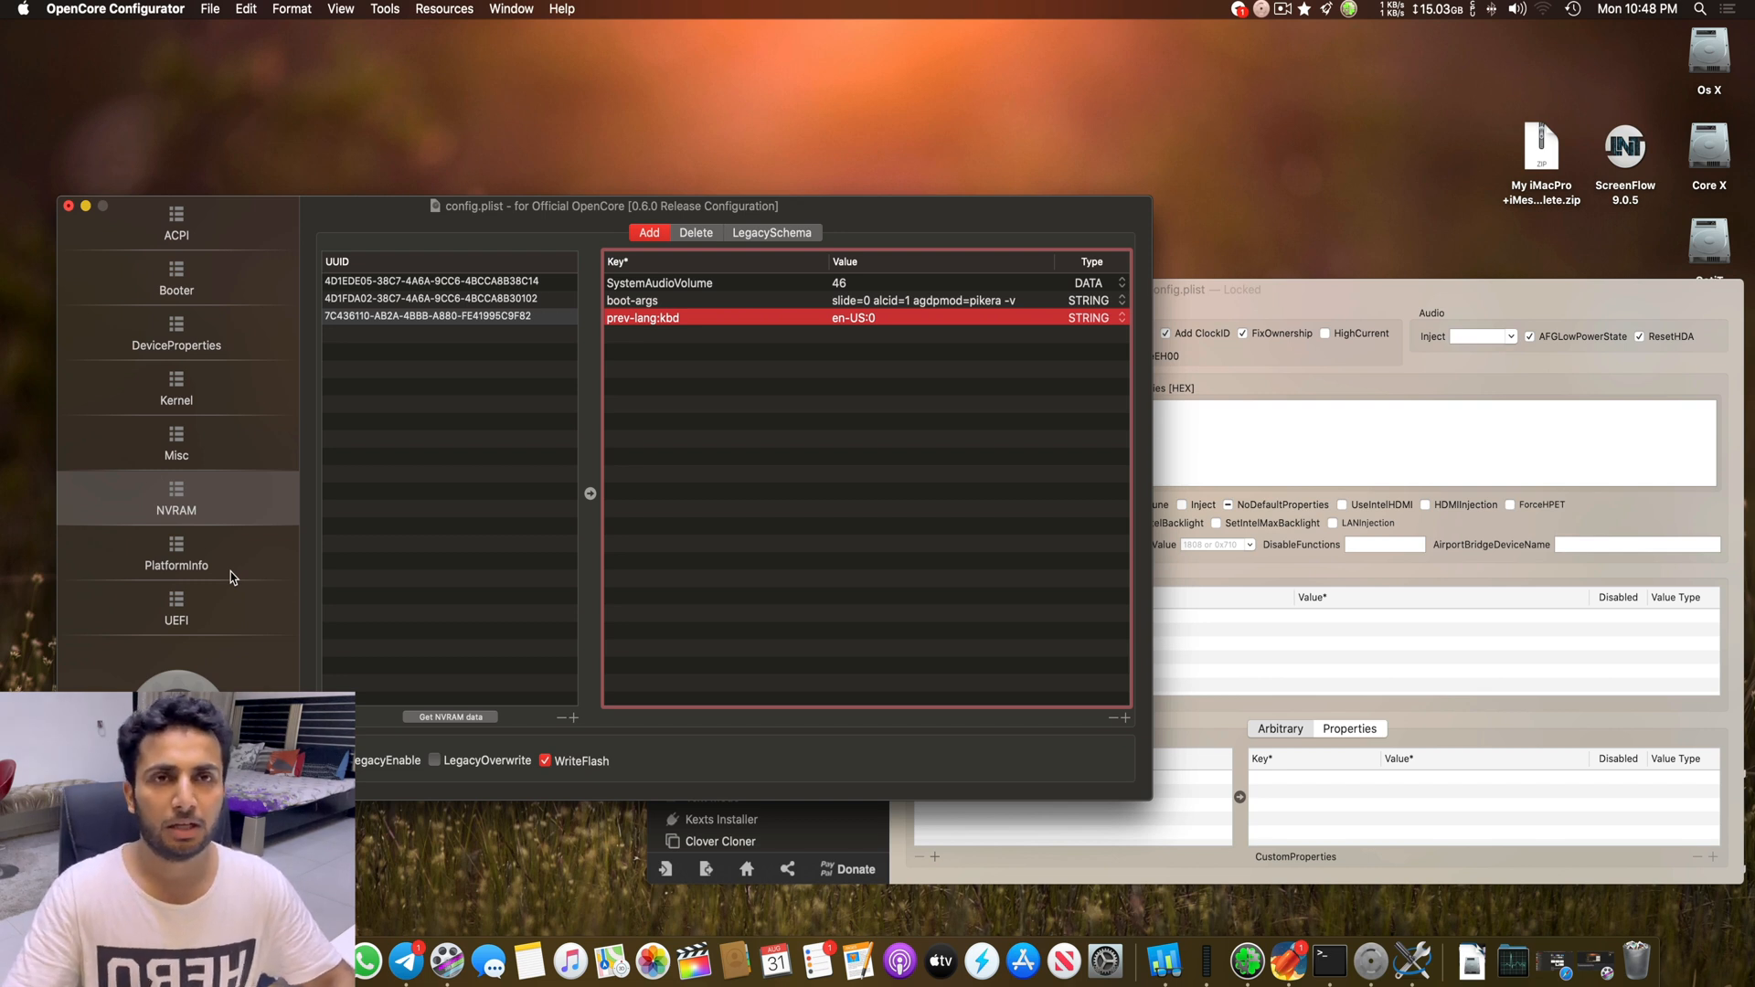